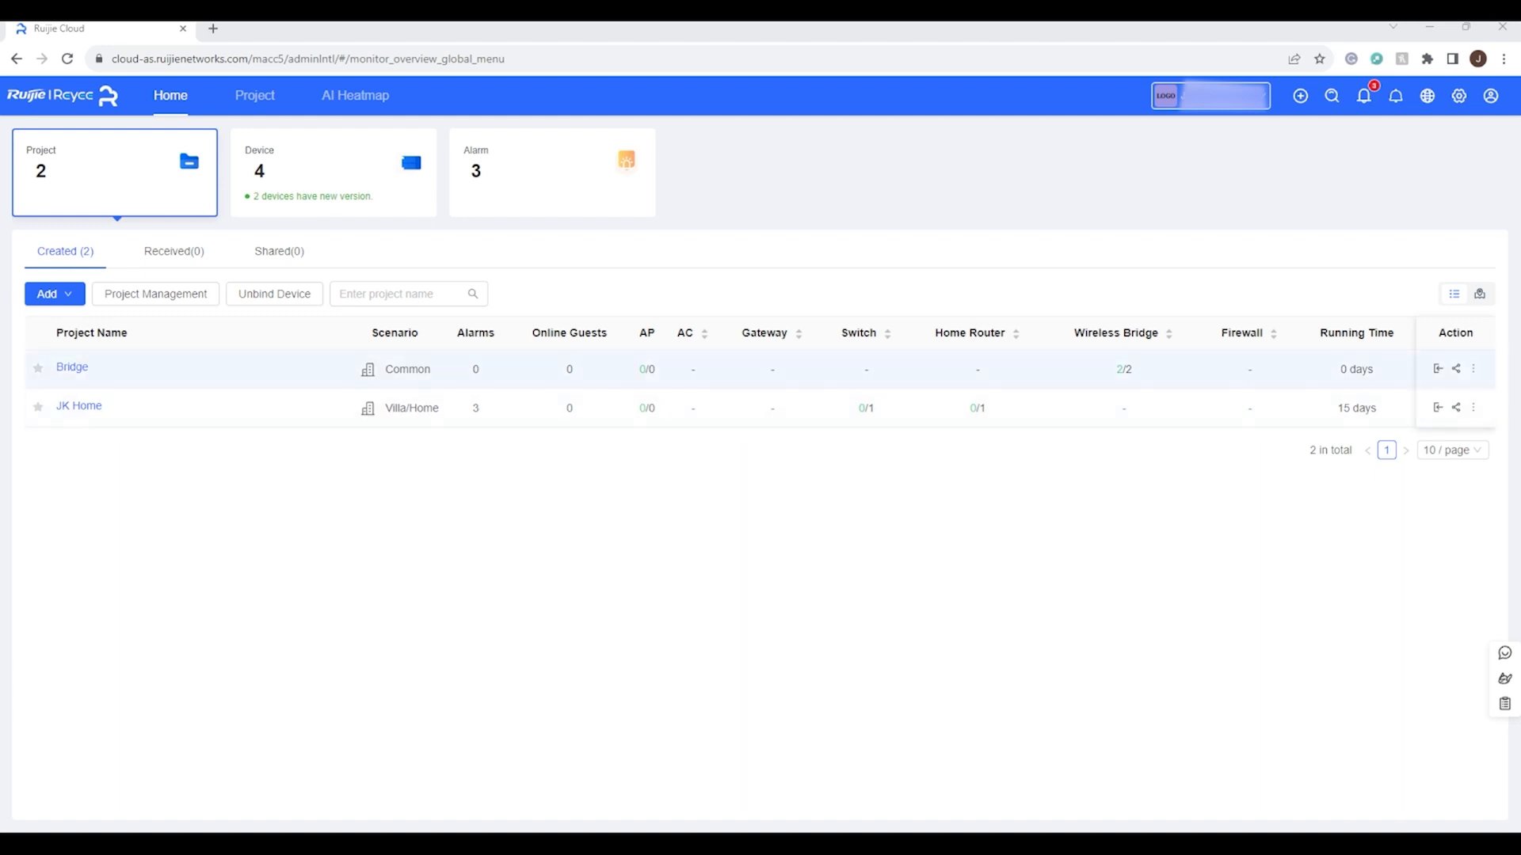
Open the Bridge project's workspace from the Created project list
{"action": "left_click", "coordinate": [71, 366]}
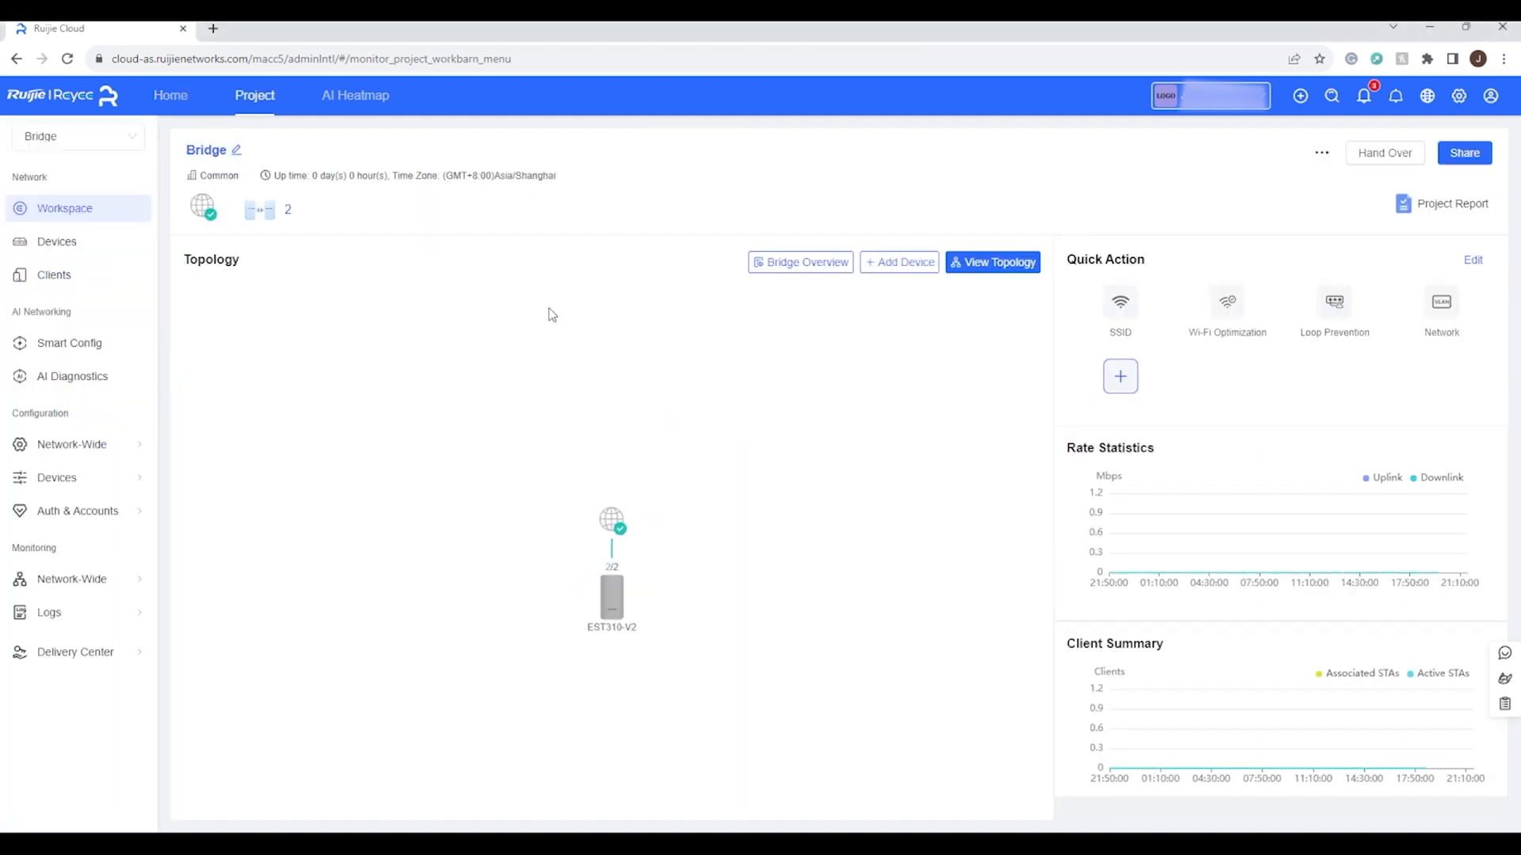
{"action": "mouse_move", "coordinate": [705, 686]}
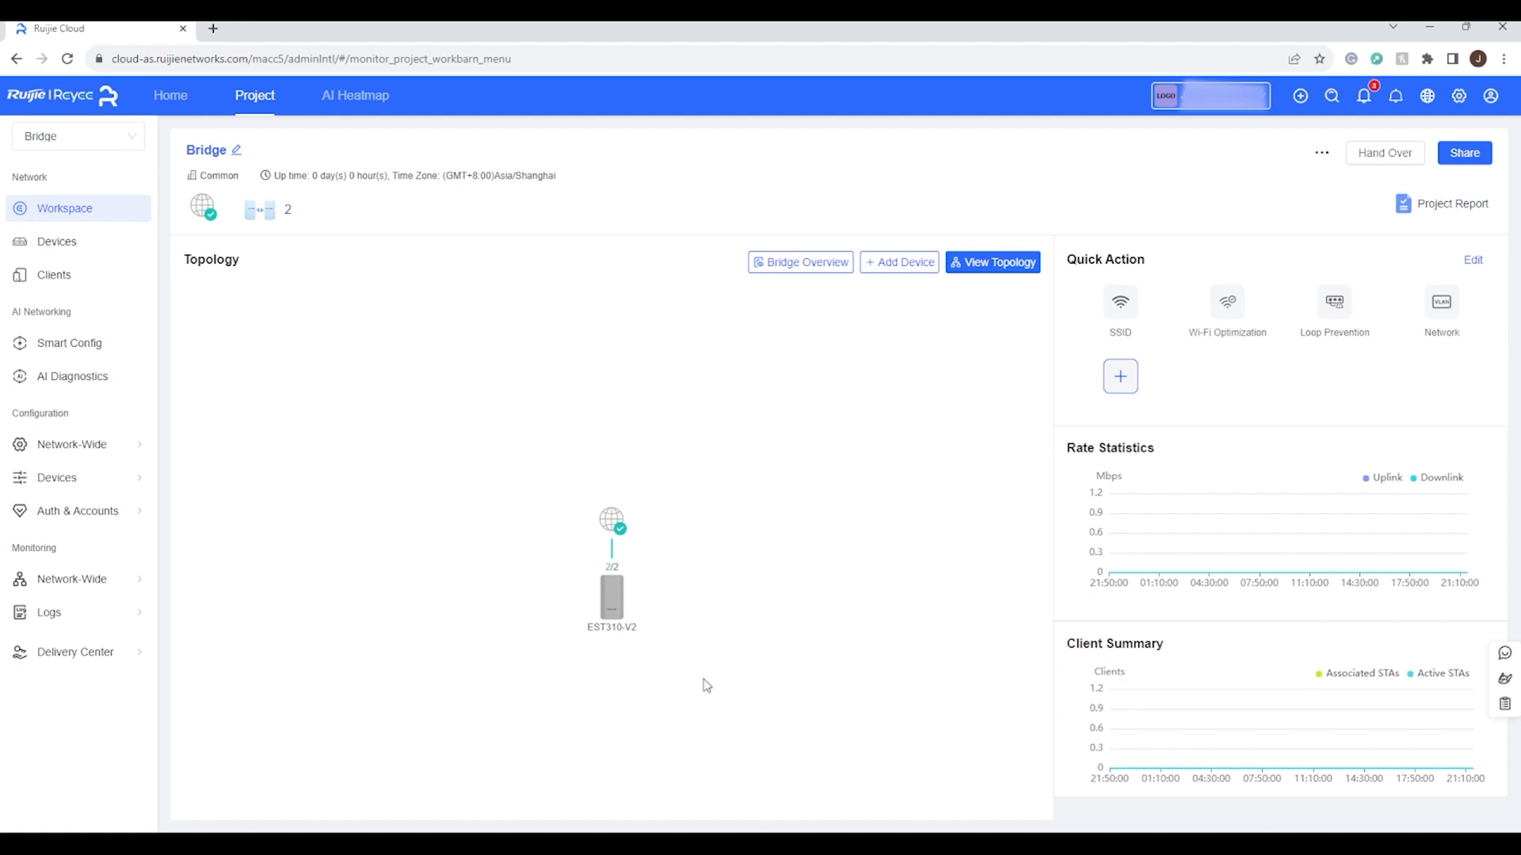
{"action": "mouse_move", "coordinate": [846, 310]}
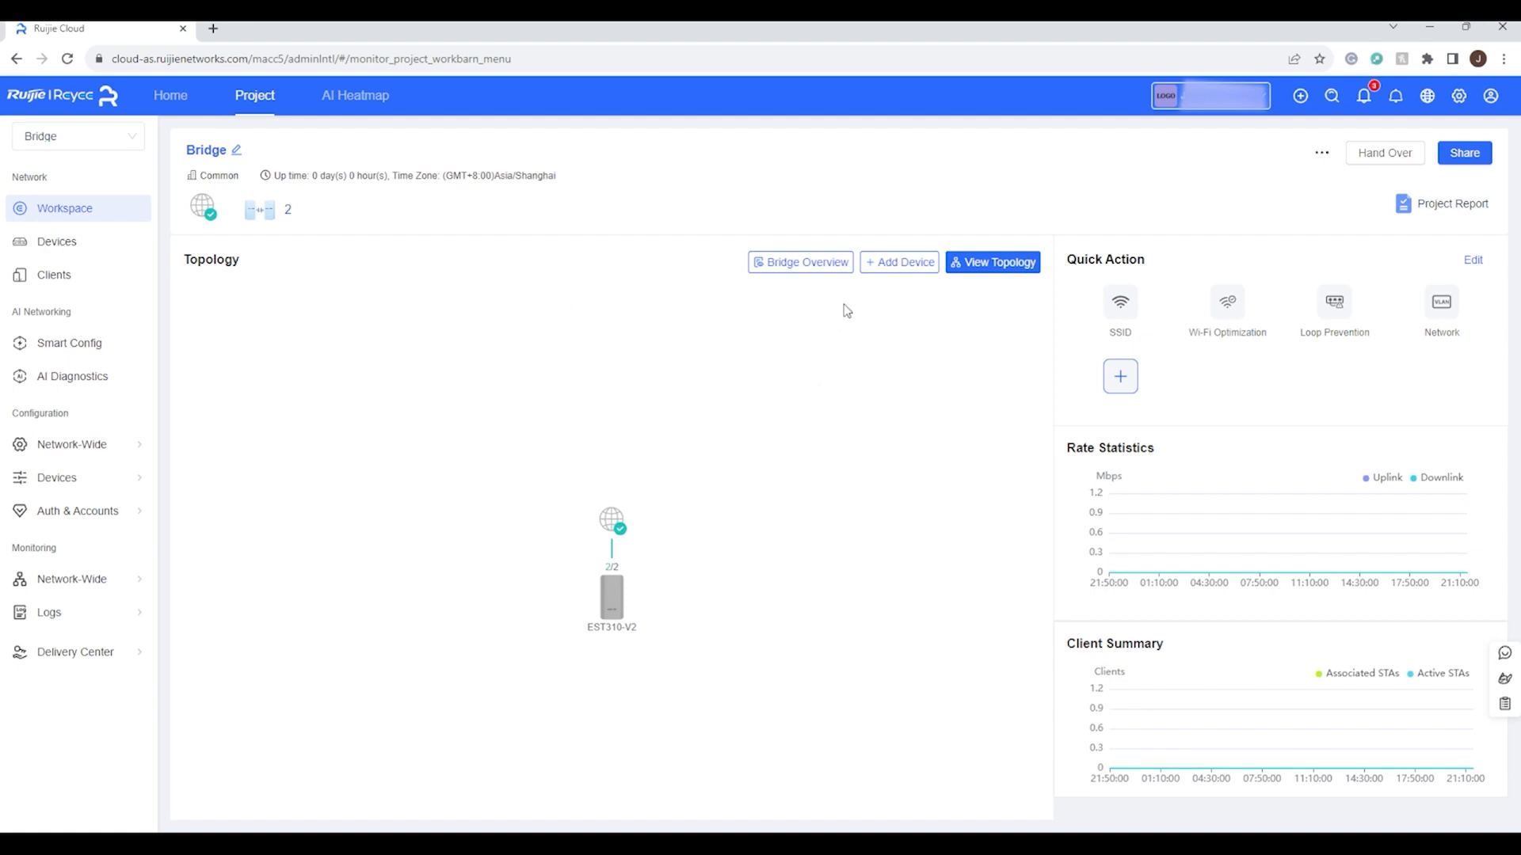
{"action": "mouse_move", "coordinate": [919, 187]}
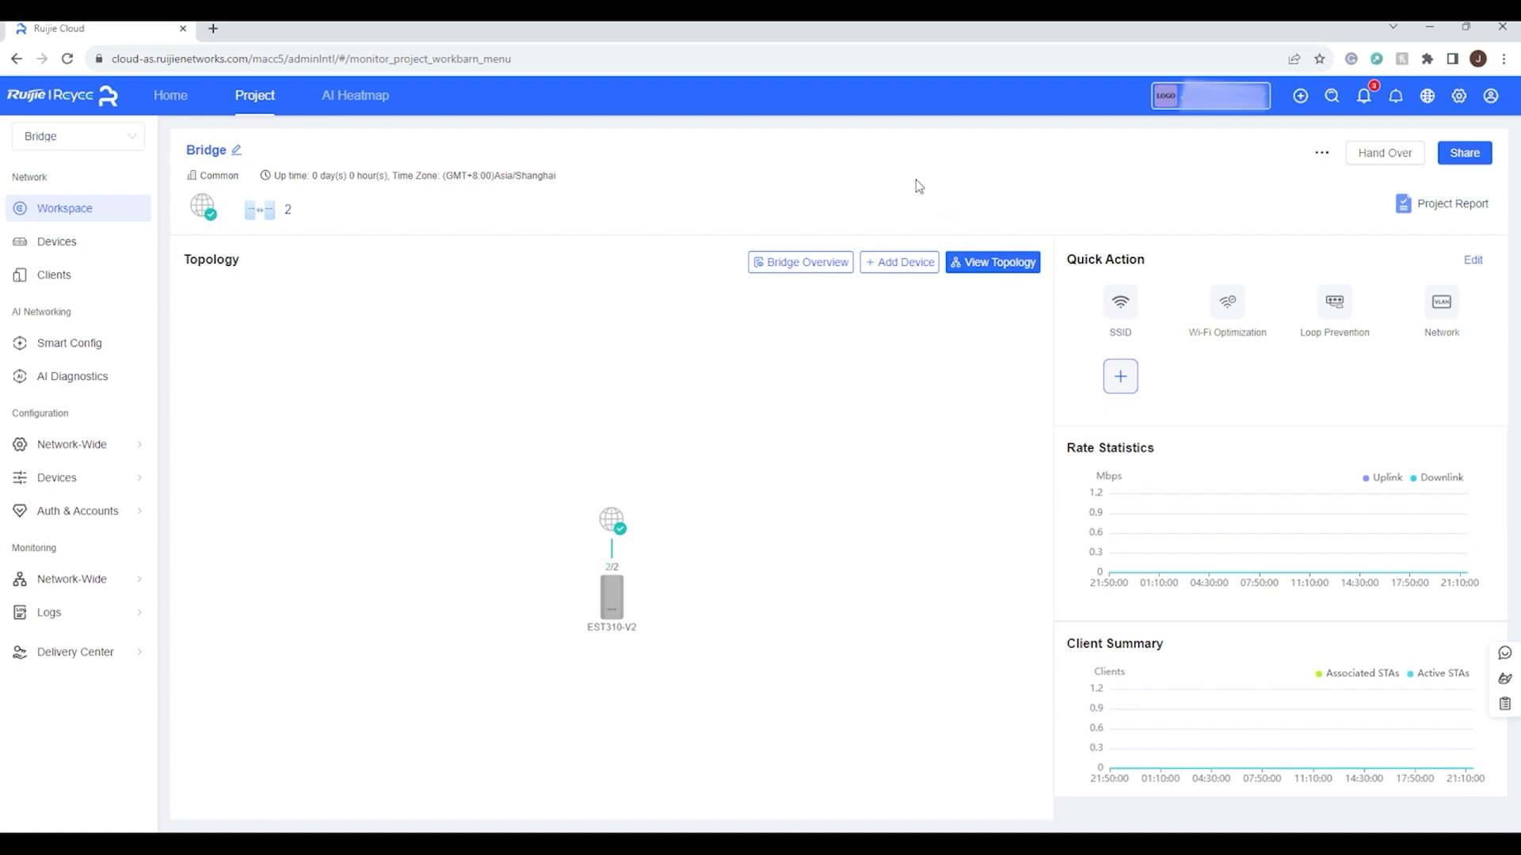
Show the Bridge Overview with WDS Group 1 linking two EST310-V2 units
{"action": "left_click", "coordinate": [800, 262]}
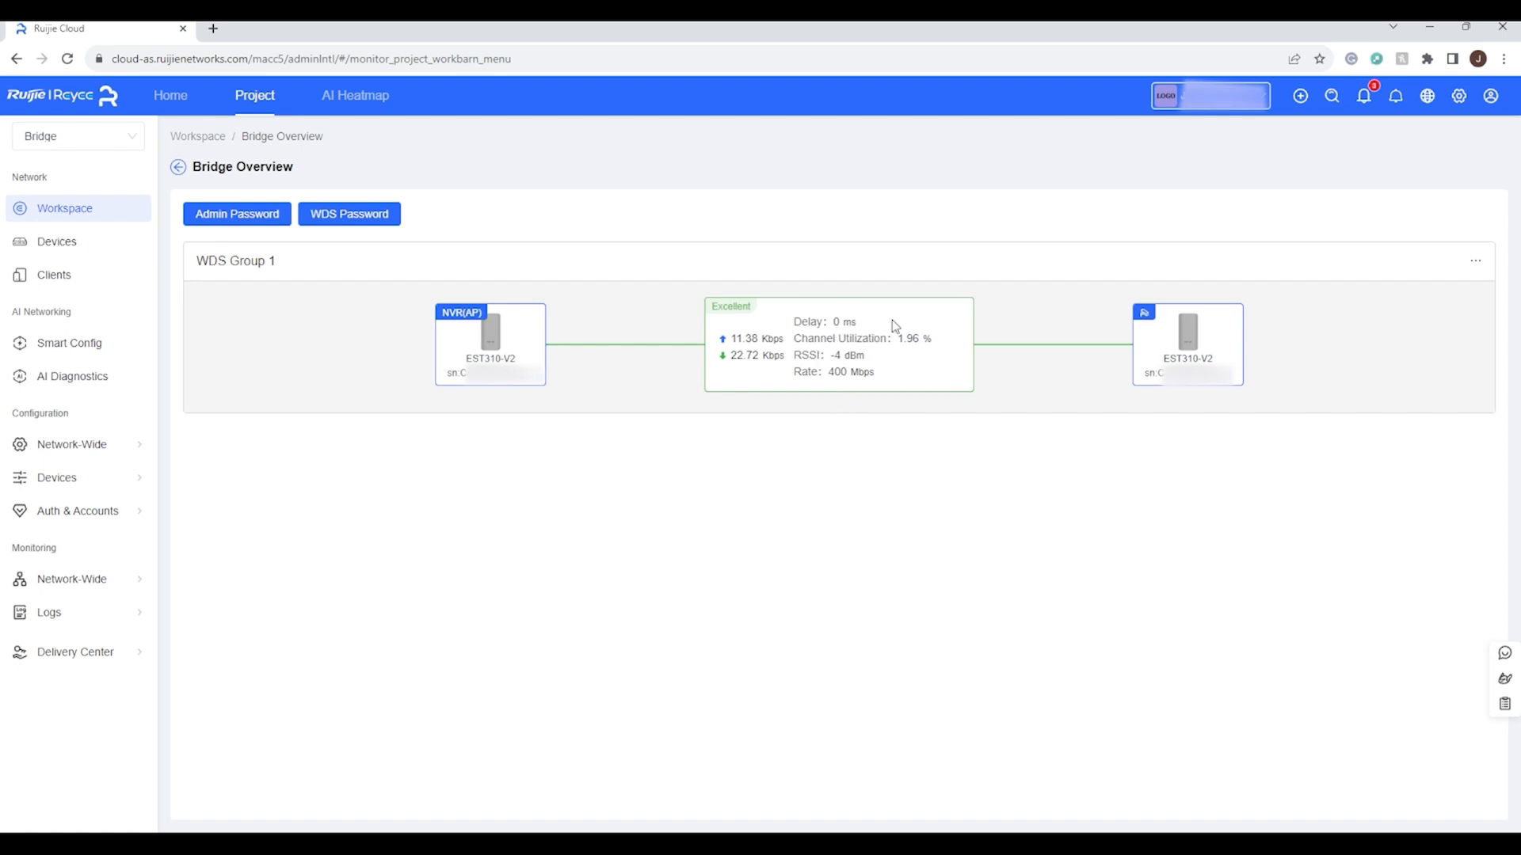
{"action": "mouse_move", "coordinate": [924, 320]}
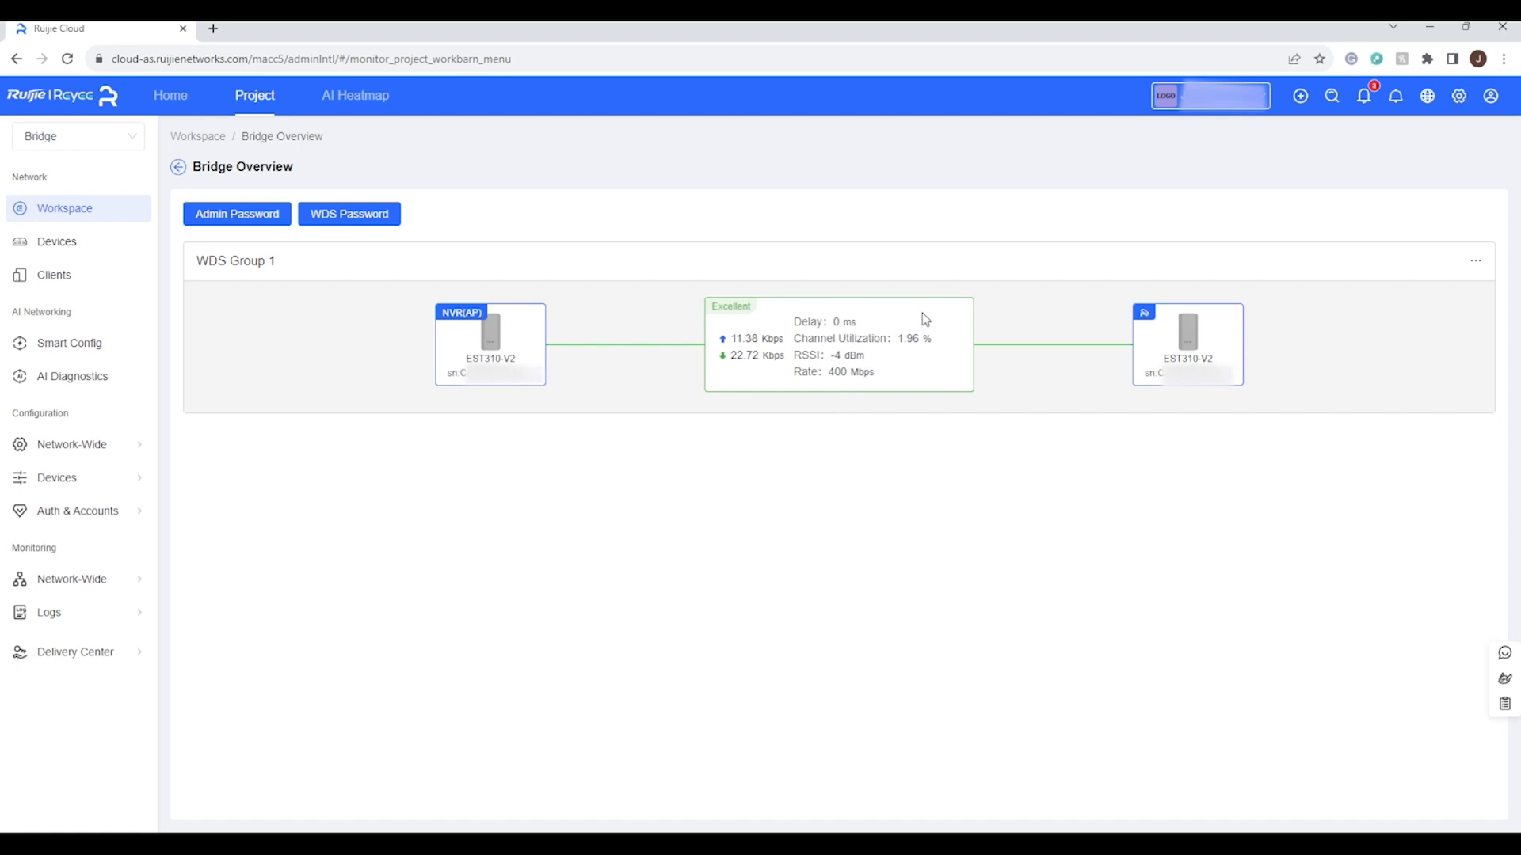
{"action": "mouse_move", "coordinate": [530, 185]}
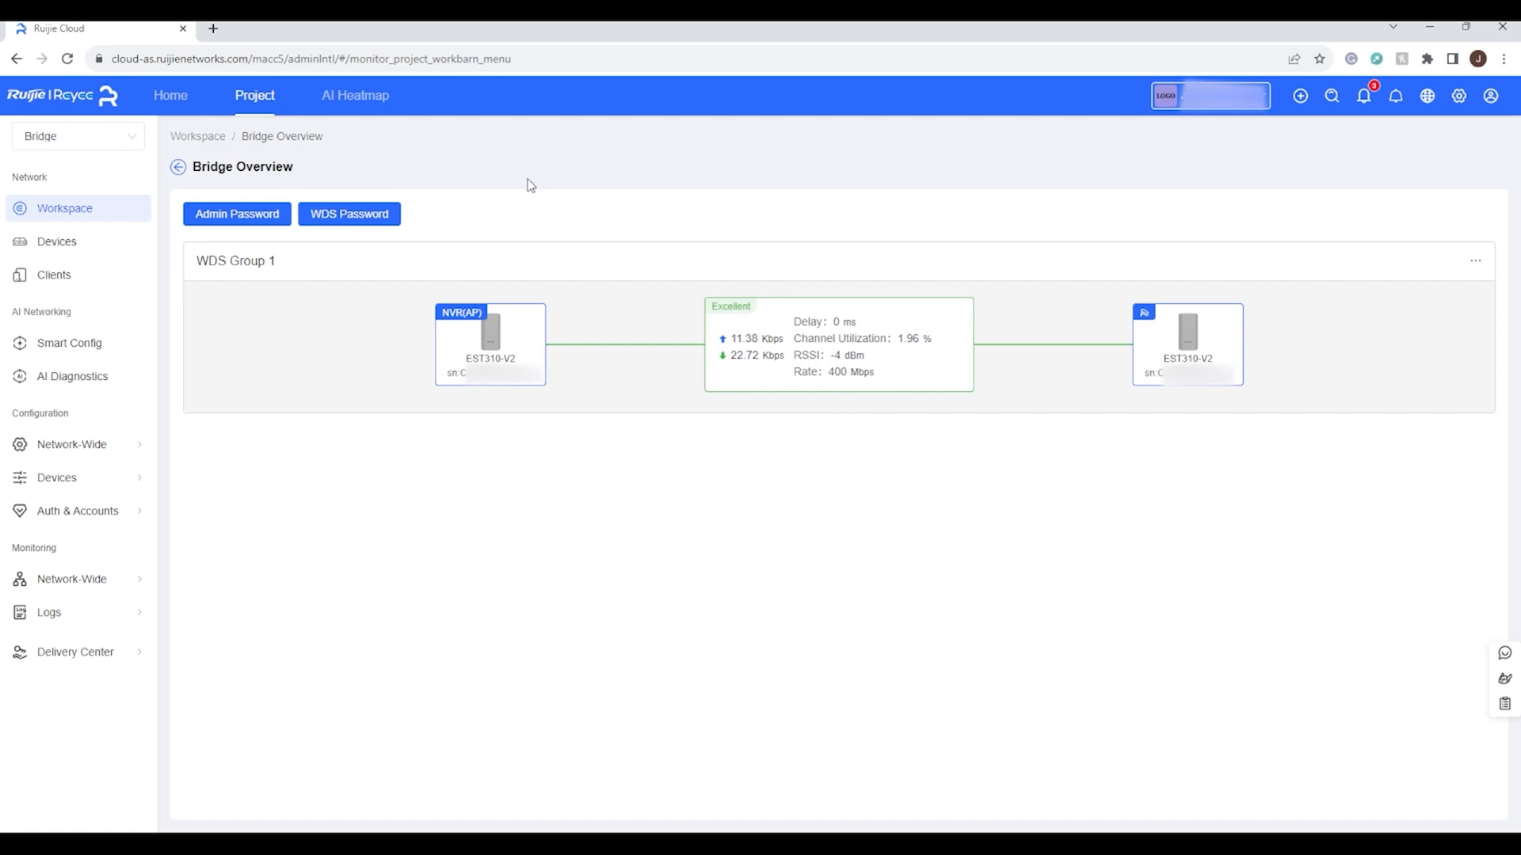
{"action": "mouse_move", "coordinate": [1008, 316]}
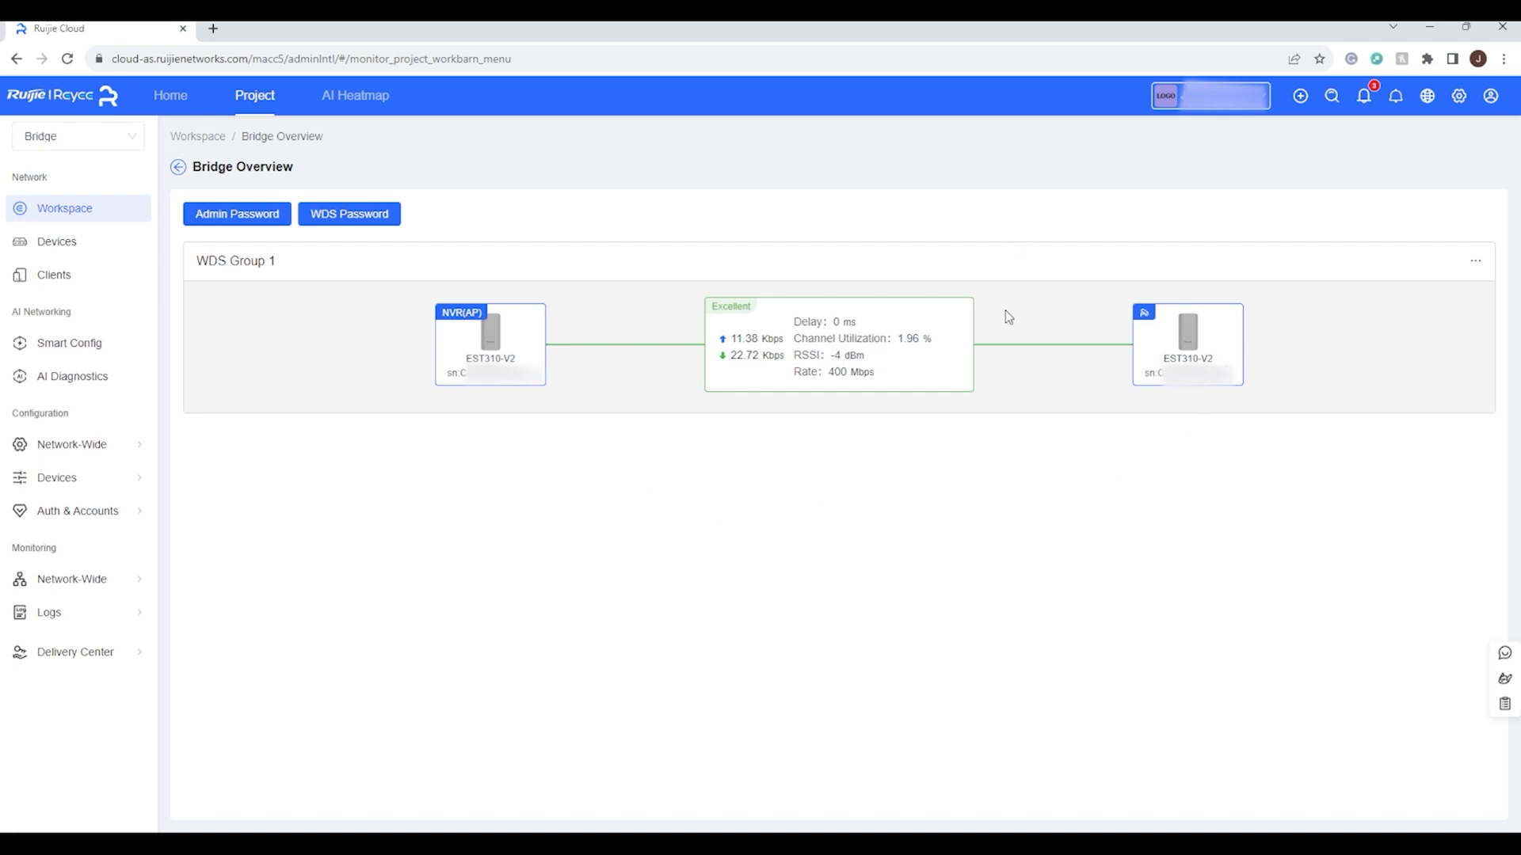
List the project's two EST310-V2 wireless bridges, Ruijie_1 and Ruijie_2
{"action": "left_click", "coordinate": [179, 166]}
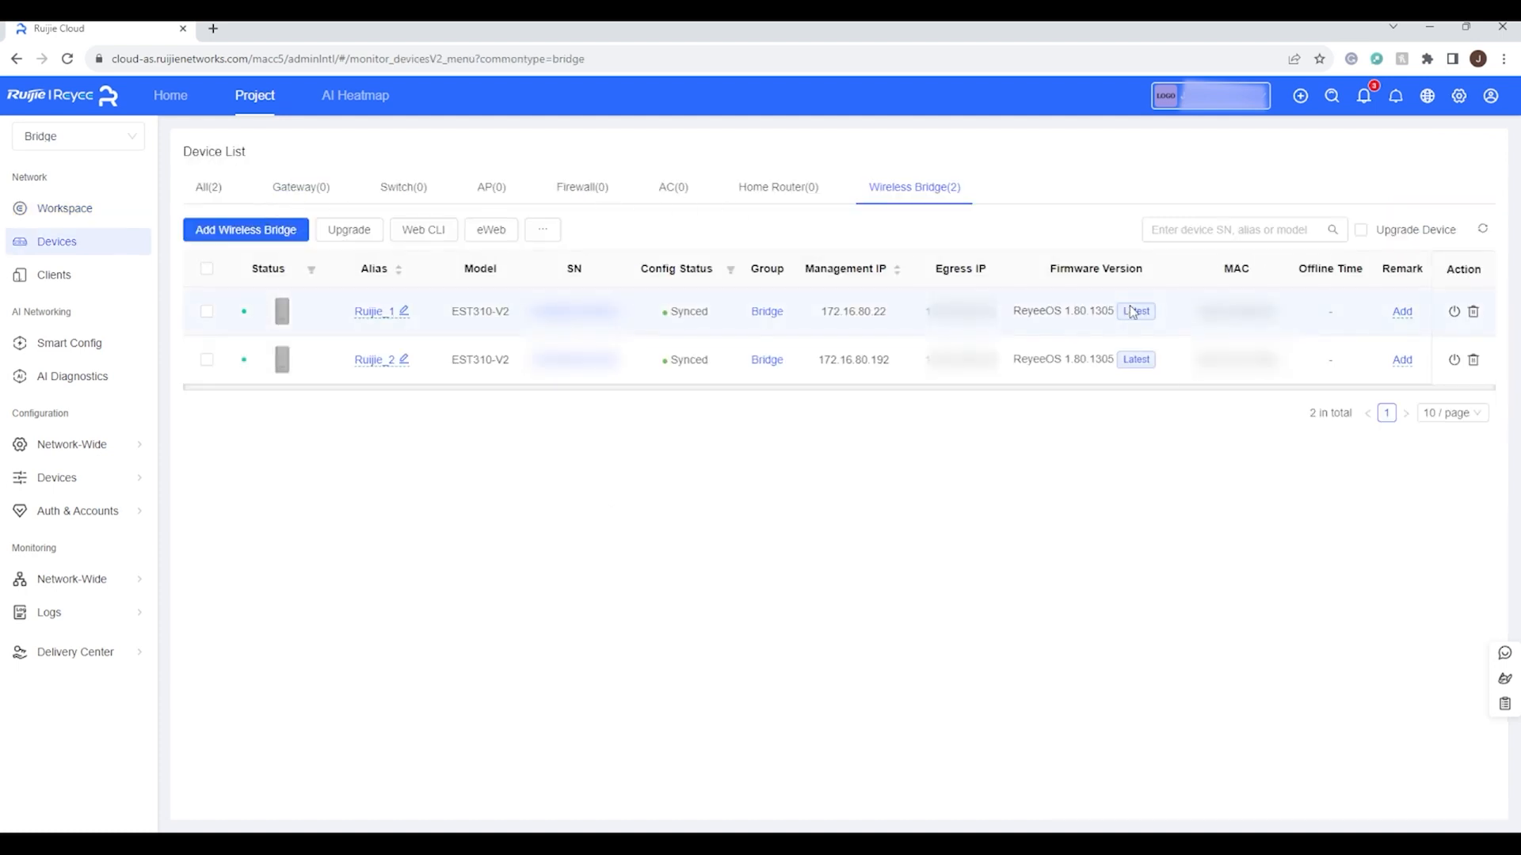
{"action": "mouse_move", "coordinate": [425, 425]}
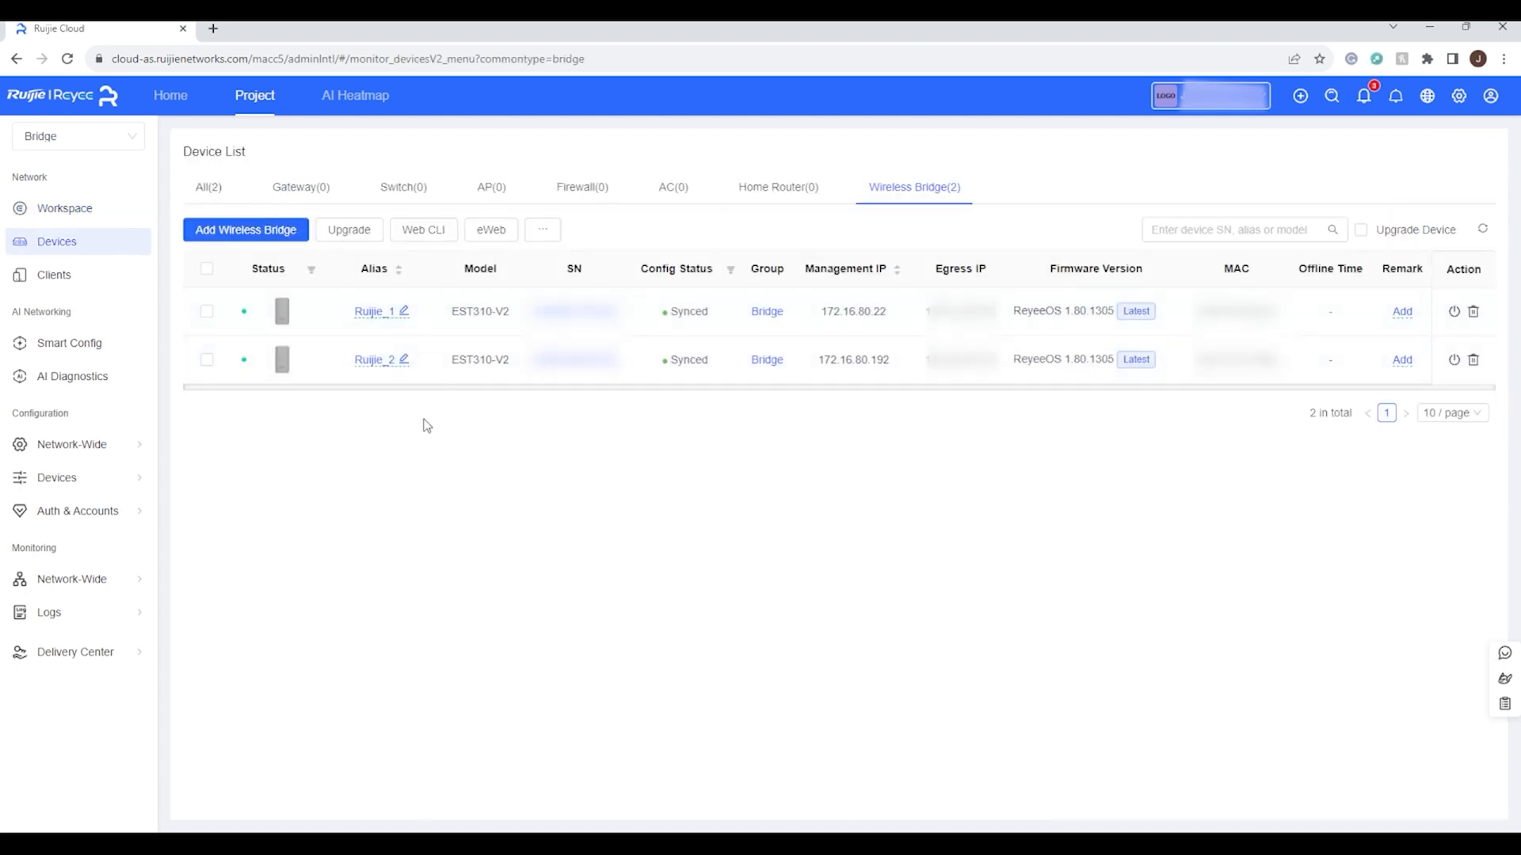
{"action": "mouse_move", "coordinate": [284, 428]}
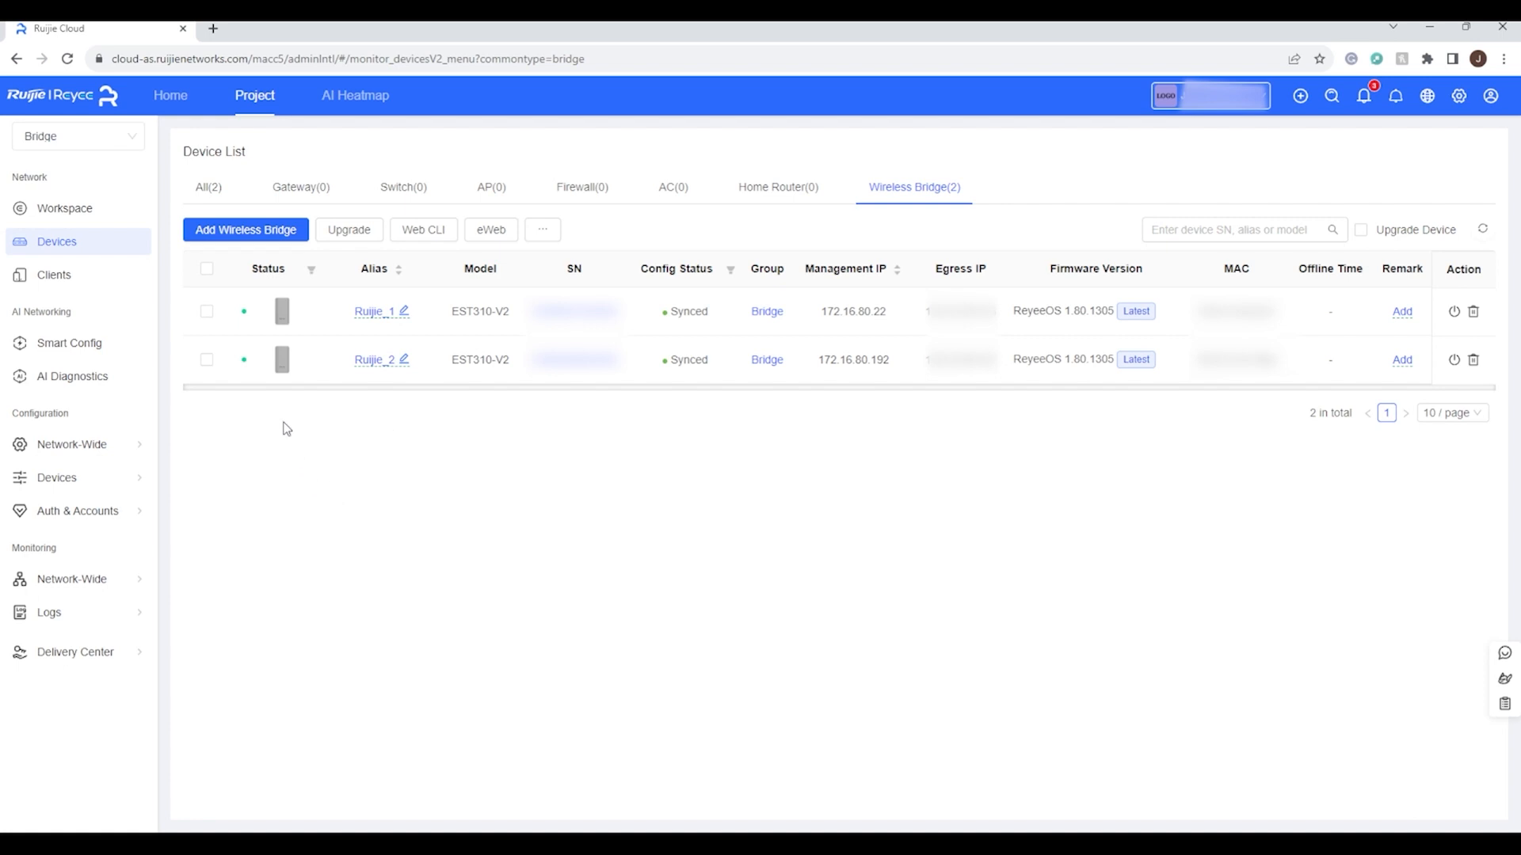
{"action": "mouse_move", "coordinate": [382, 326]}
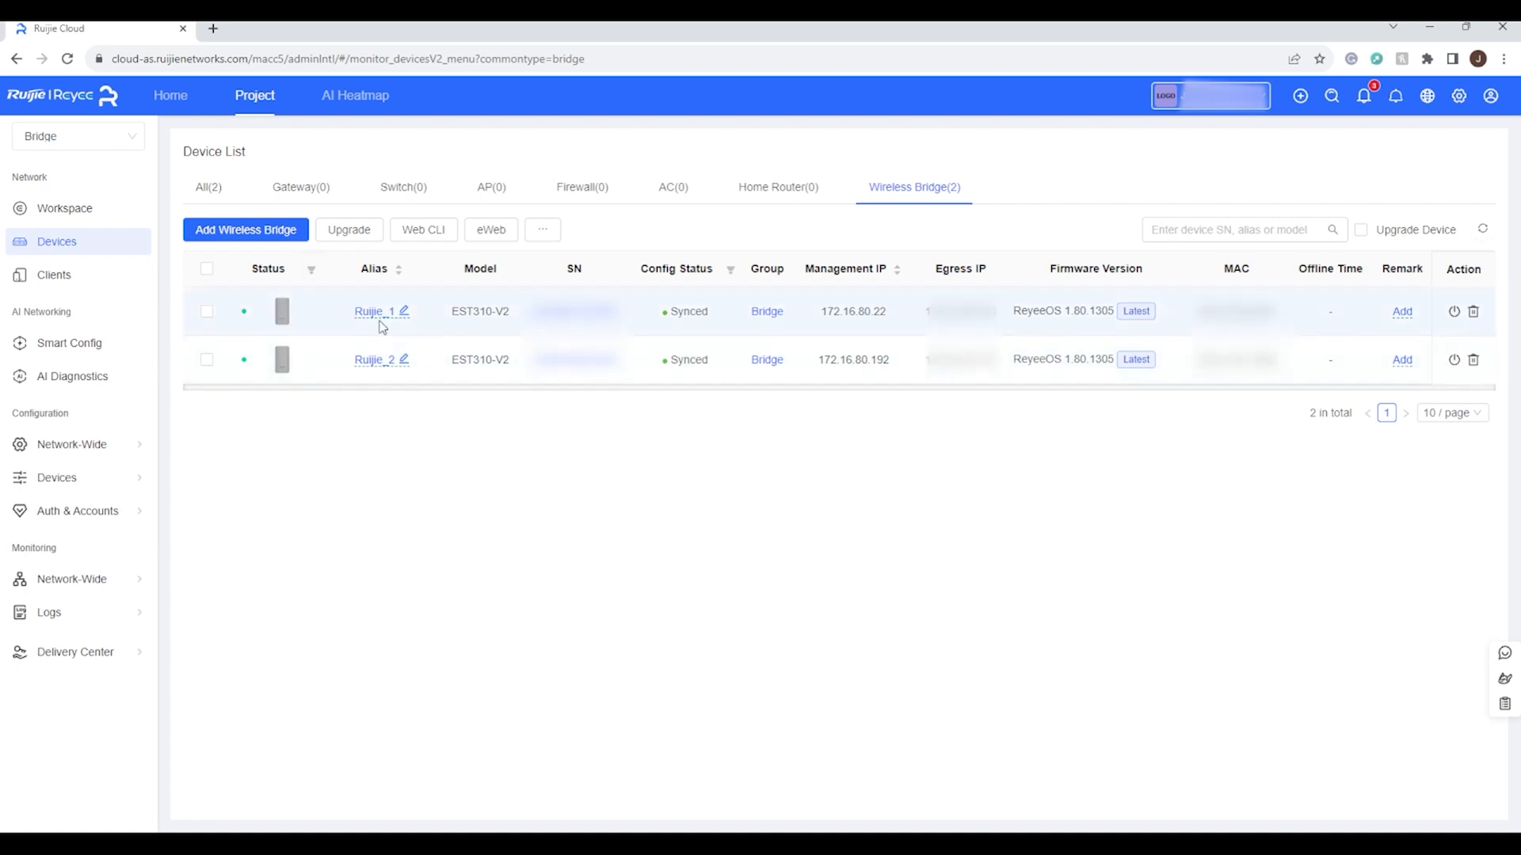
{"action": "mouse_move", "coordinate": [360, 347]}
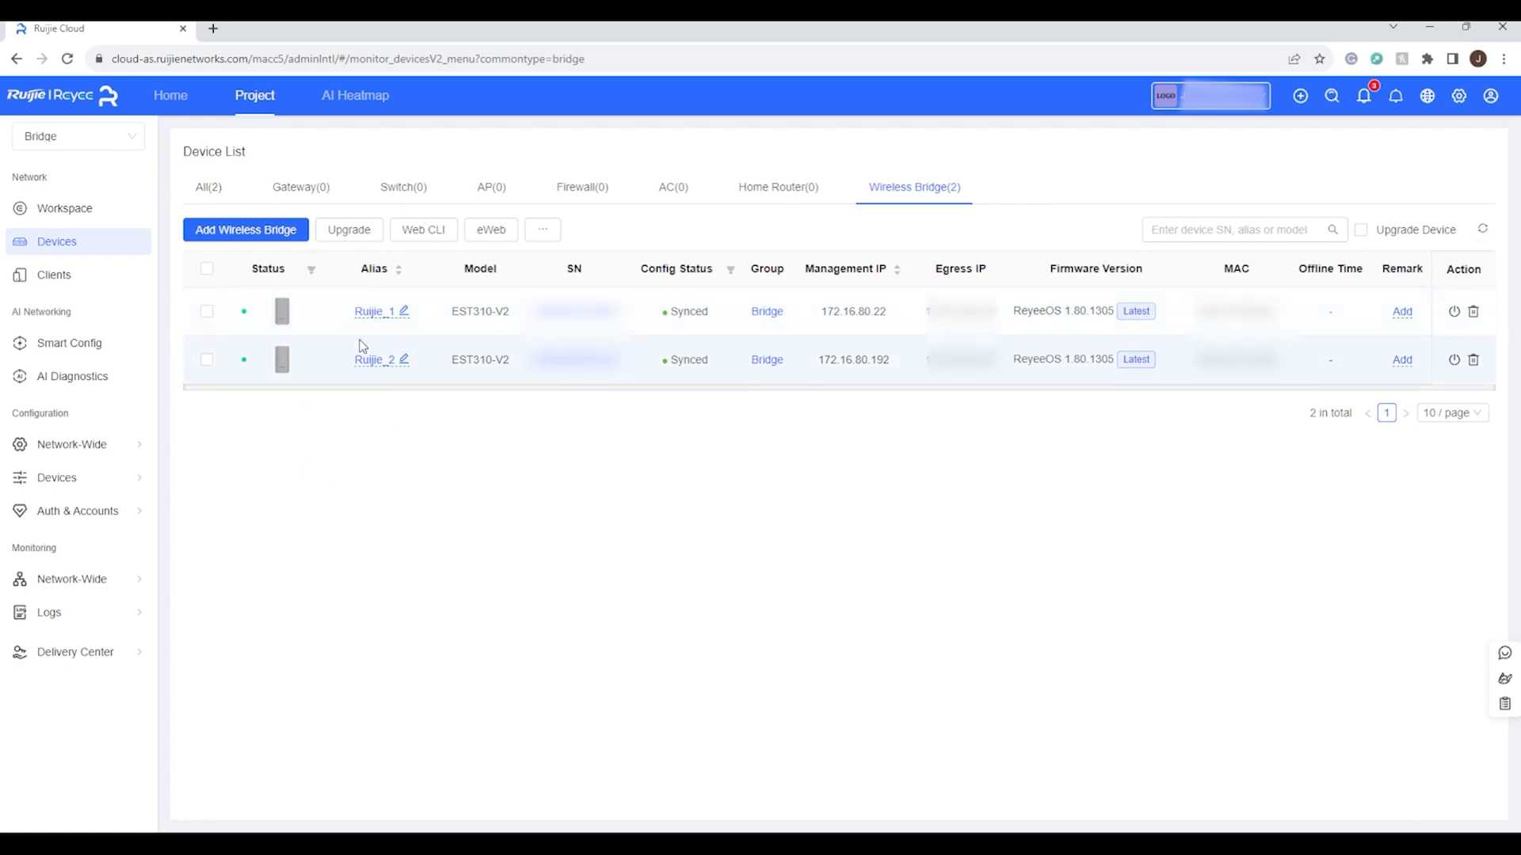
{"action": "mouse_move", "coordinate": [376, 371]}
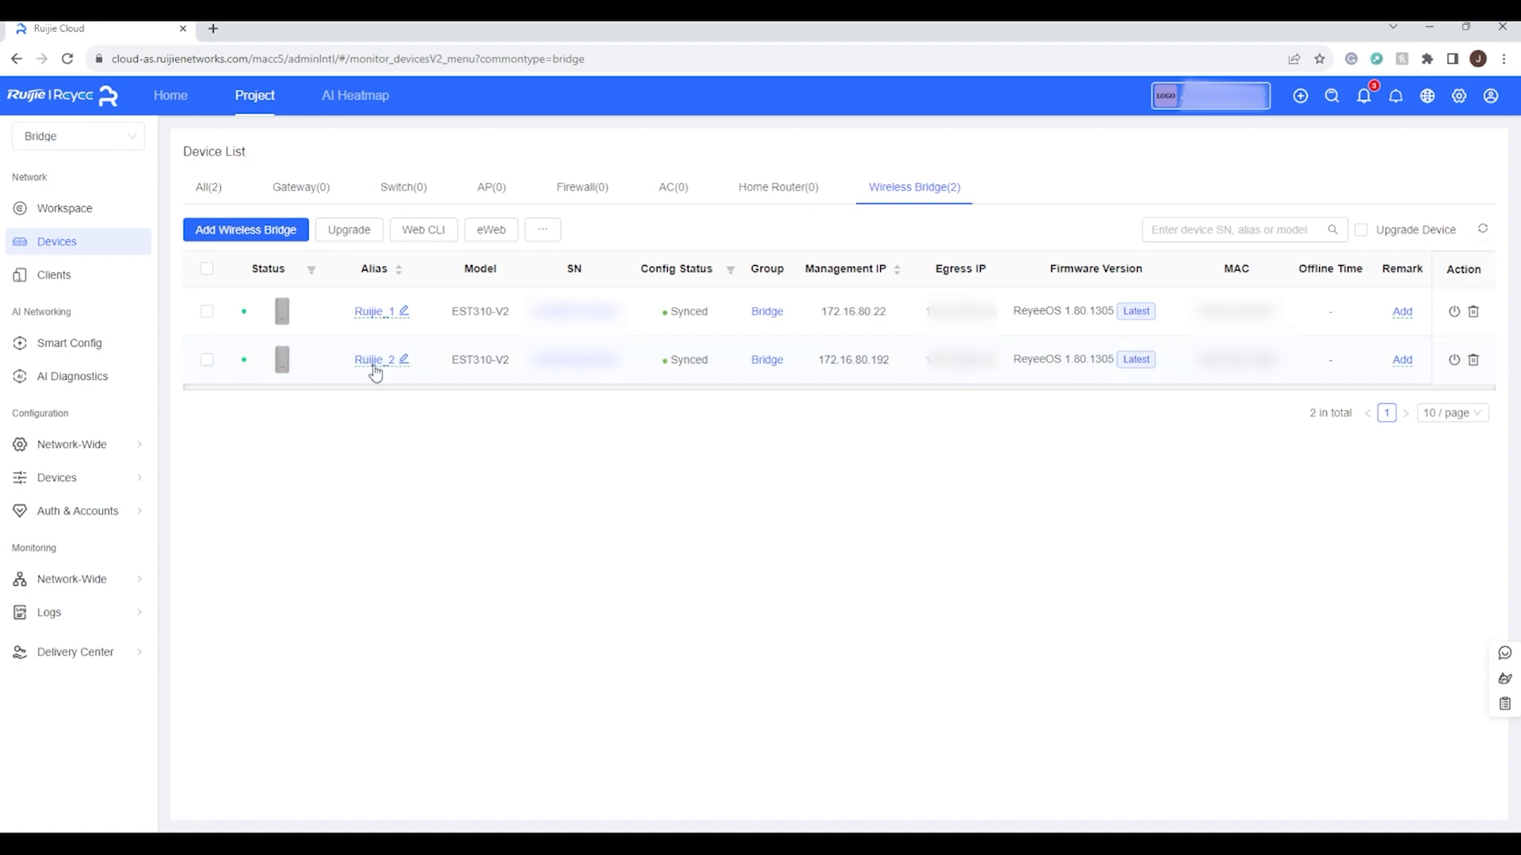
{"action": "mouse_move", "coordinate": [361, 347]}
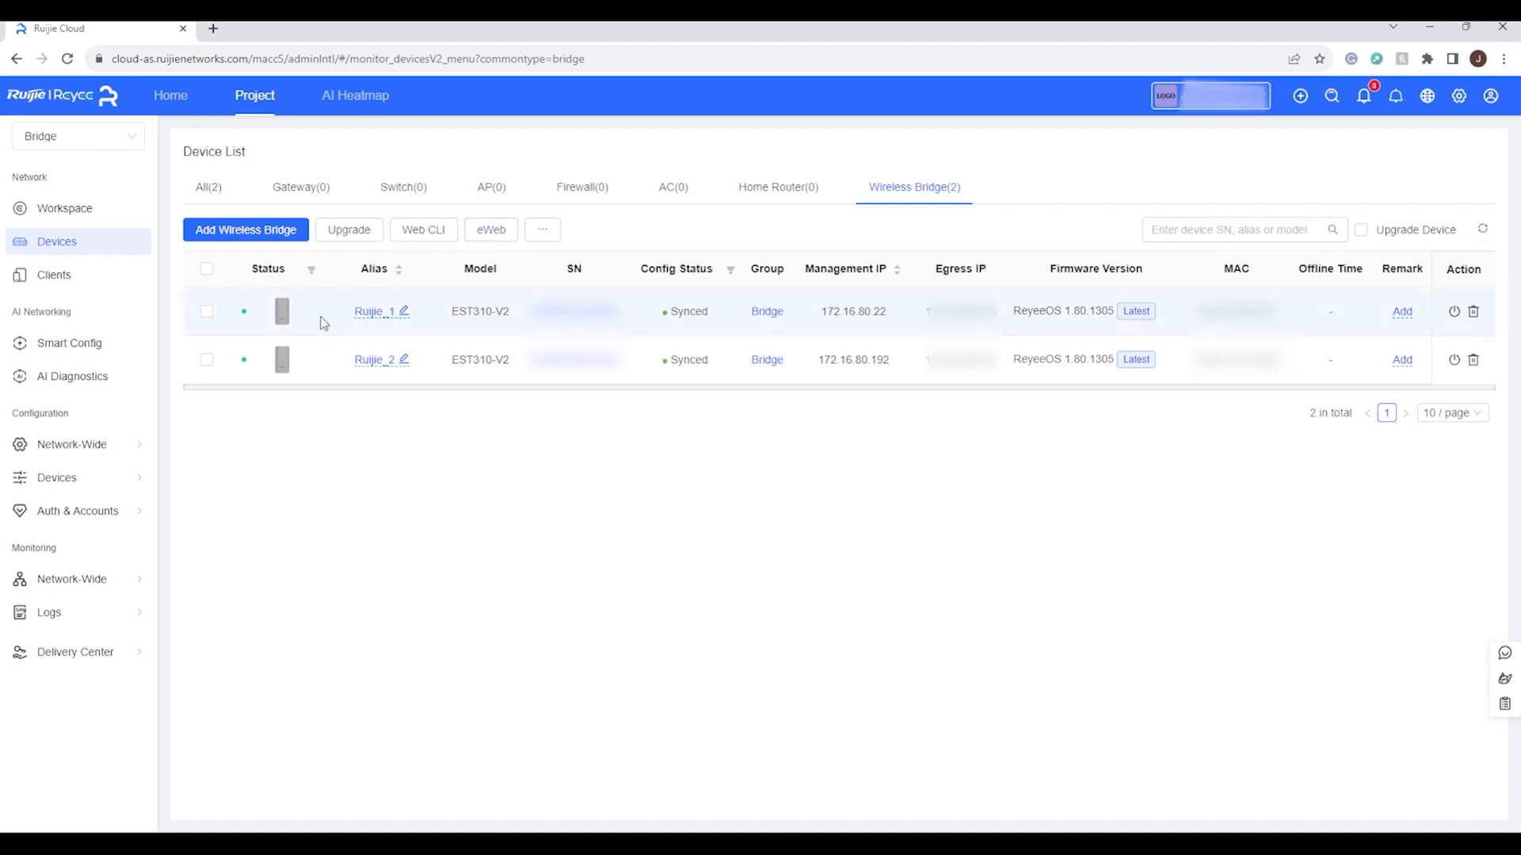
Show Ruijie_1's device information, online with management IP 172.16.80.22
{"action": "left_click", "coordinate": [371, 312]}
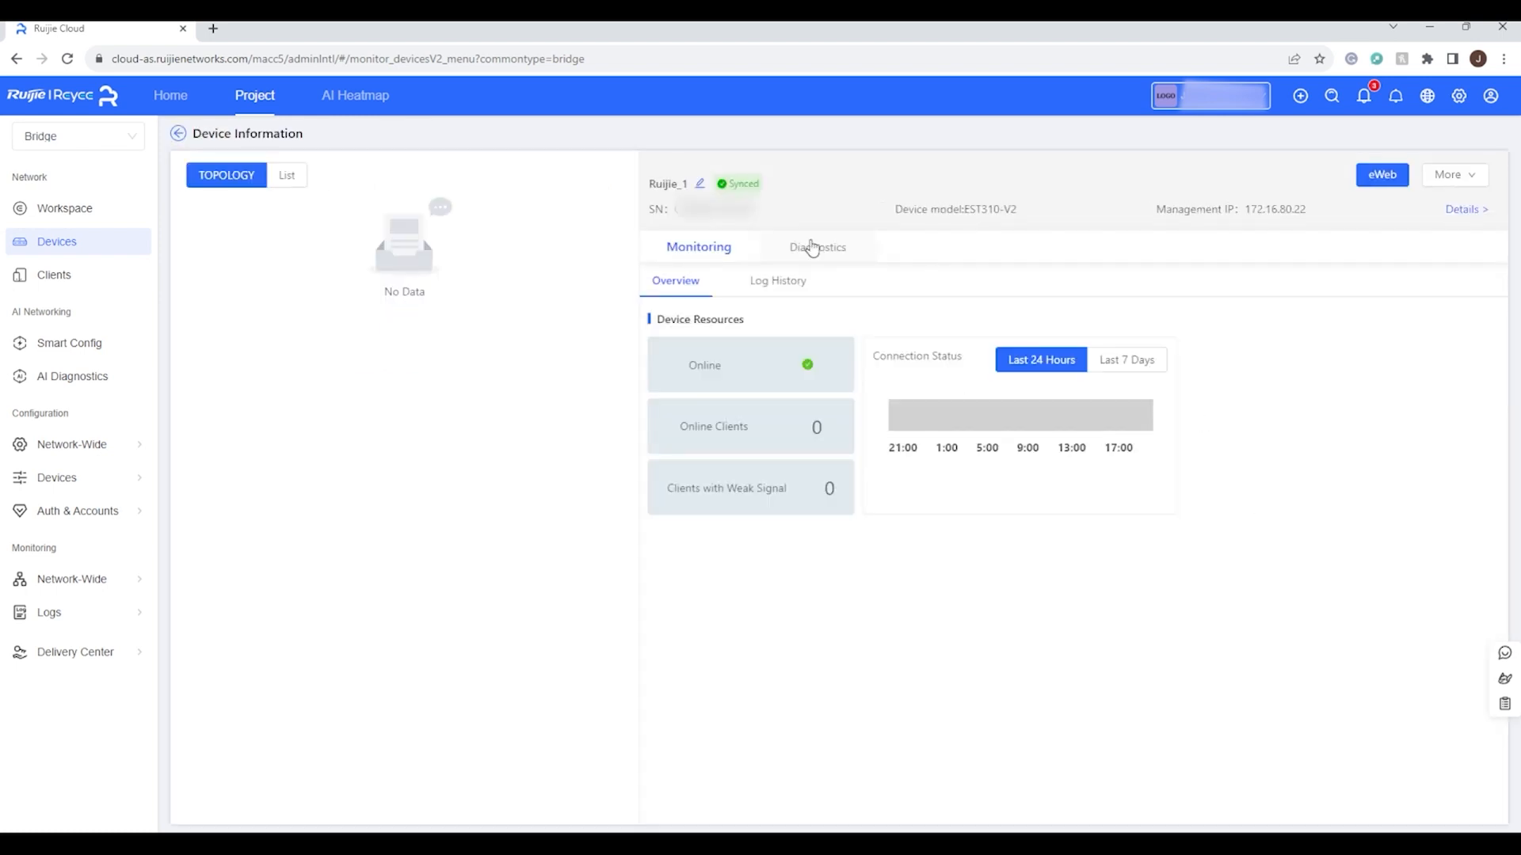
{"action": "mouse_move", "coordinate": [795, 287]}
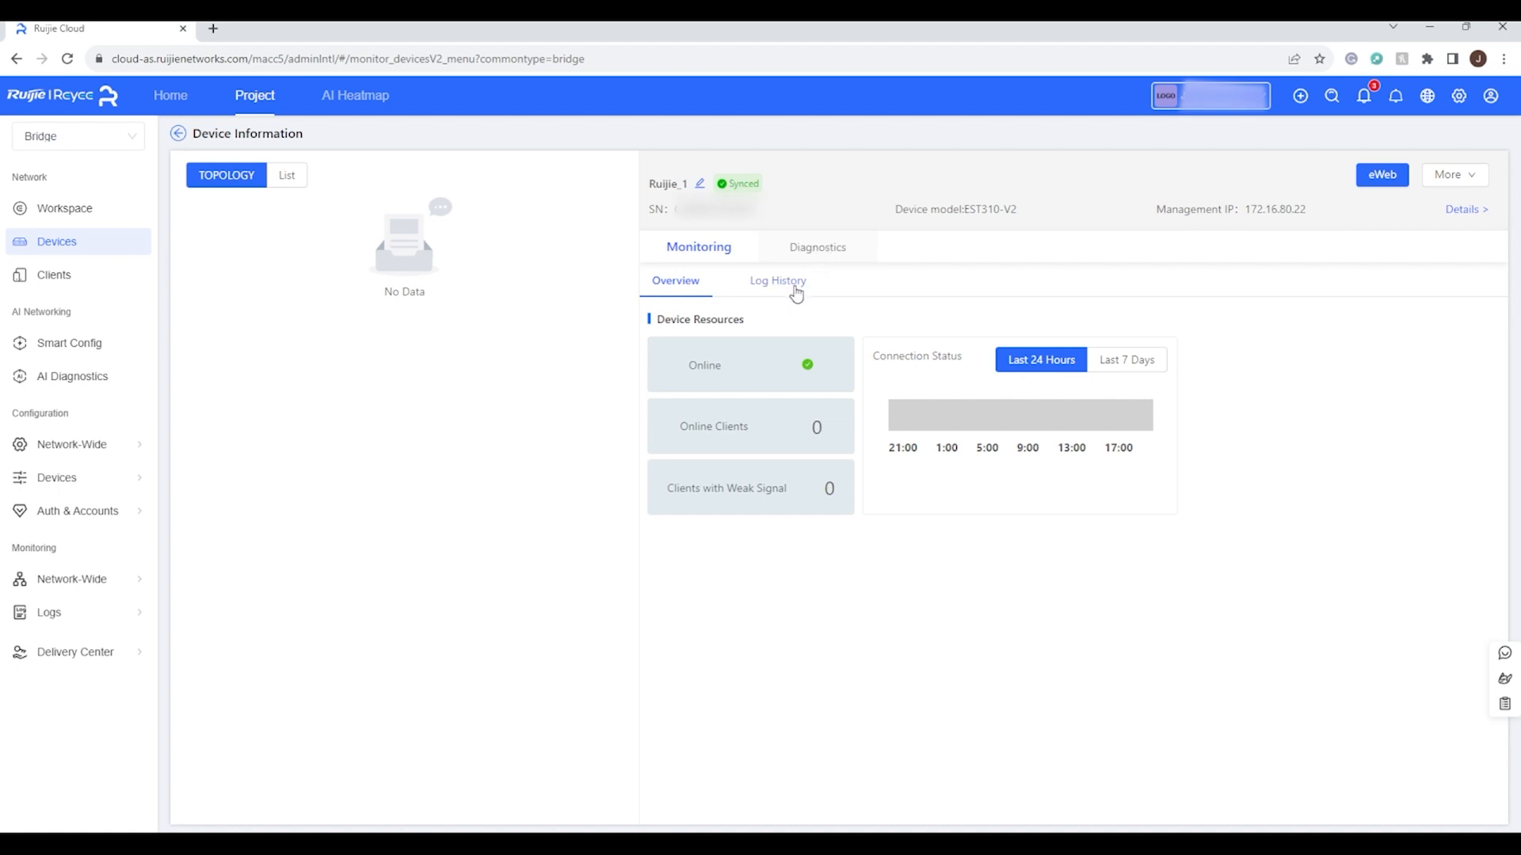
{"action": "mouse_move", "coordinate": [783, 394]}
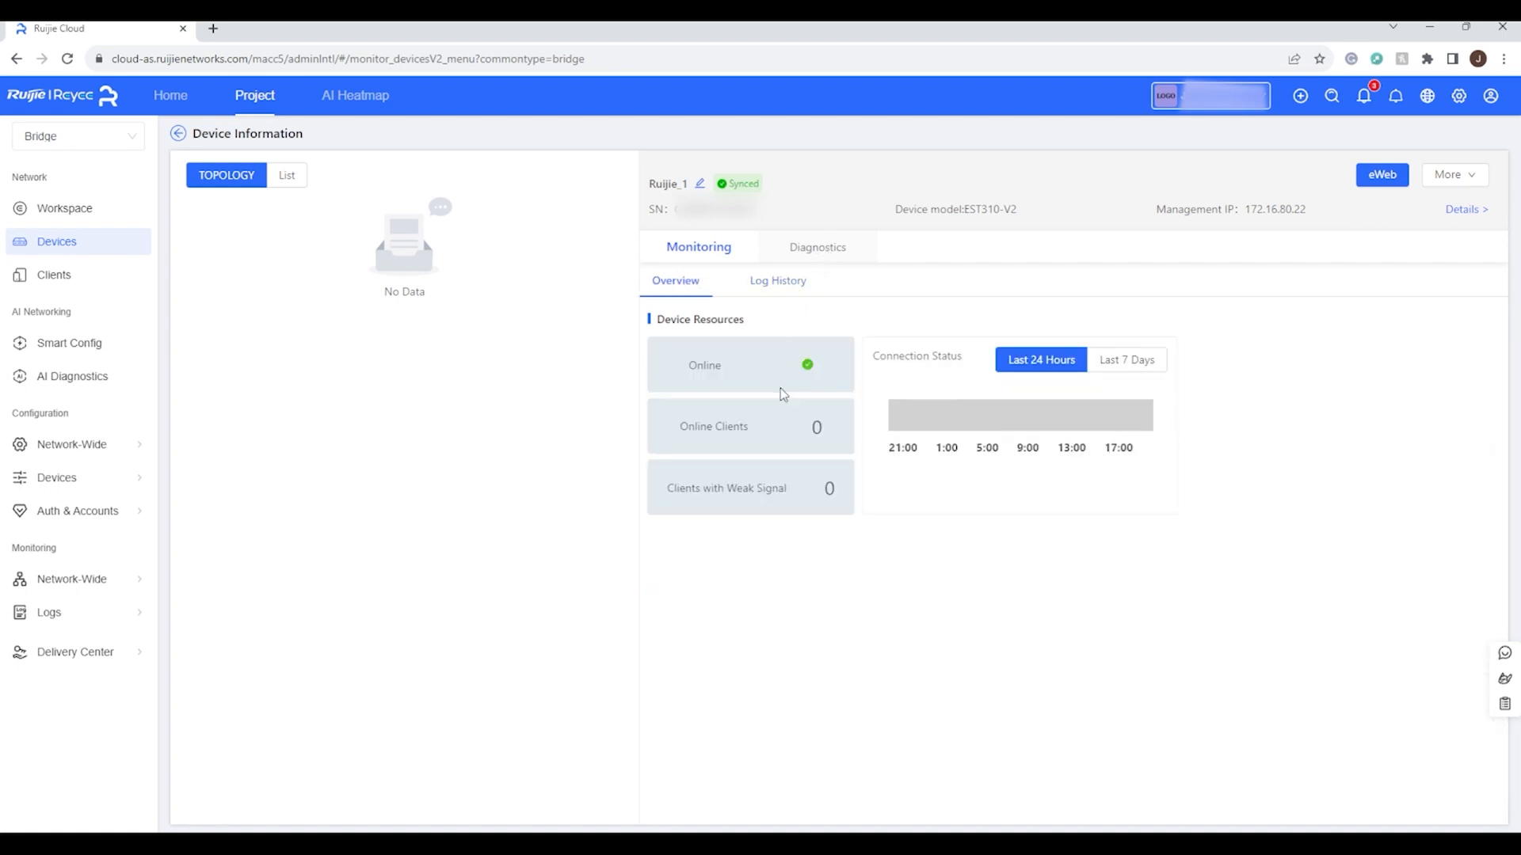
{"action": "mouse_move", "coordinate": [854, 366]}
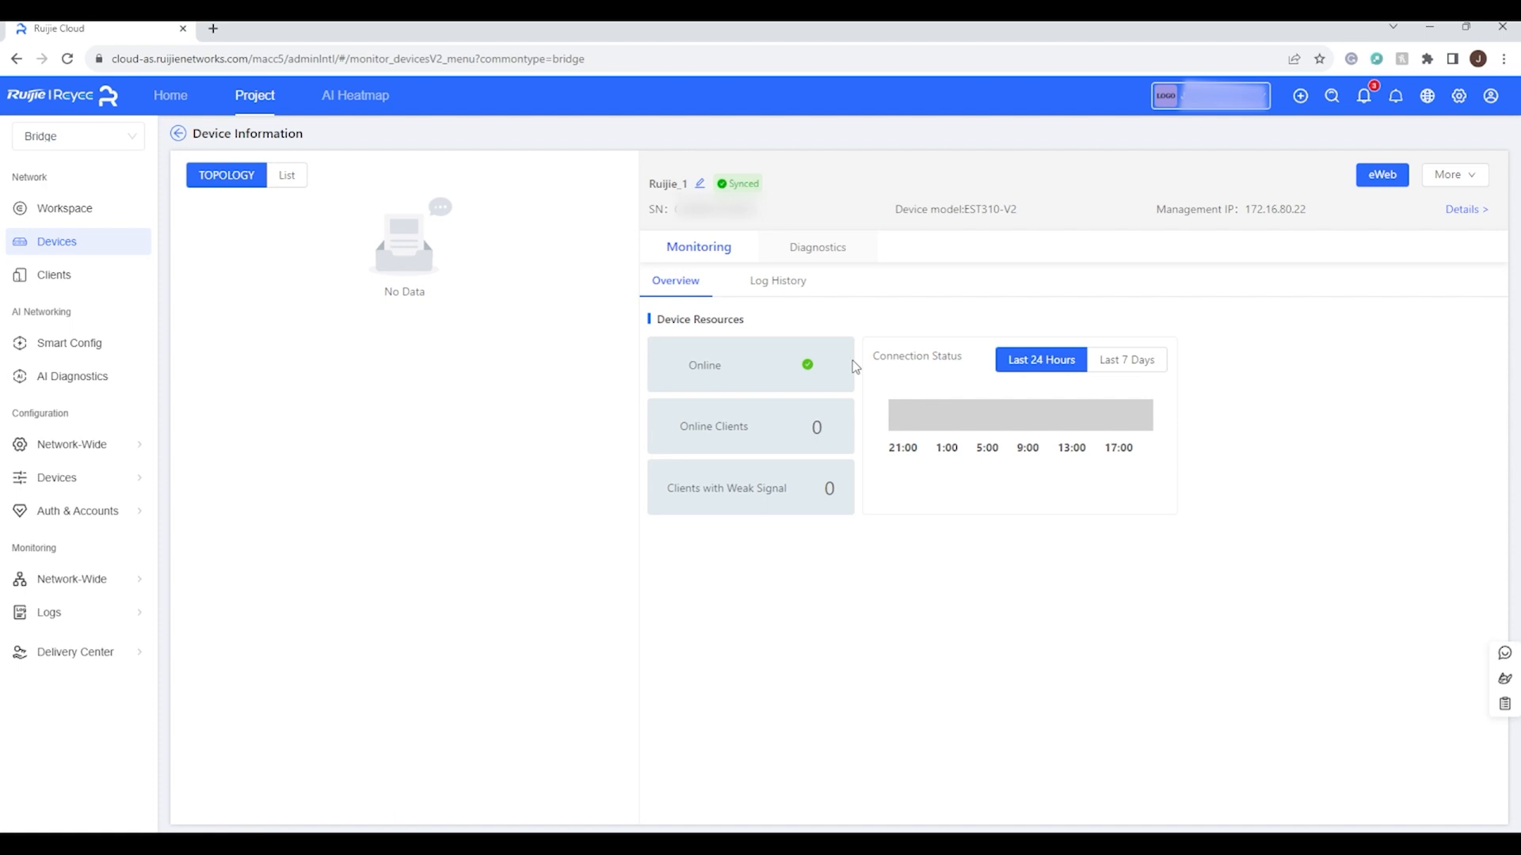
{"action": "mouse_move", "coordinate": [884, 377]}
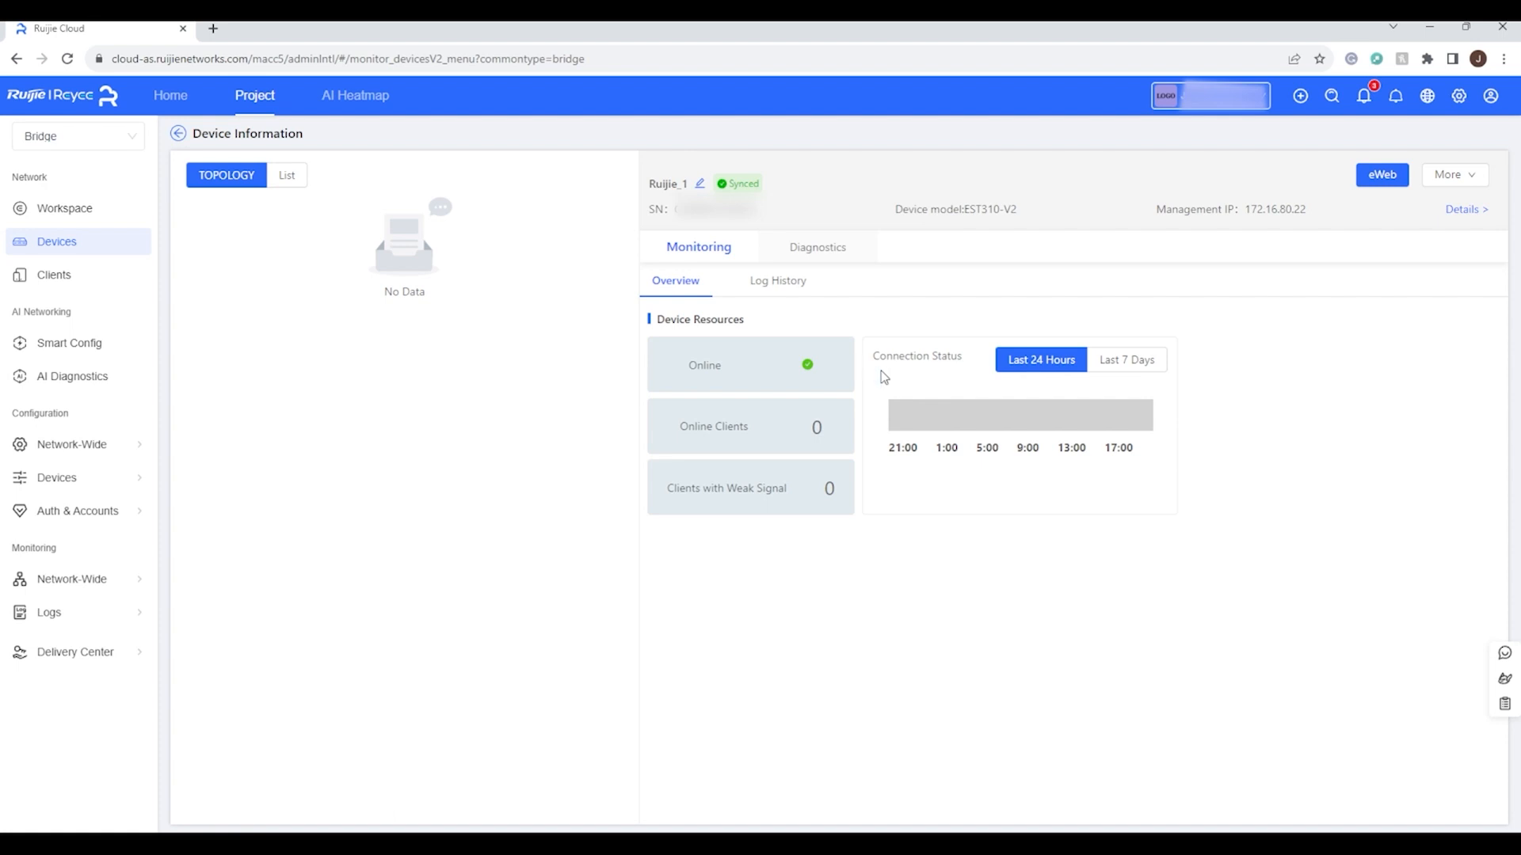
{"action": "mouse_move", "coordinate": [935, 296]}
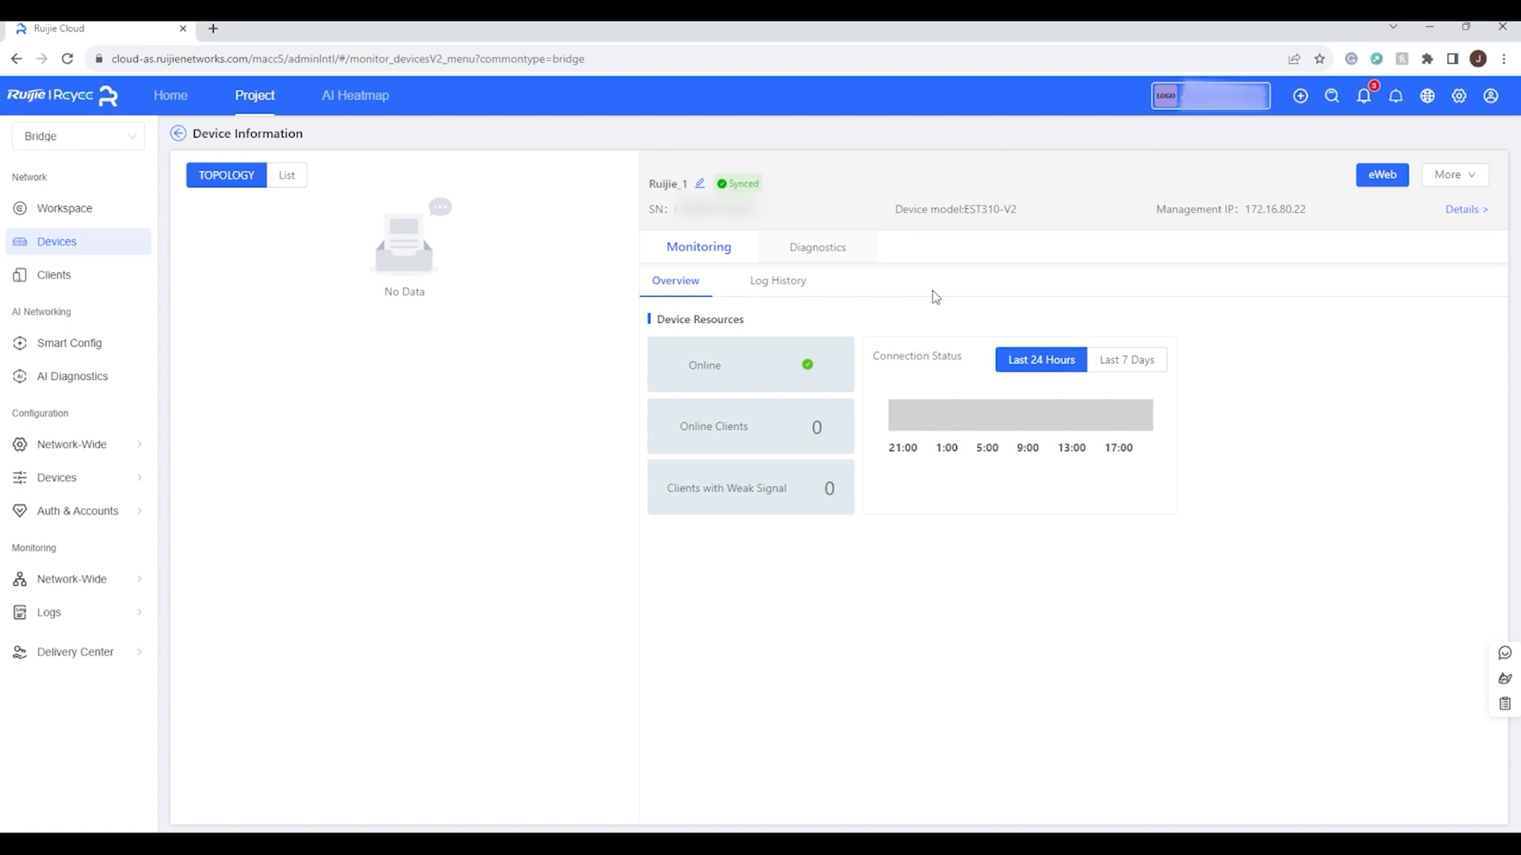
{"action": "mouse_move", "coordinate": [1197, 206]}
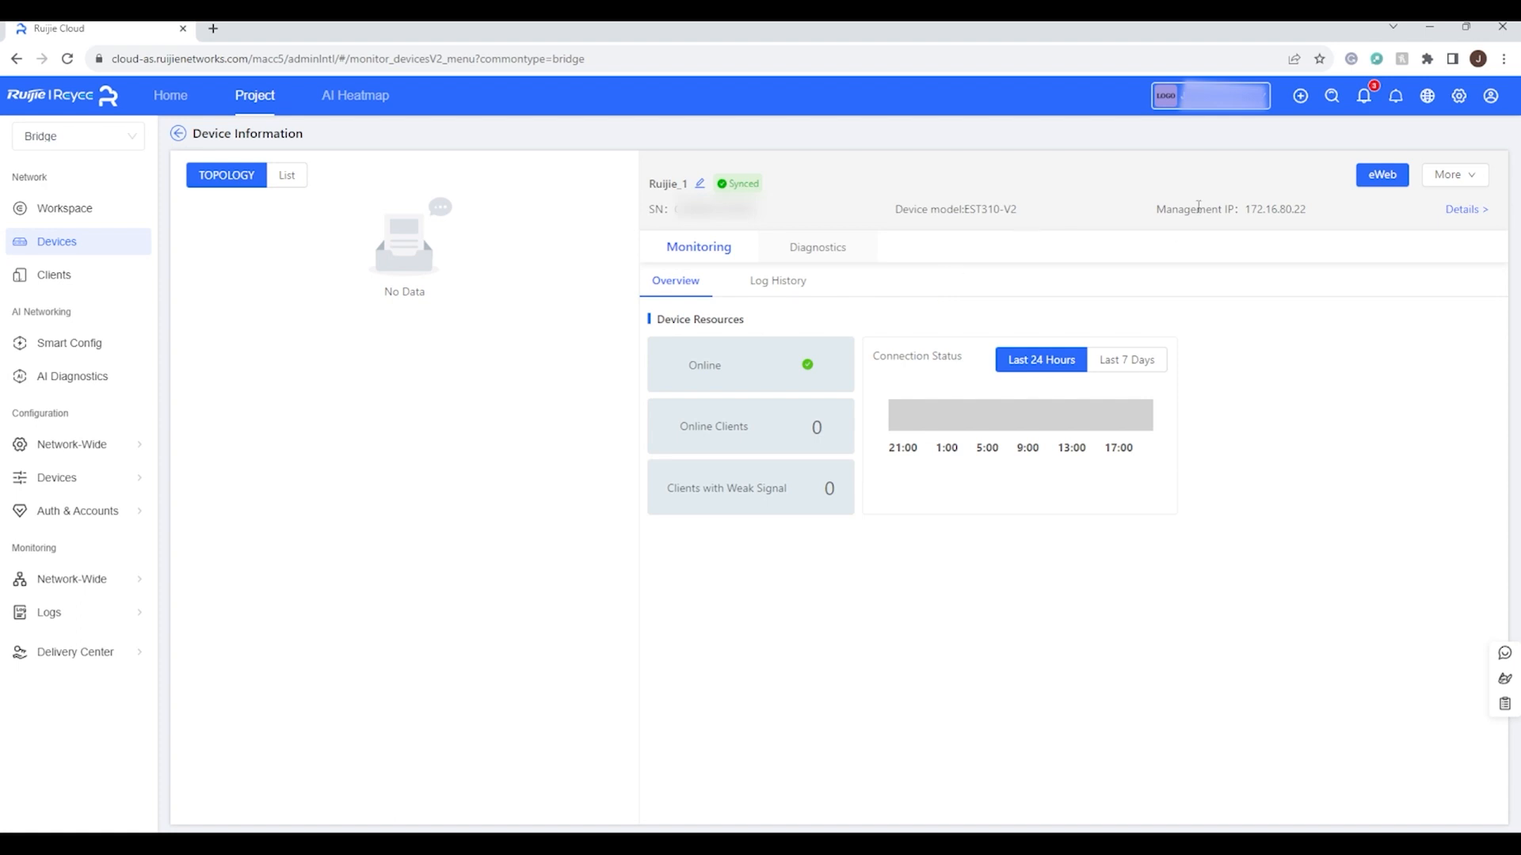
Start remote eWeb access to Ruijie_1 via a 3-hour tunnel dialog
{"action": "left_click", "coordinate": [1382, 174]}
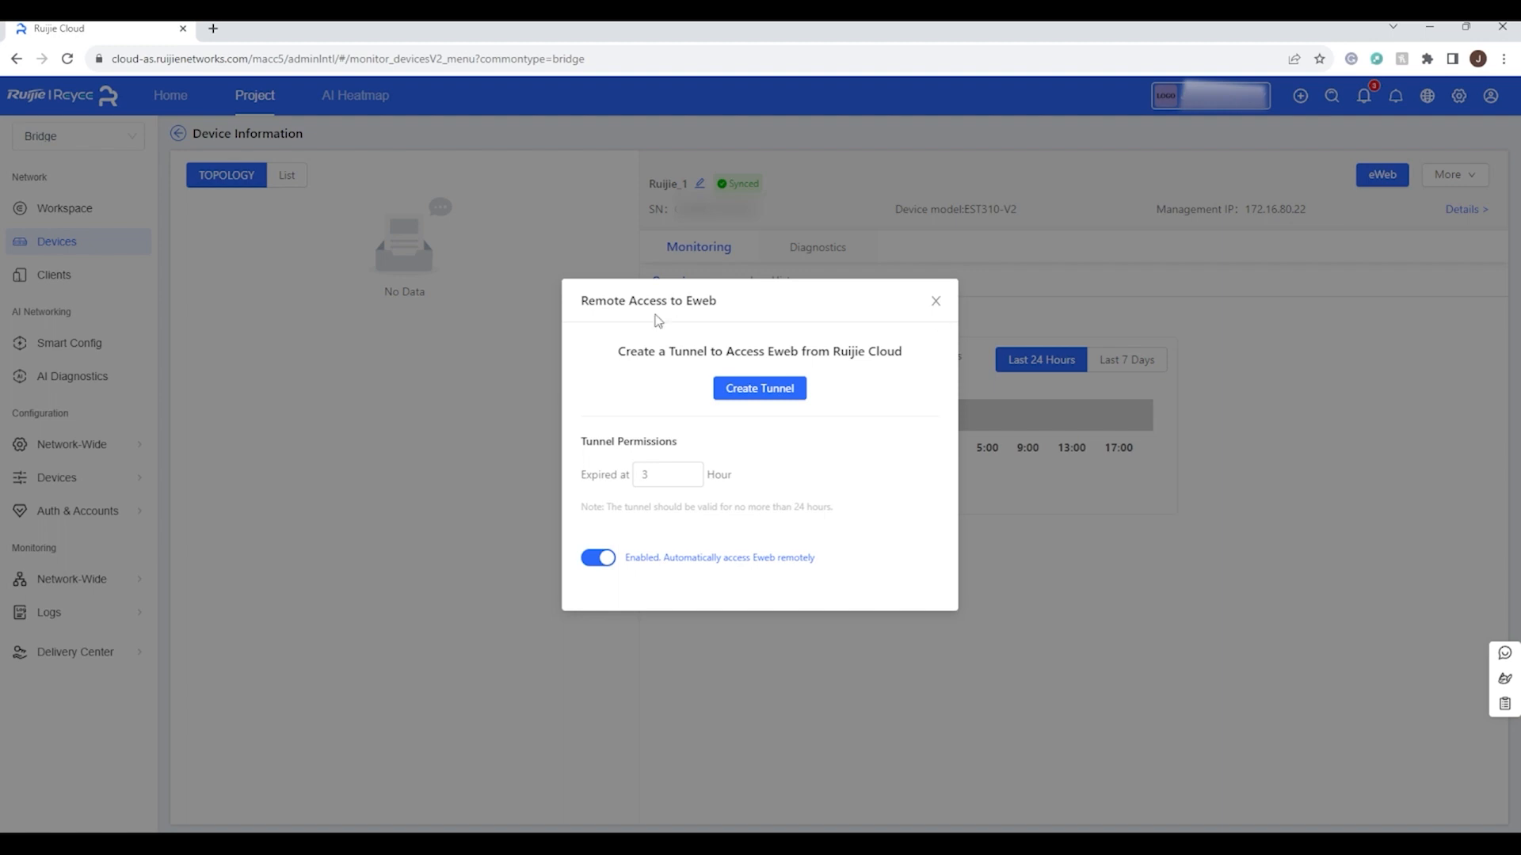
{"action": "mouse_move", "coordinate": [502, 542]}
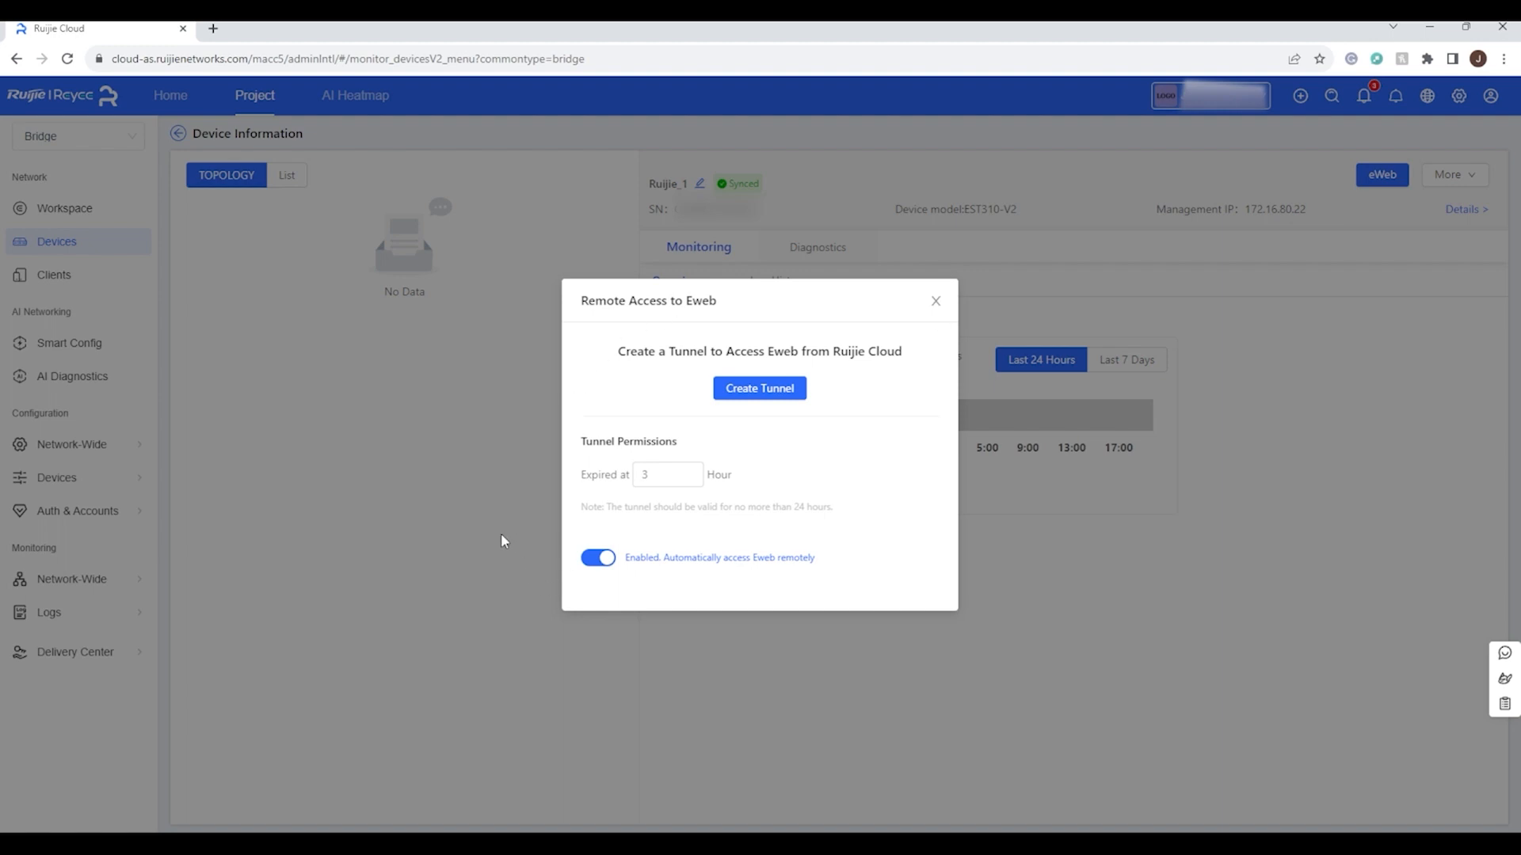
{"action": "mouse_move", "coordinate": [431, 570]}
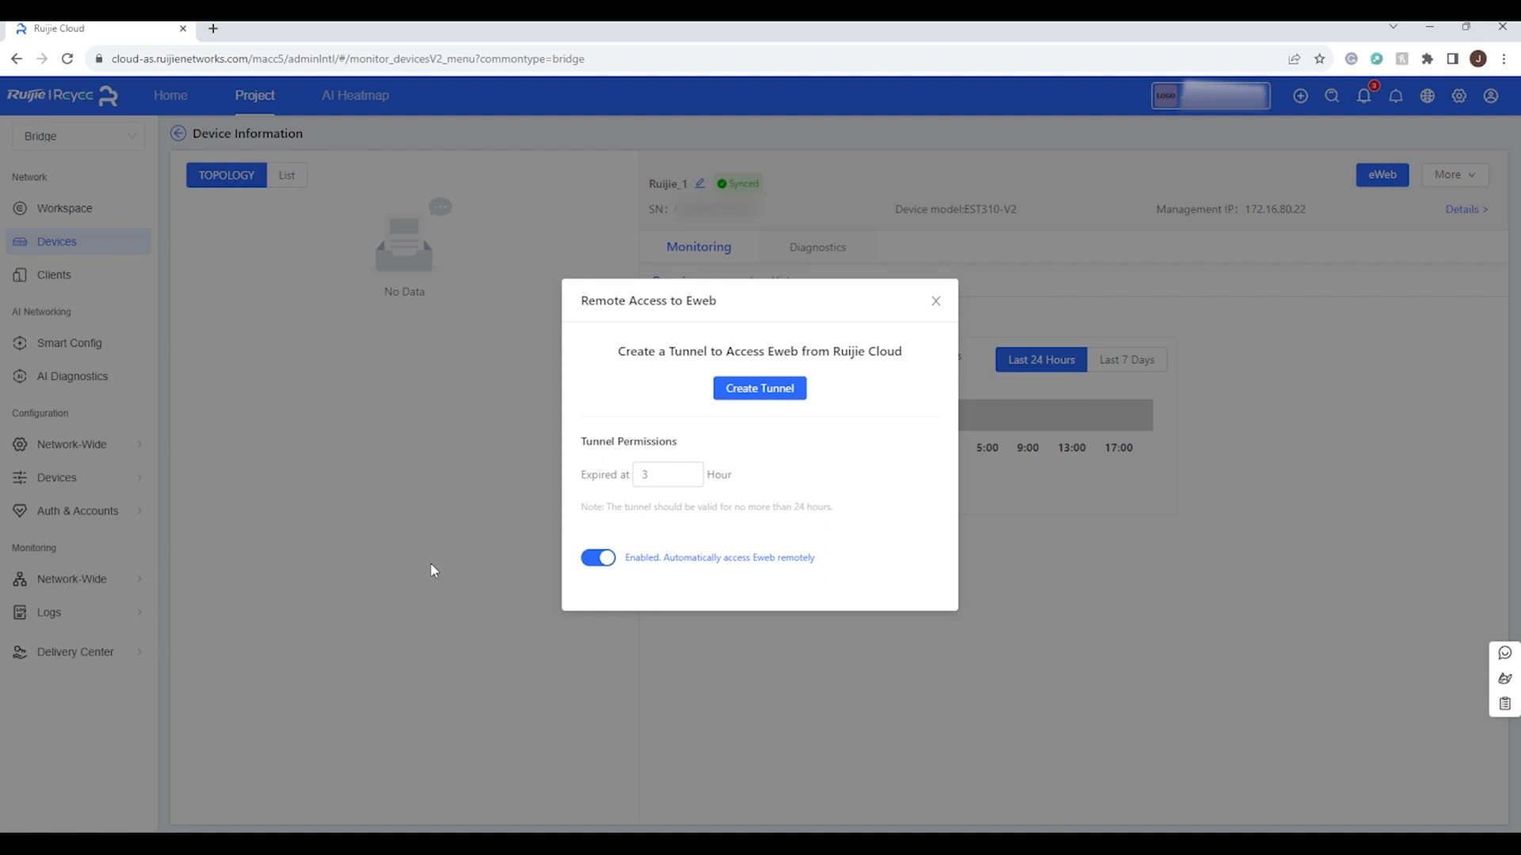
{"action": "mouse_move", "coordinate": [777, 389]}
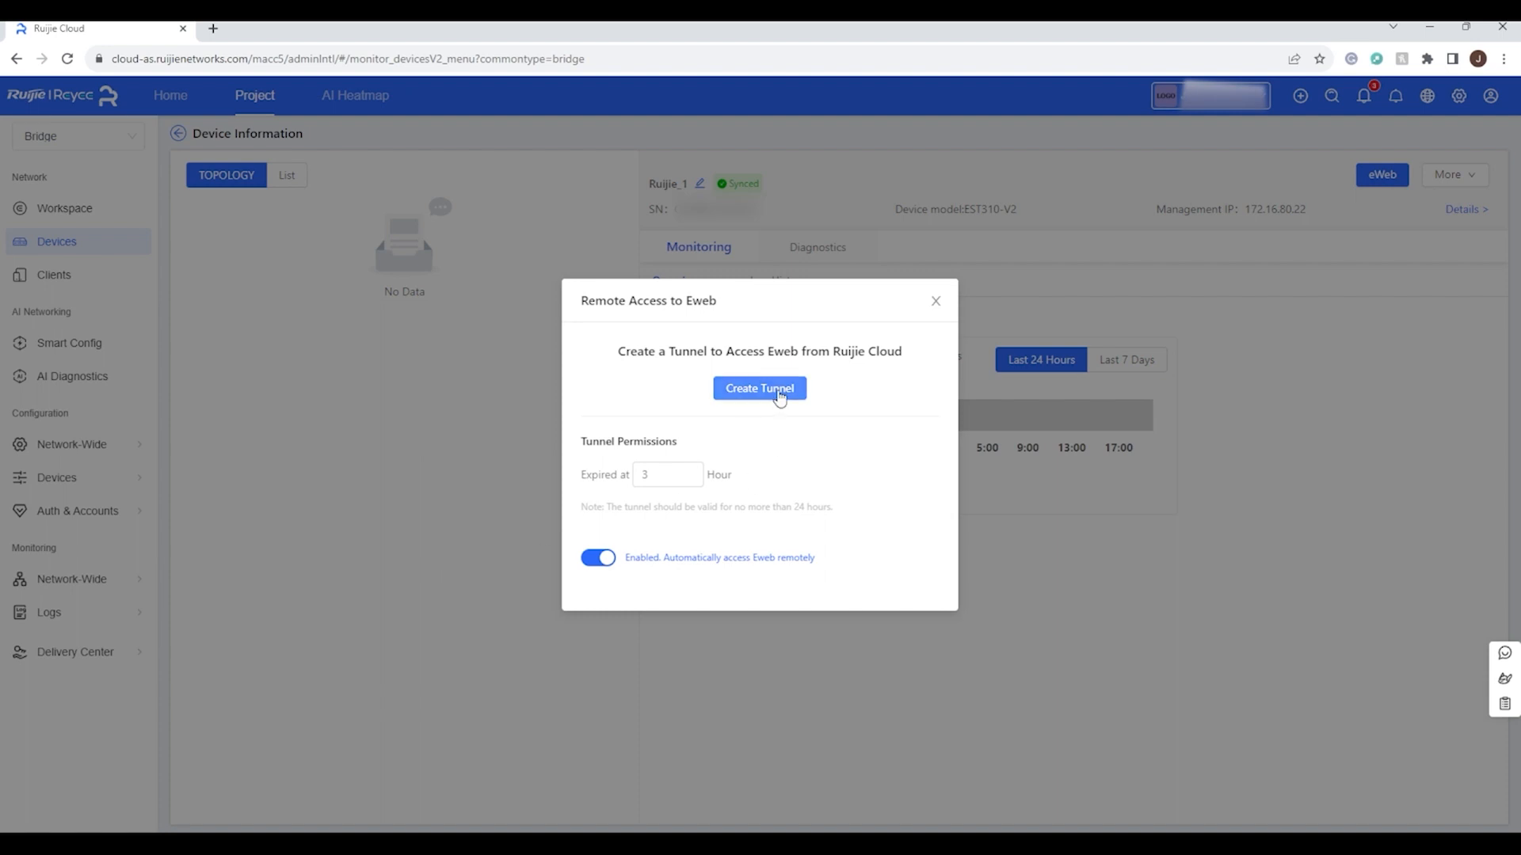
{"action": "left_click", "coordinate": [759, 388]}
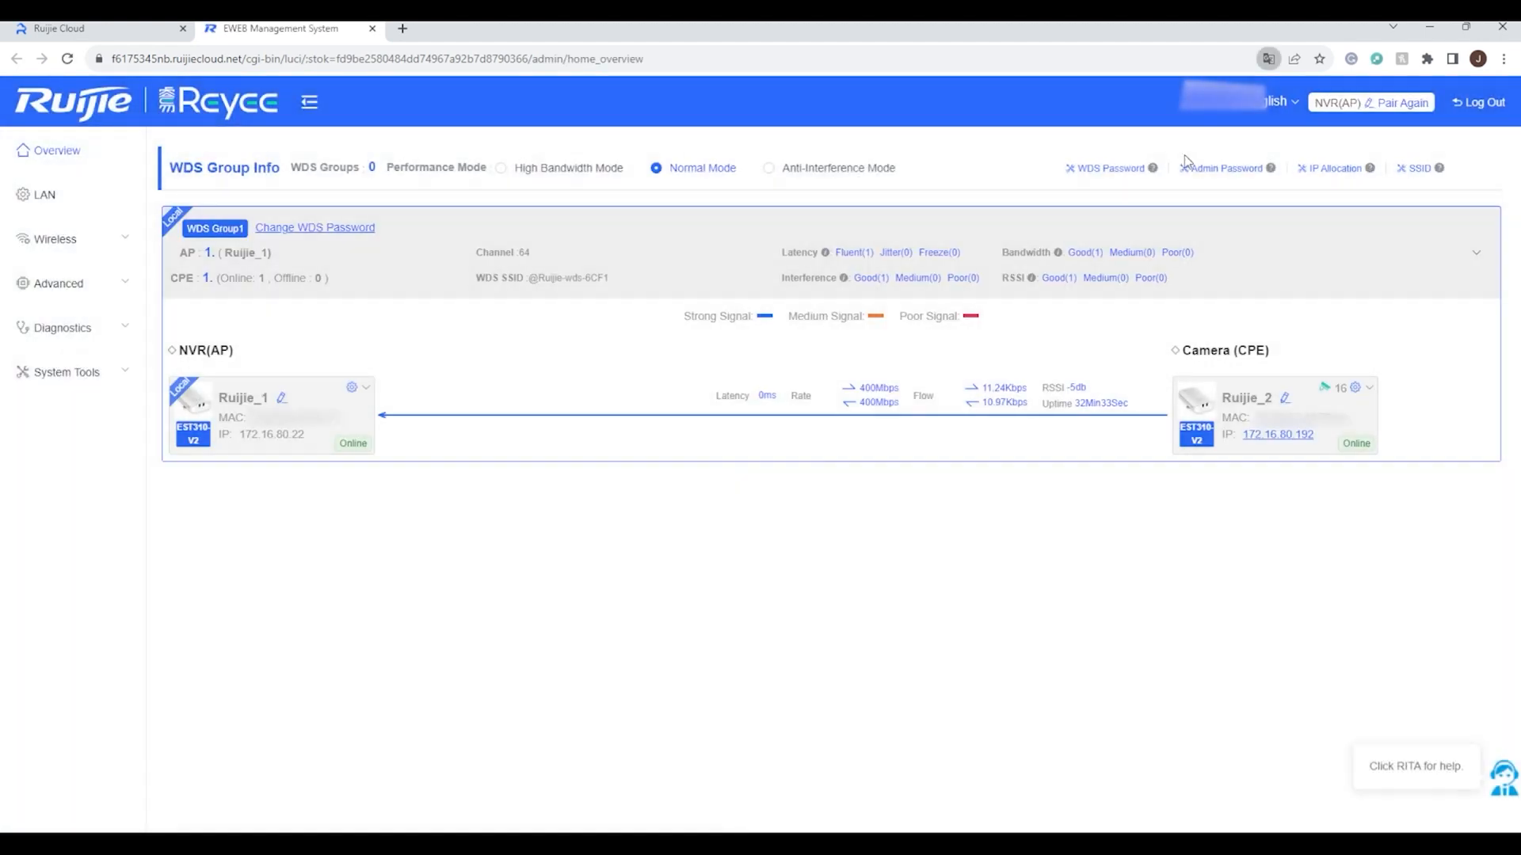
{"action": "mouse_move", "coordinate": [910, 569]}
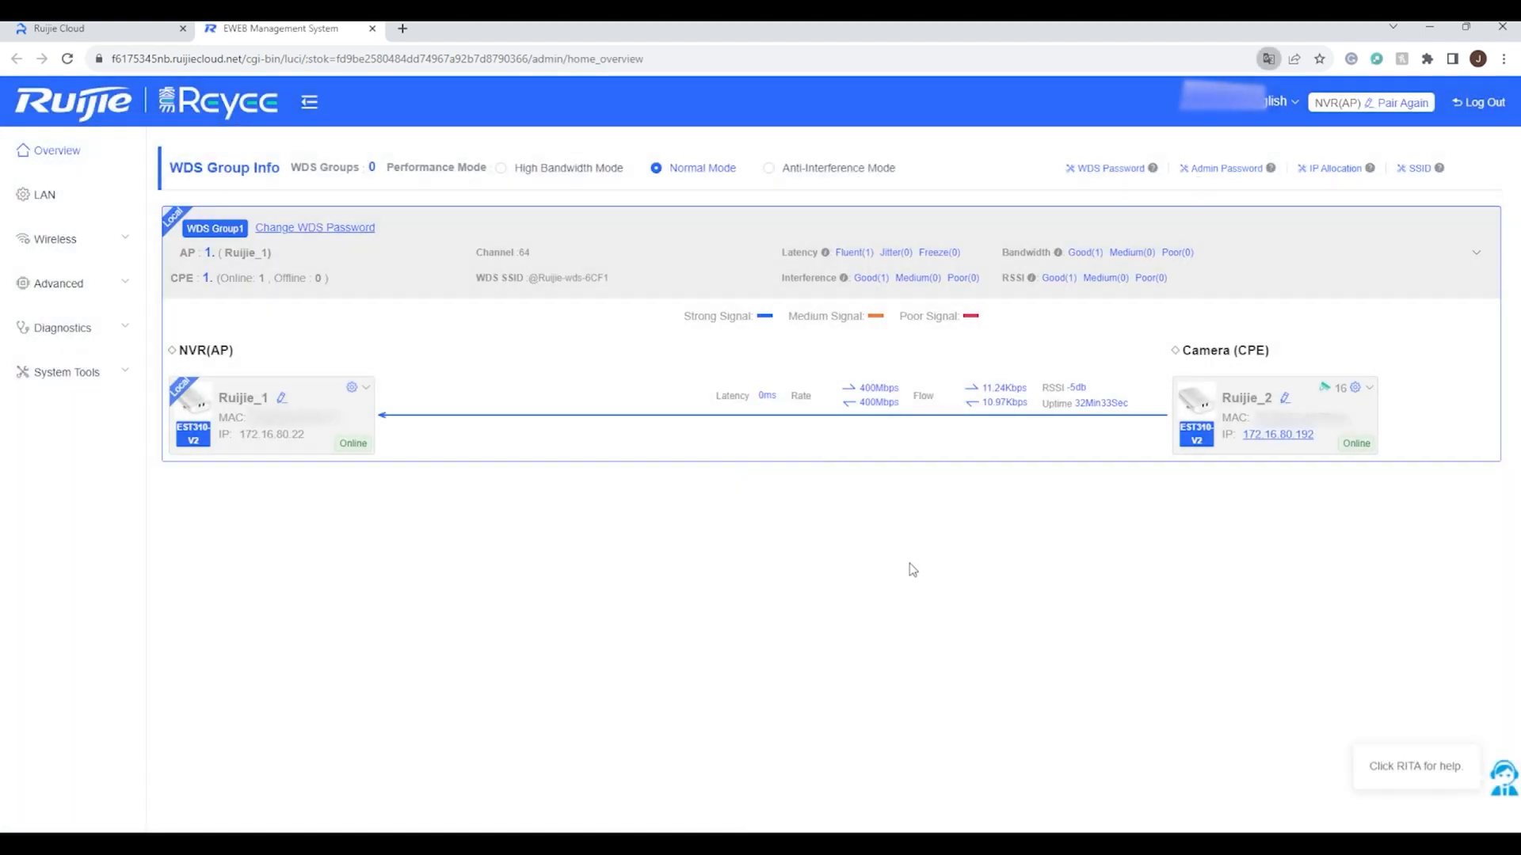
{"action": "mouse_move", "coordinate": [922, 560]}
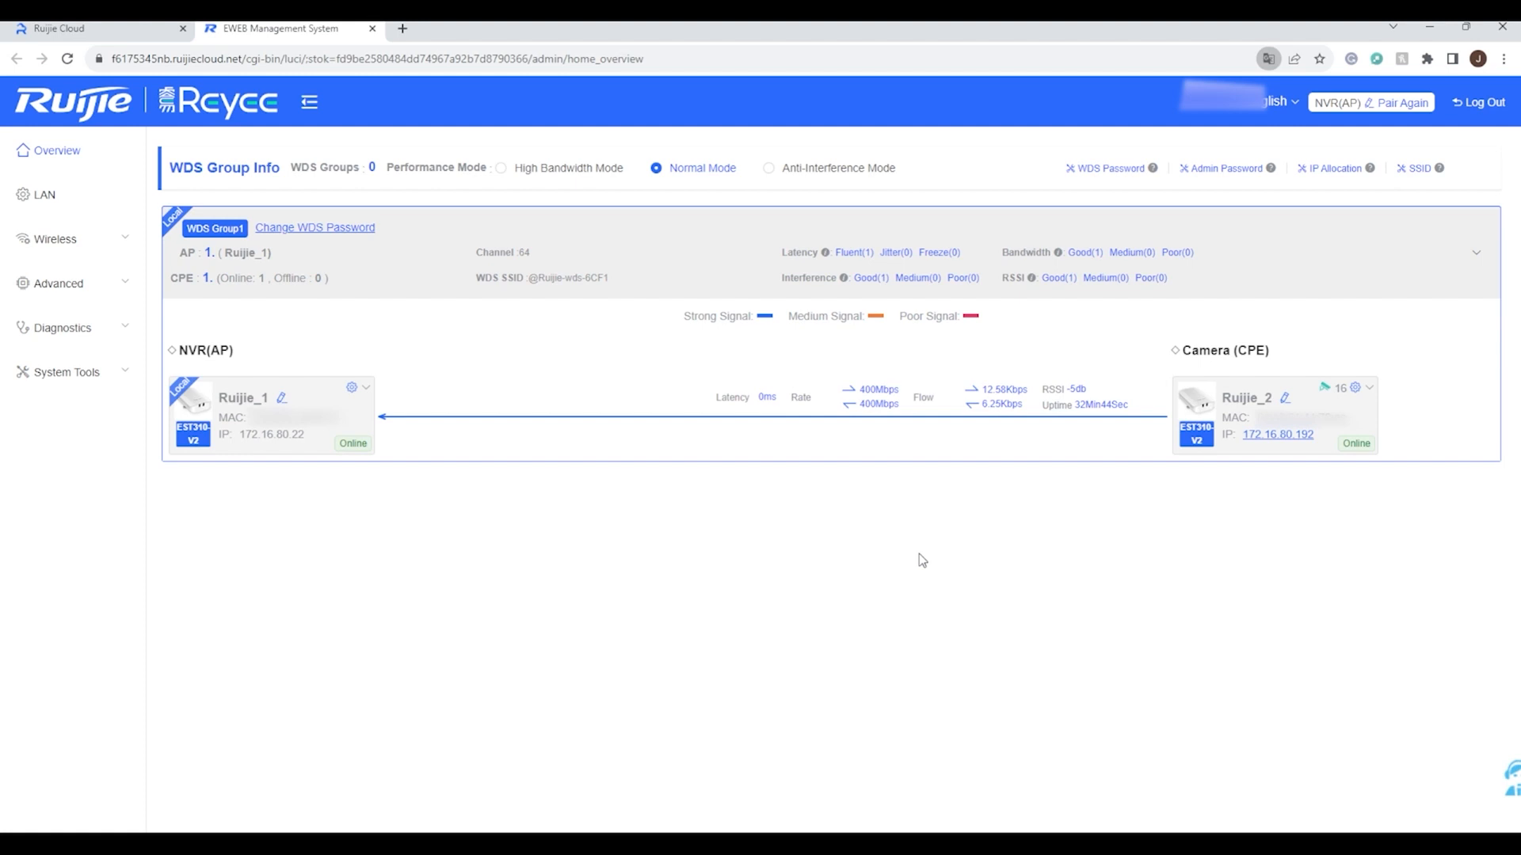
{"action": "mouse_move", "coordinate": [900, 571]}
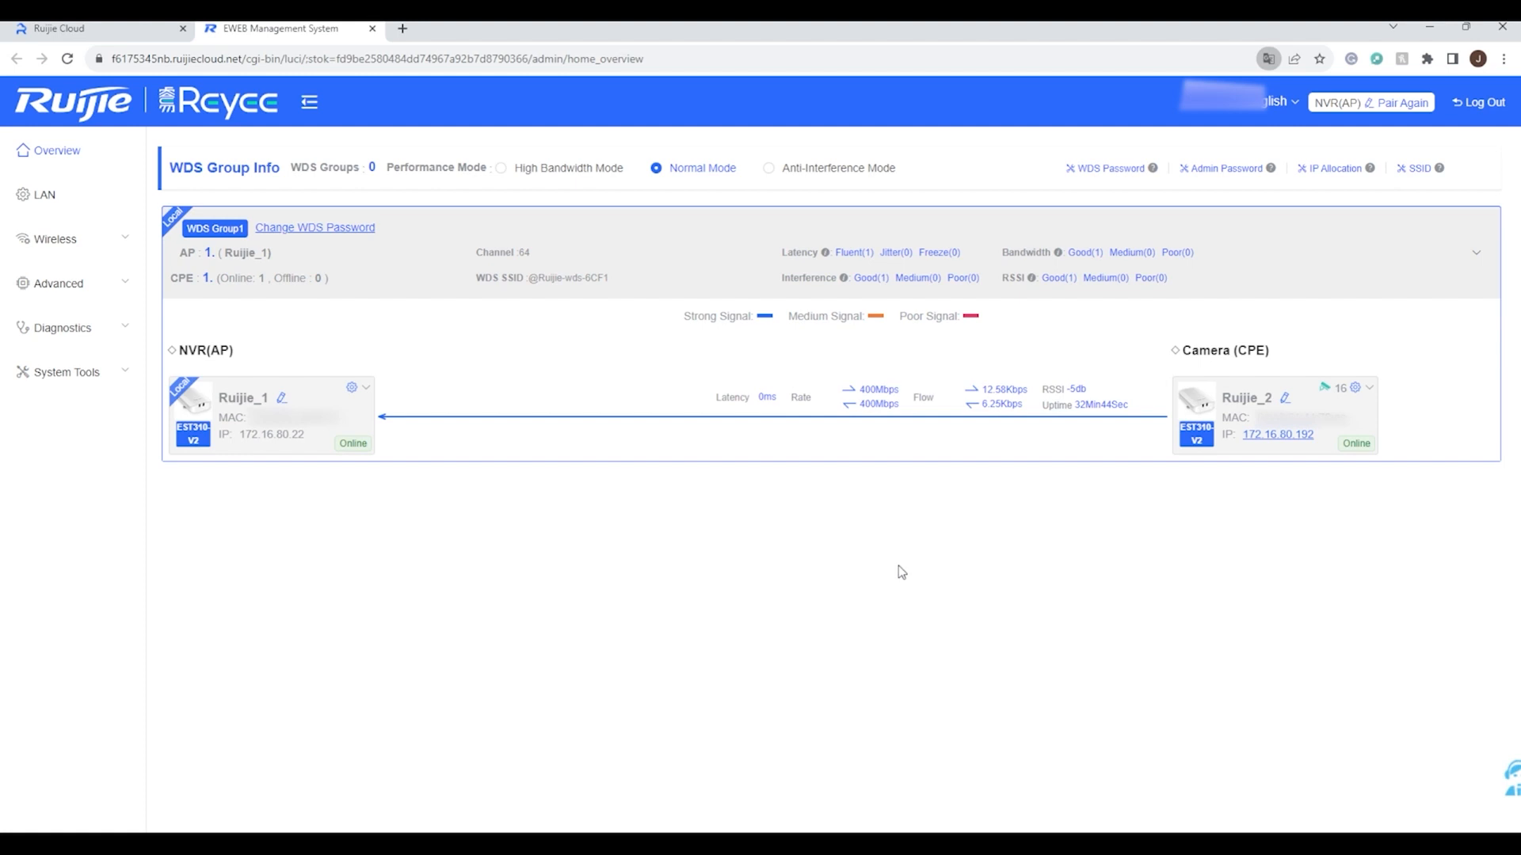
{"action": "mouse_move", "coordinate": [1316, 89]}
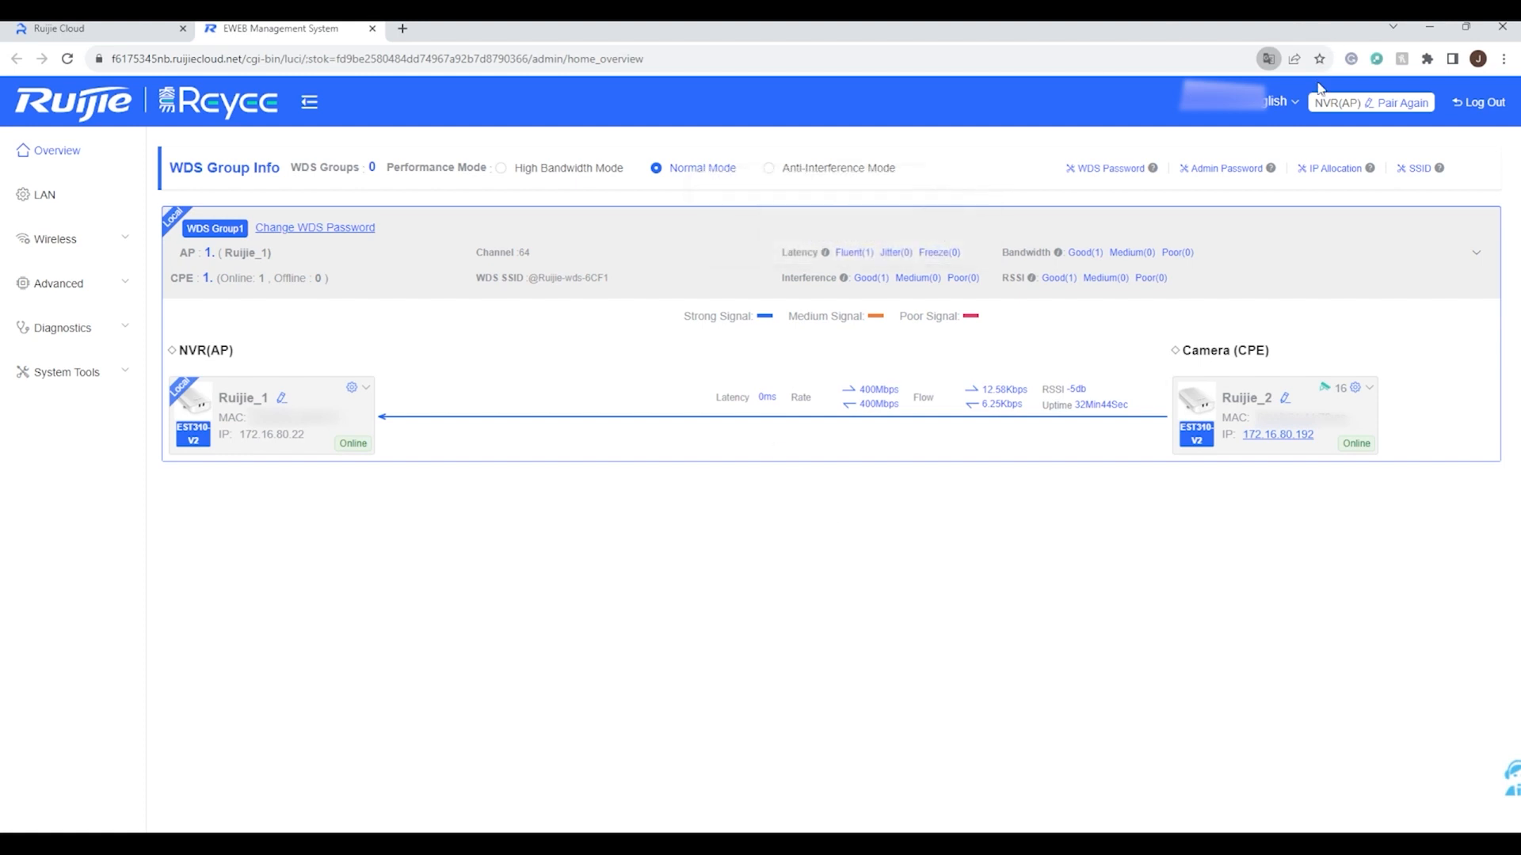
{"action": "mouse_move", "coordinate": [711, 265]}
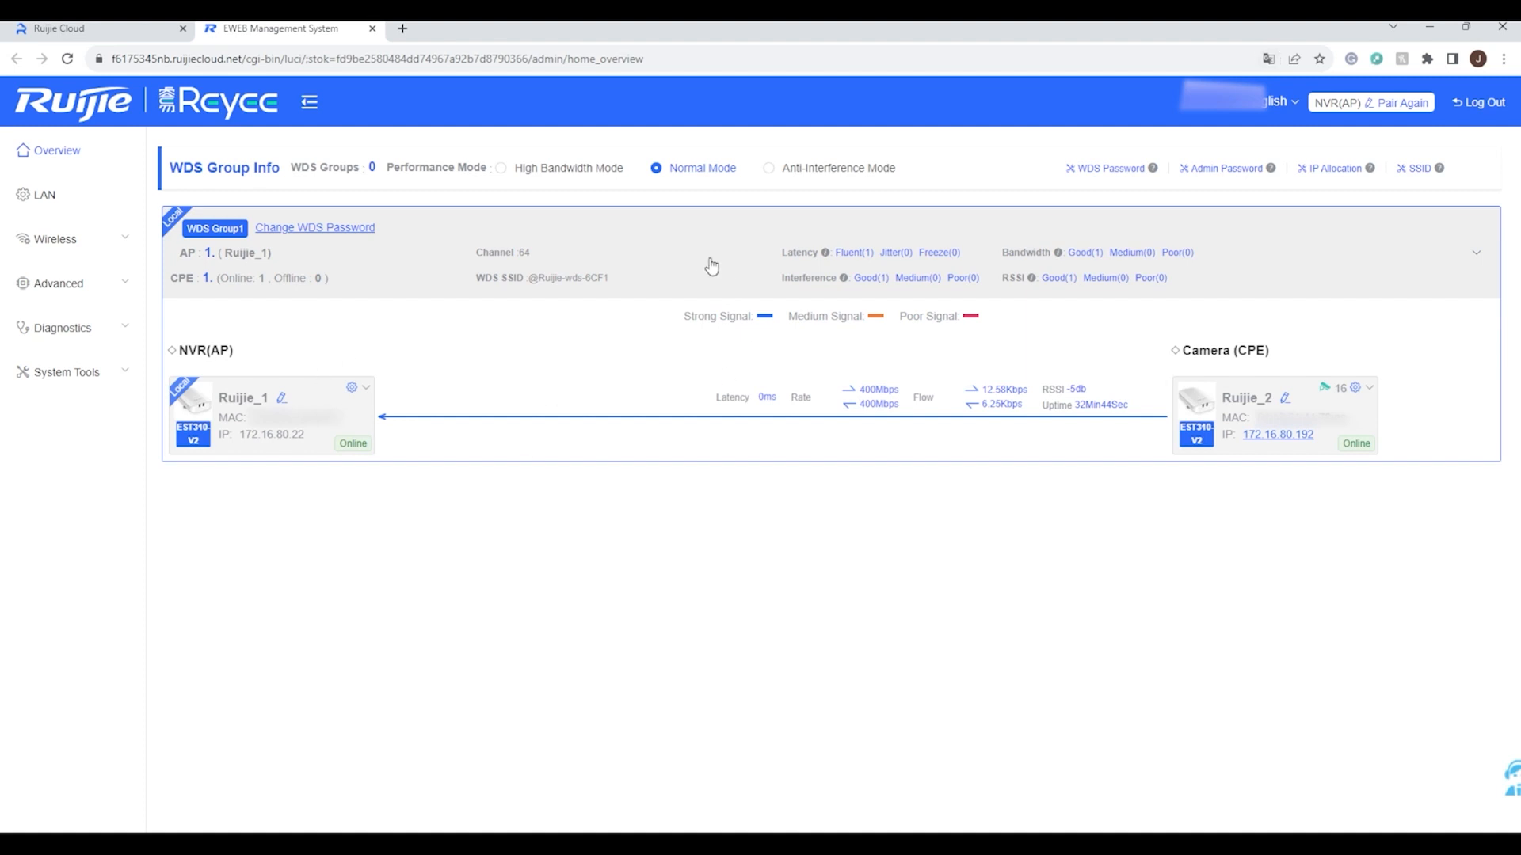
{"action": "mouse_move", "coordinate": [248, 254]}
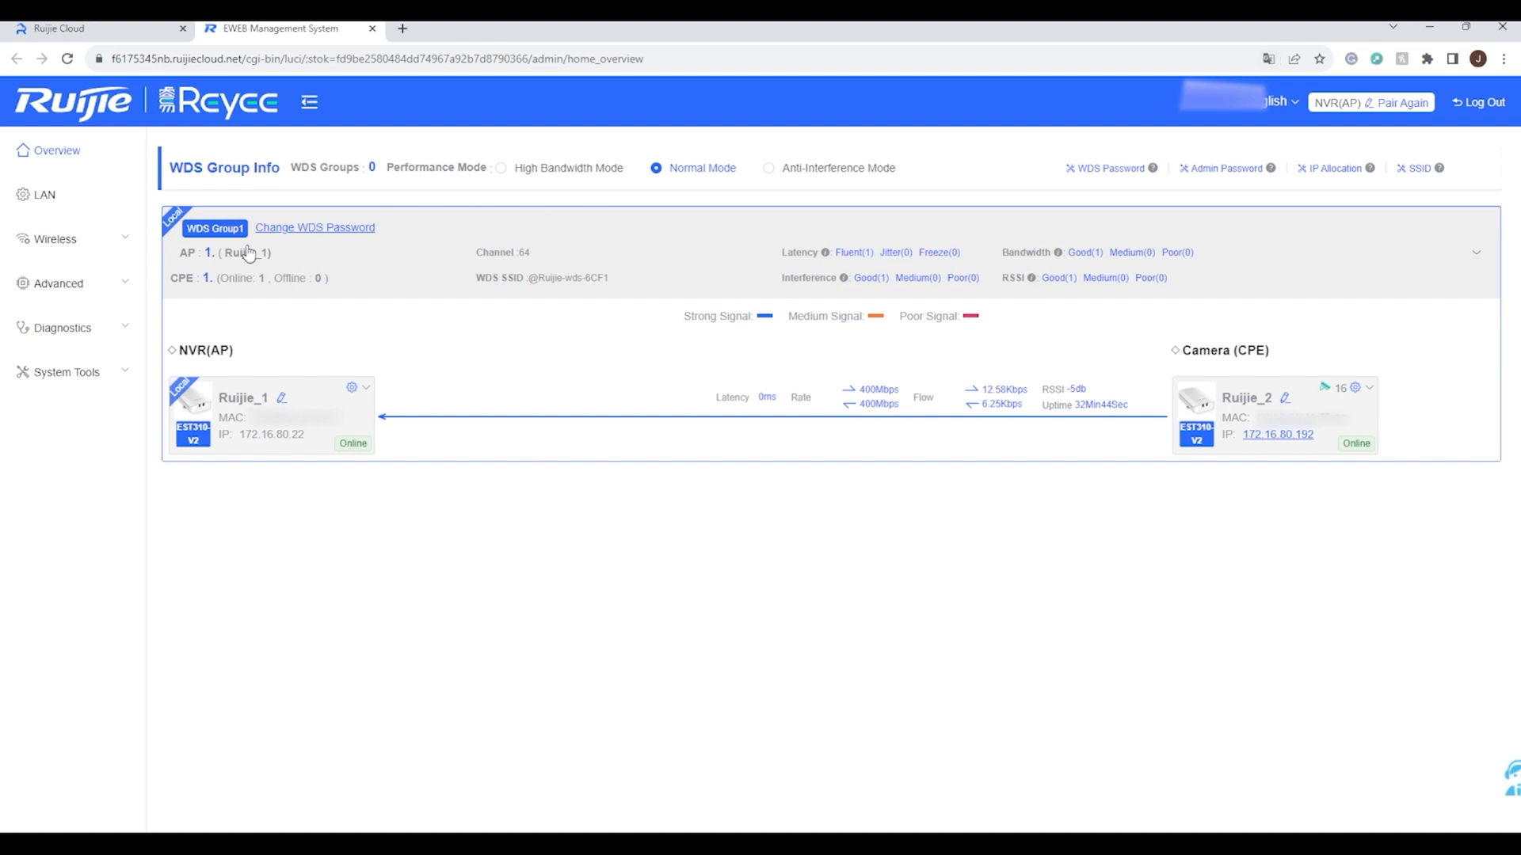
{"action": "mouse_move", "coordinate": [94, 170]}
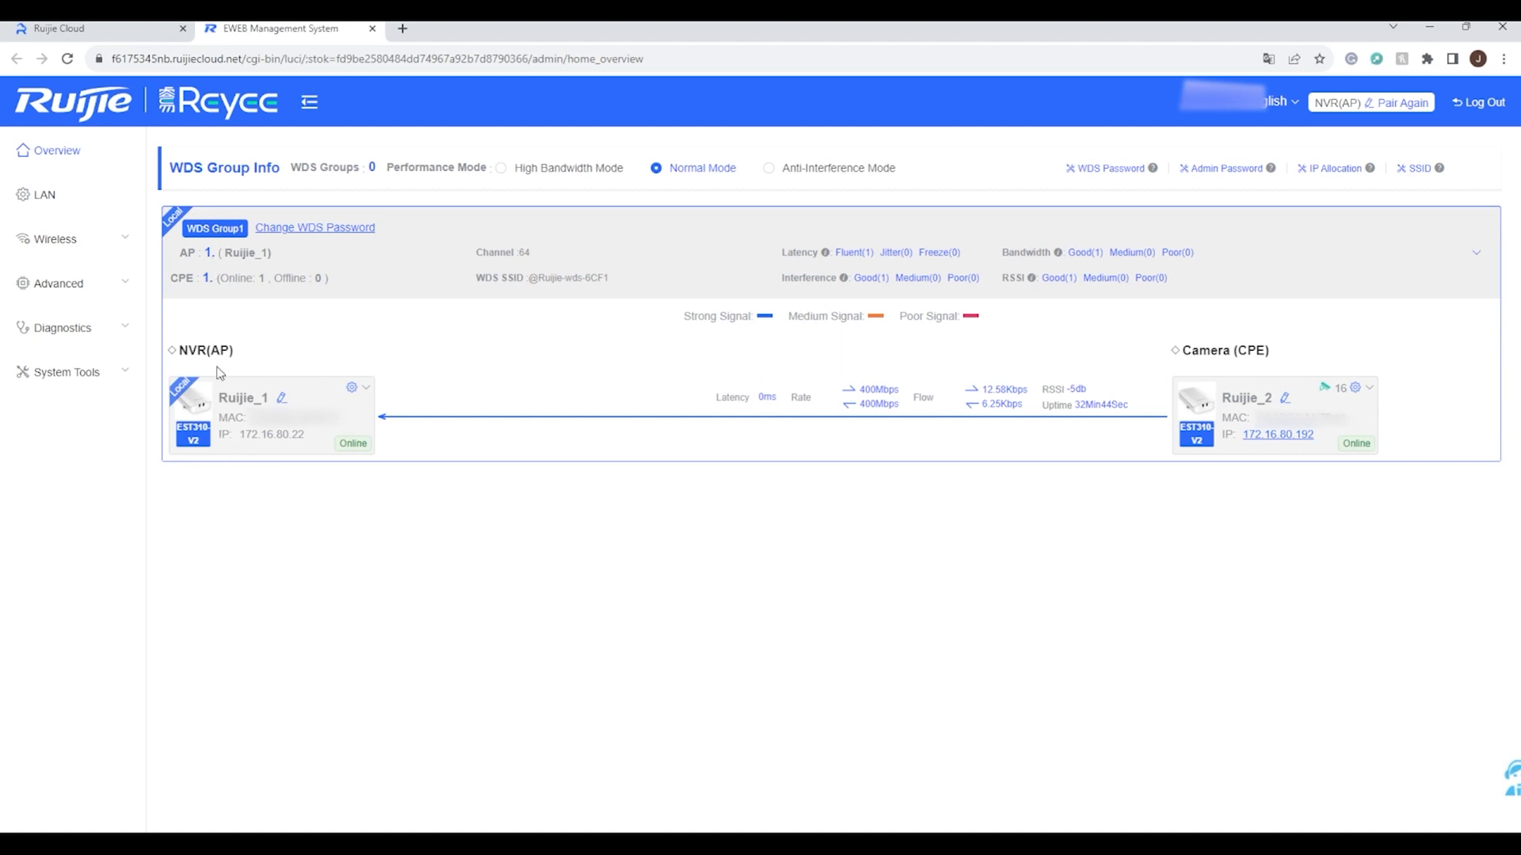
{"action": "mouse_move", "coordinate": [370, 442]}
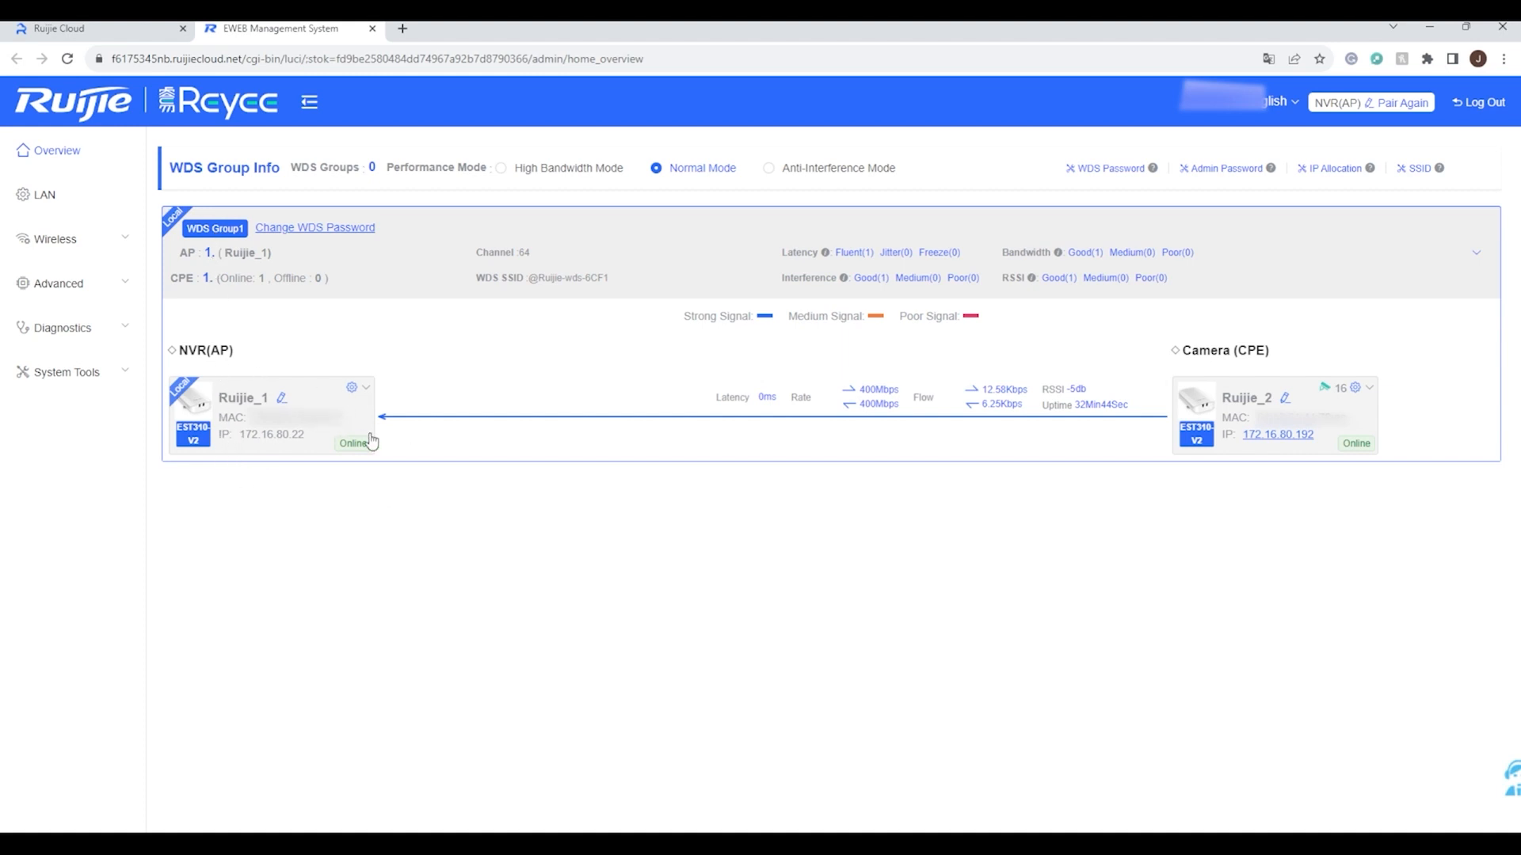
{"action": "mouse_move", "coordinate": [972, 401]}
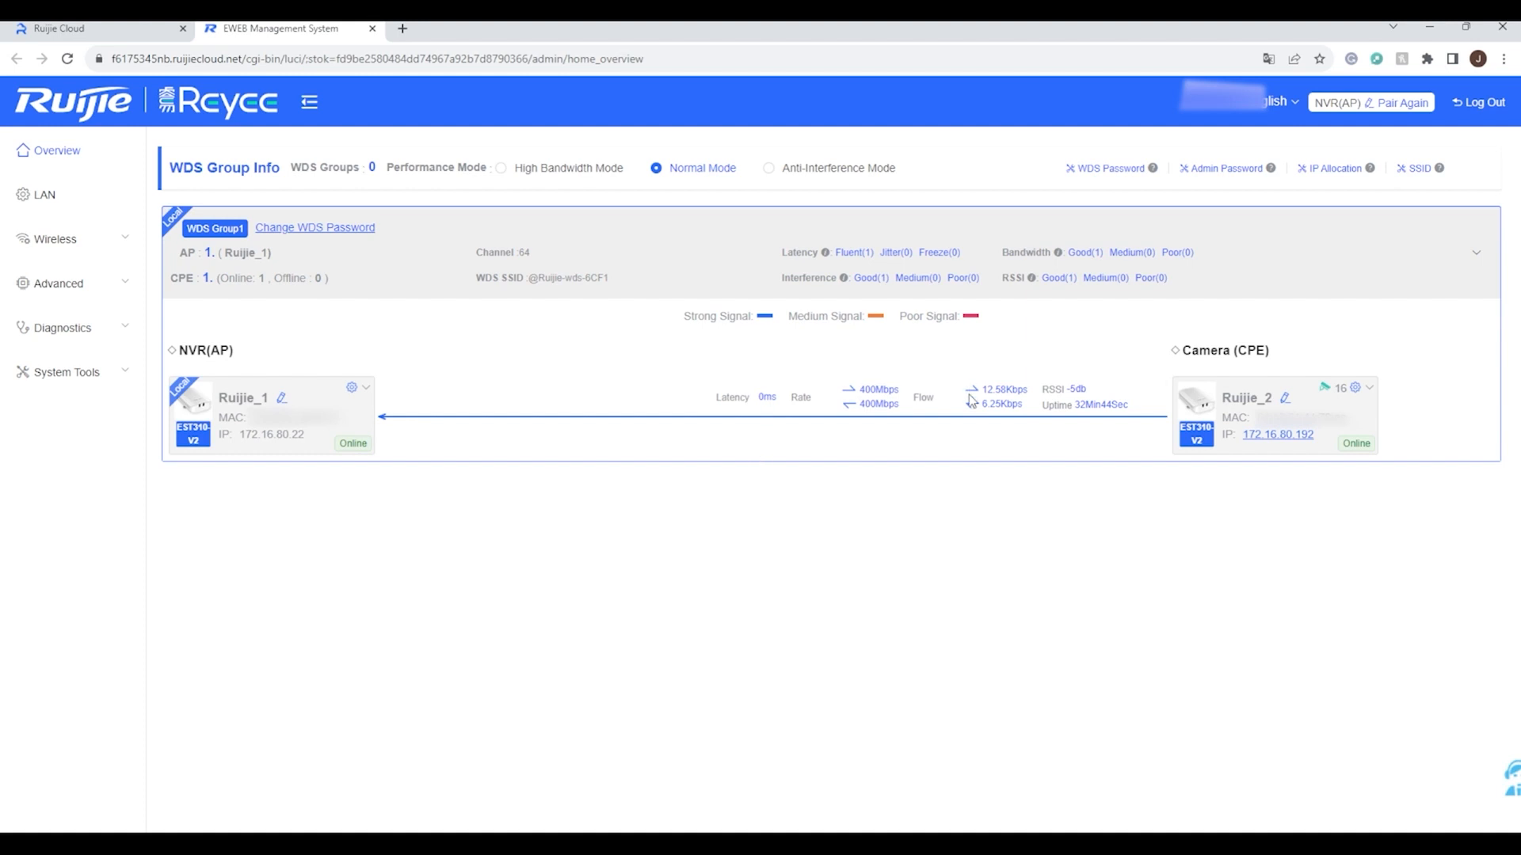
{"action": "mouse_move", "coordinate": [1386, 352]}
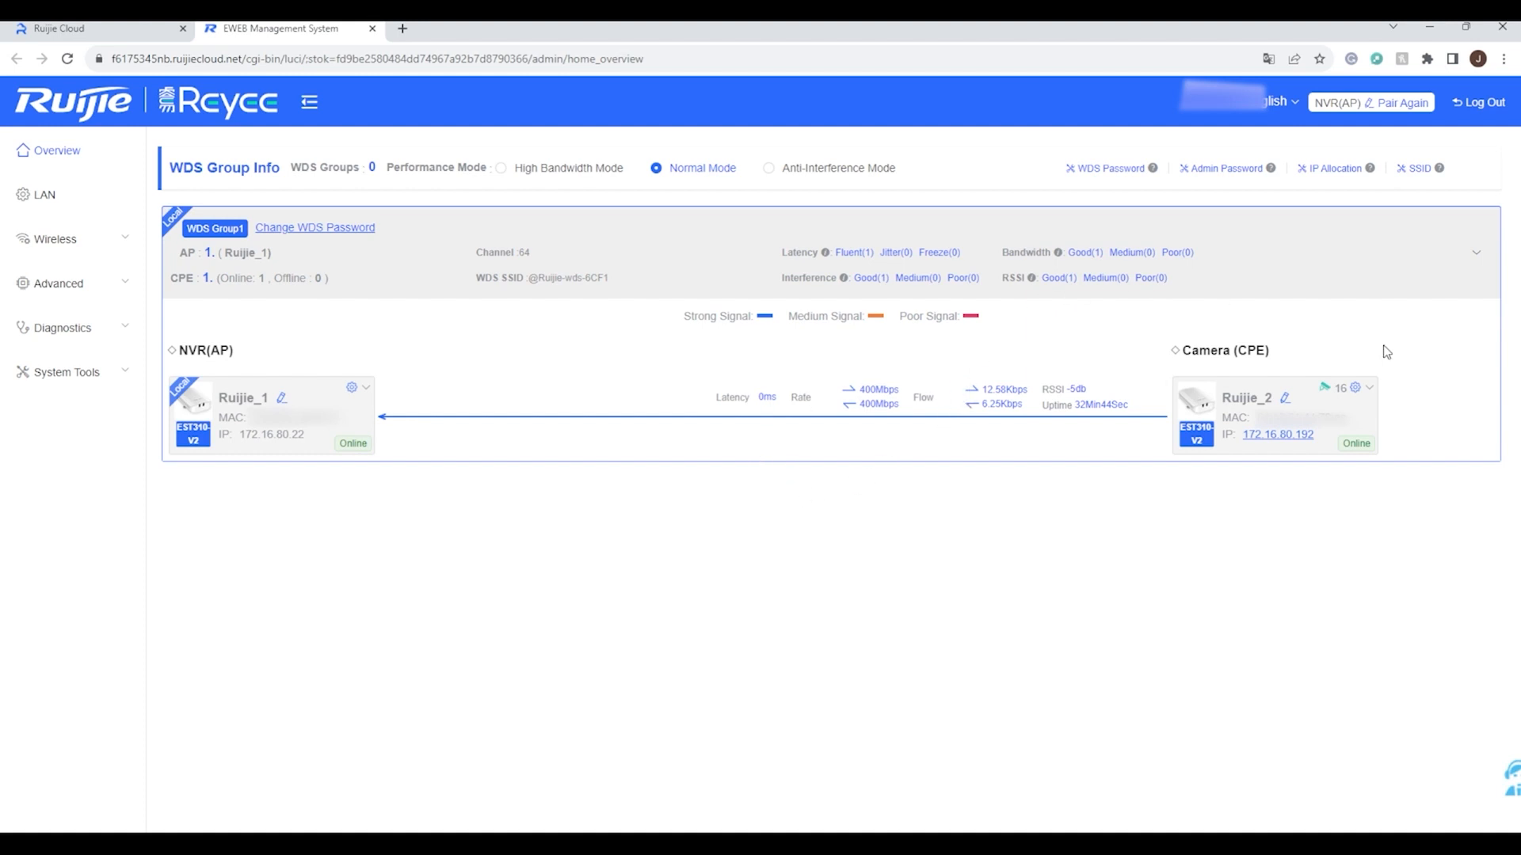
{"action": "mouse_move", "coordinate": [1405, 371]}
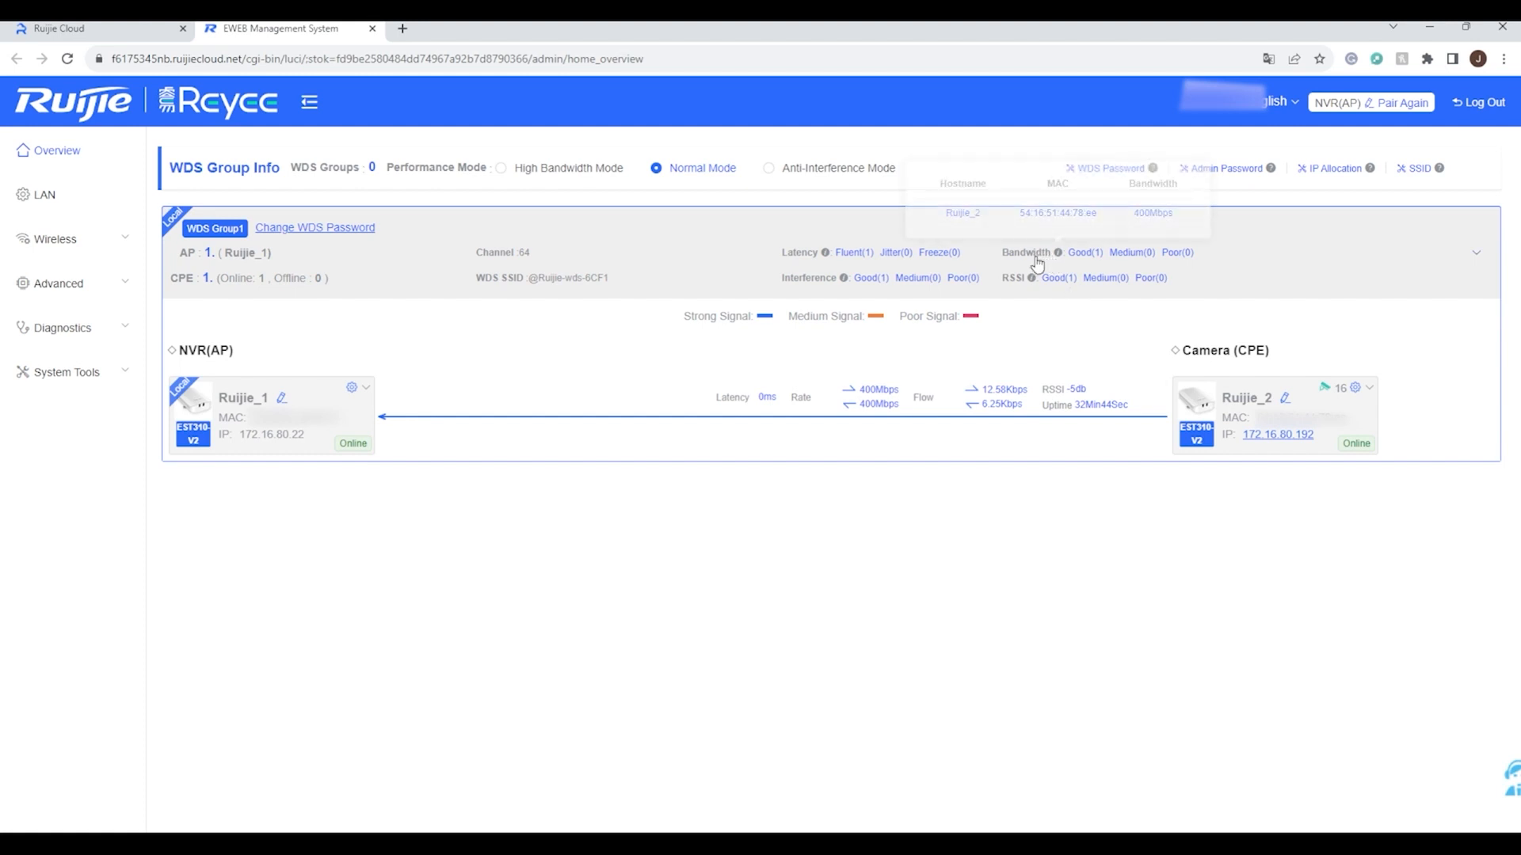
{"action": "mouse_move", "coordinate": [1175, 264]}
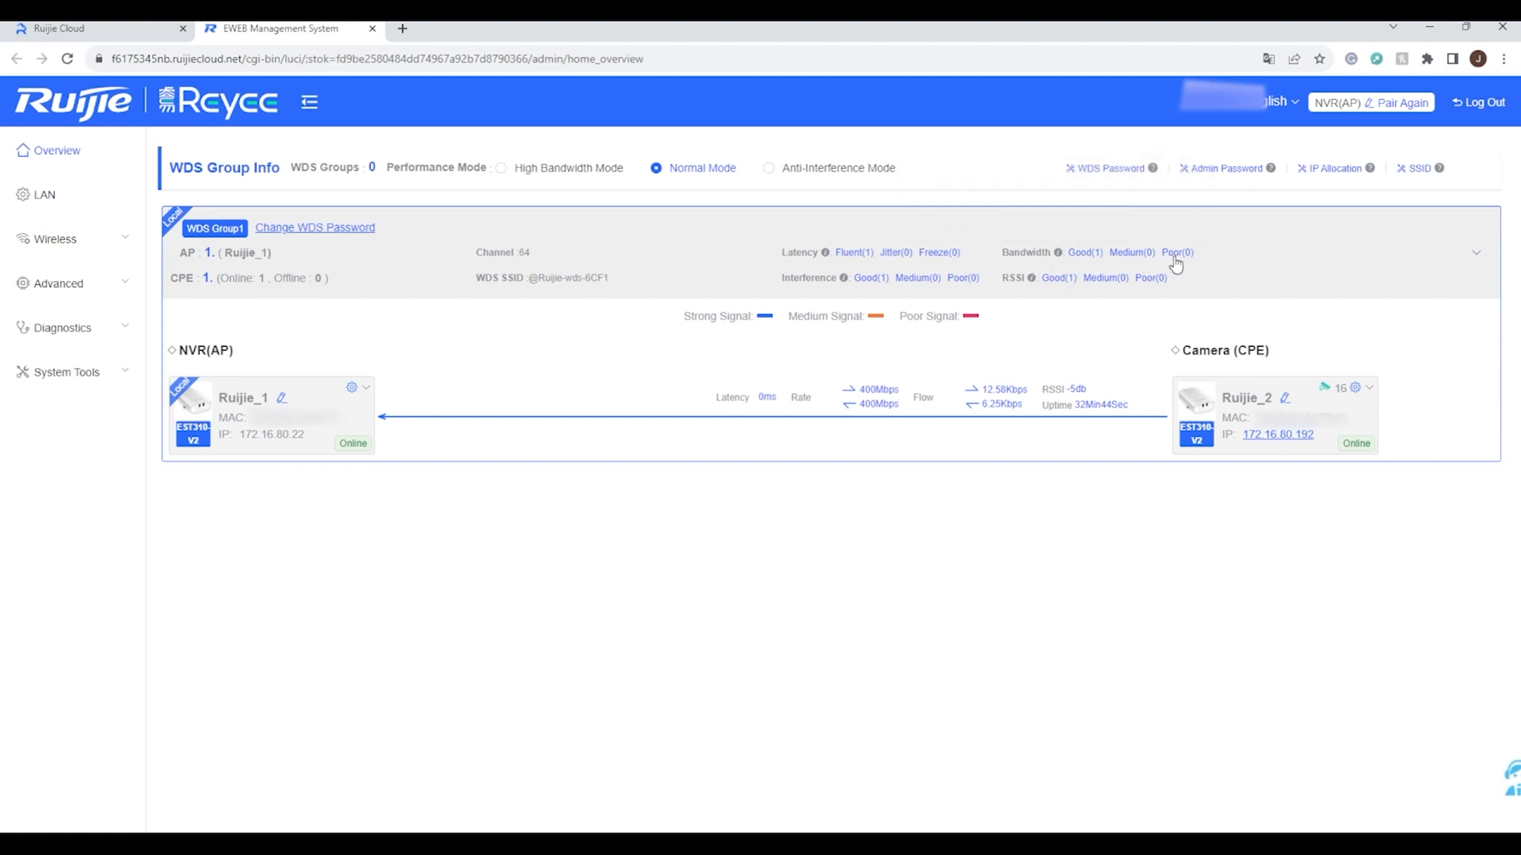
{"action": "mouse_move", "coordinate": [1082, 296]}
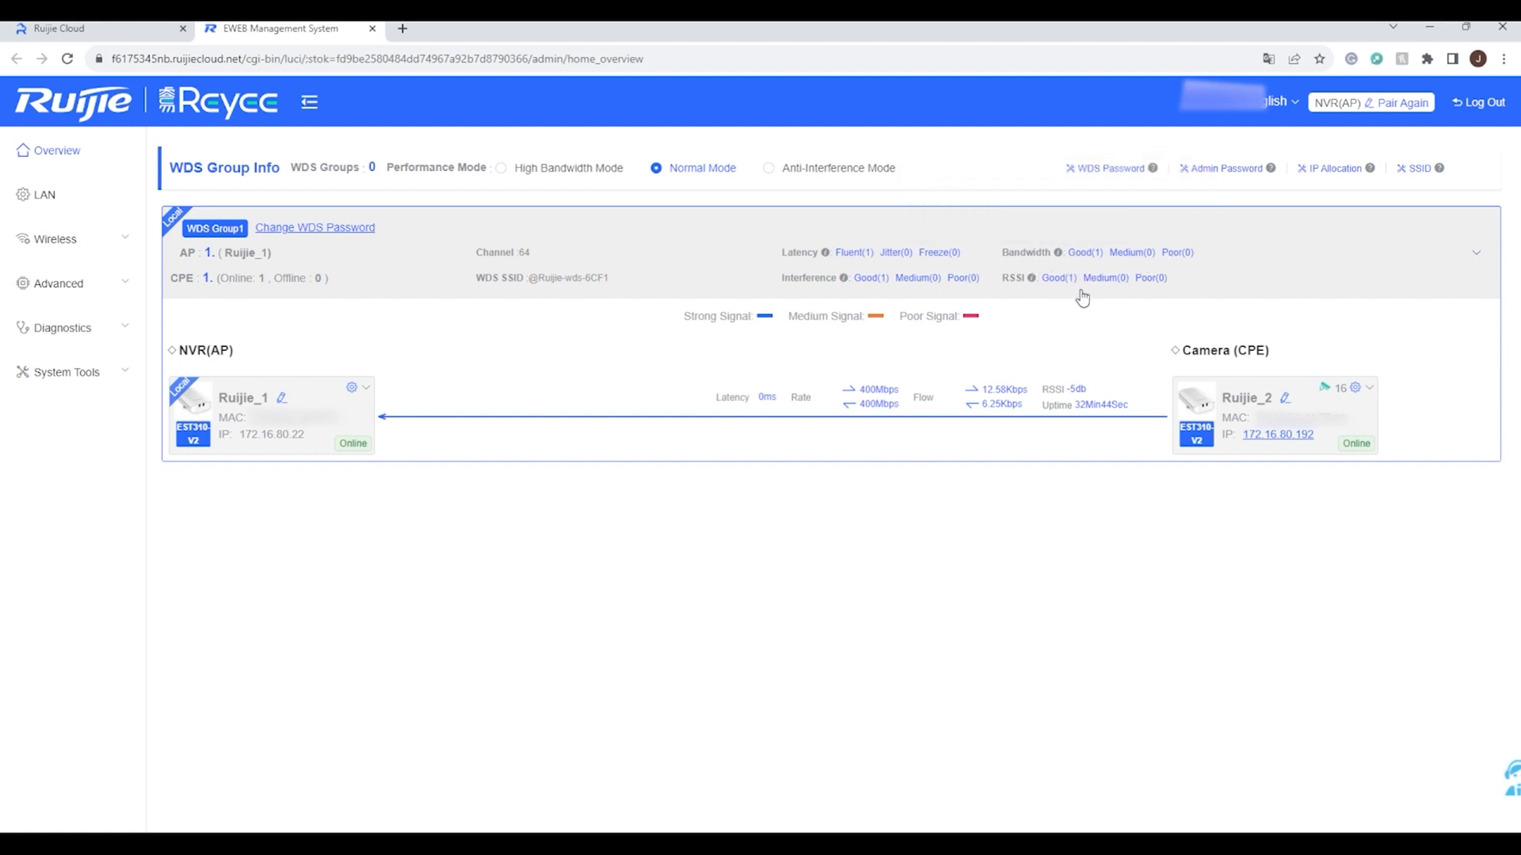
{"action": "mouse_move", "coordinate": [616, 318]}
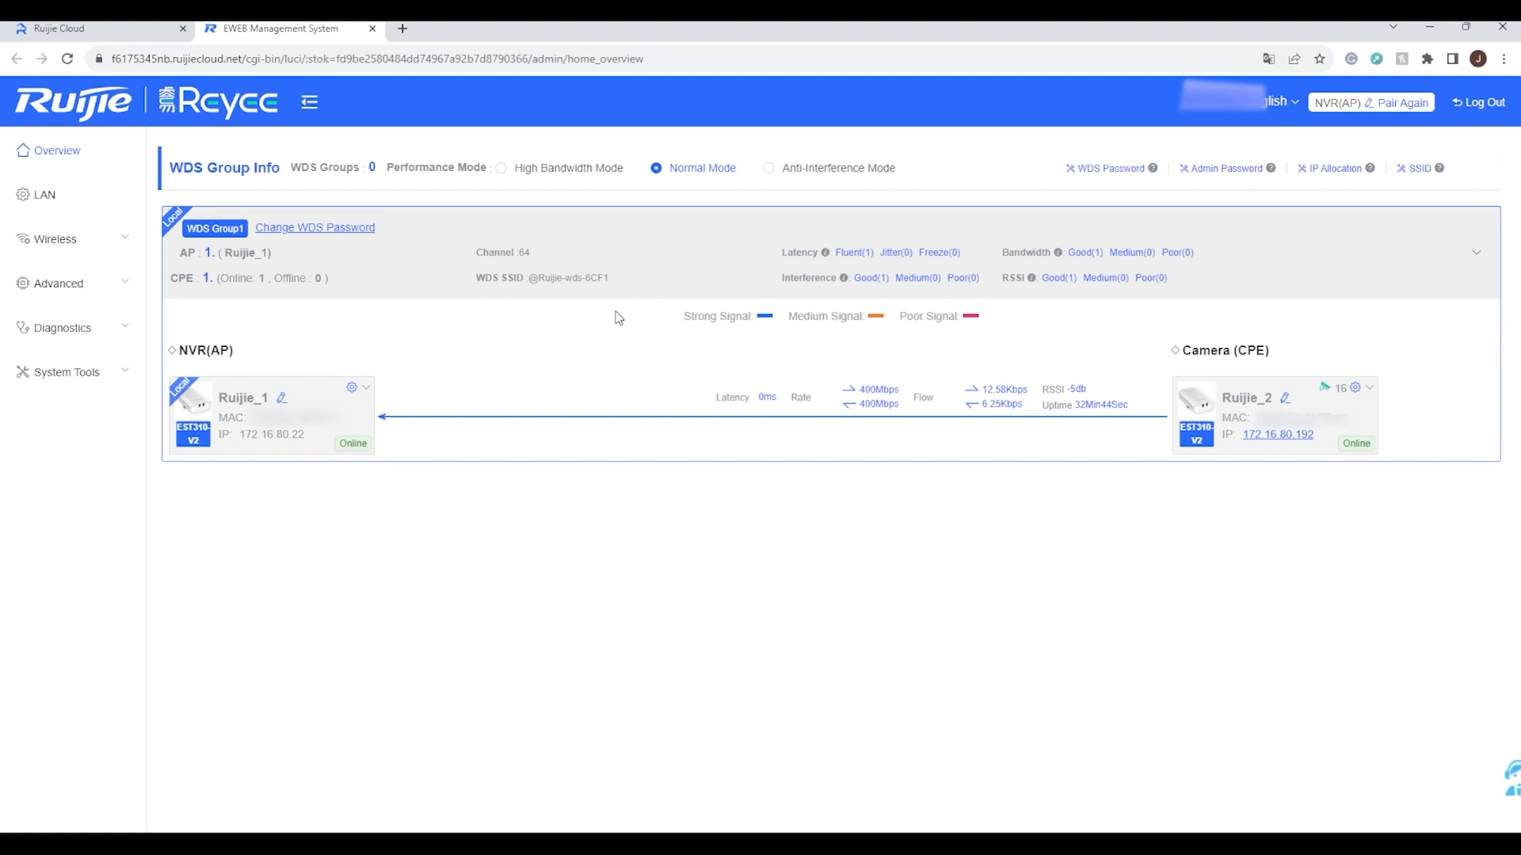
{"action": "mouse_move", "coordinate": [439, 202]}
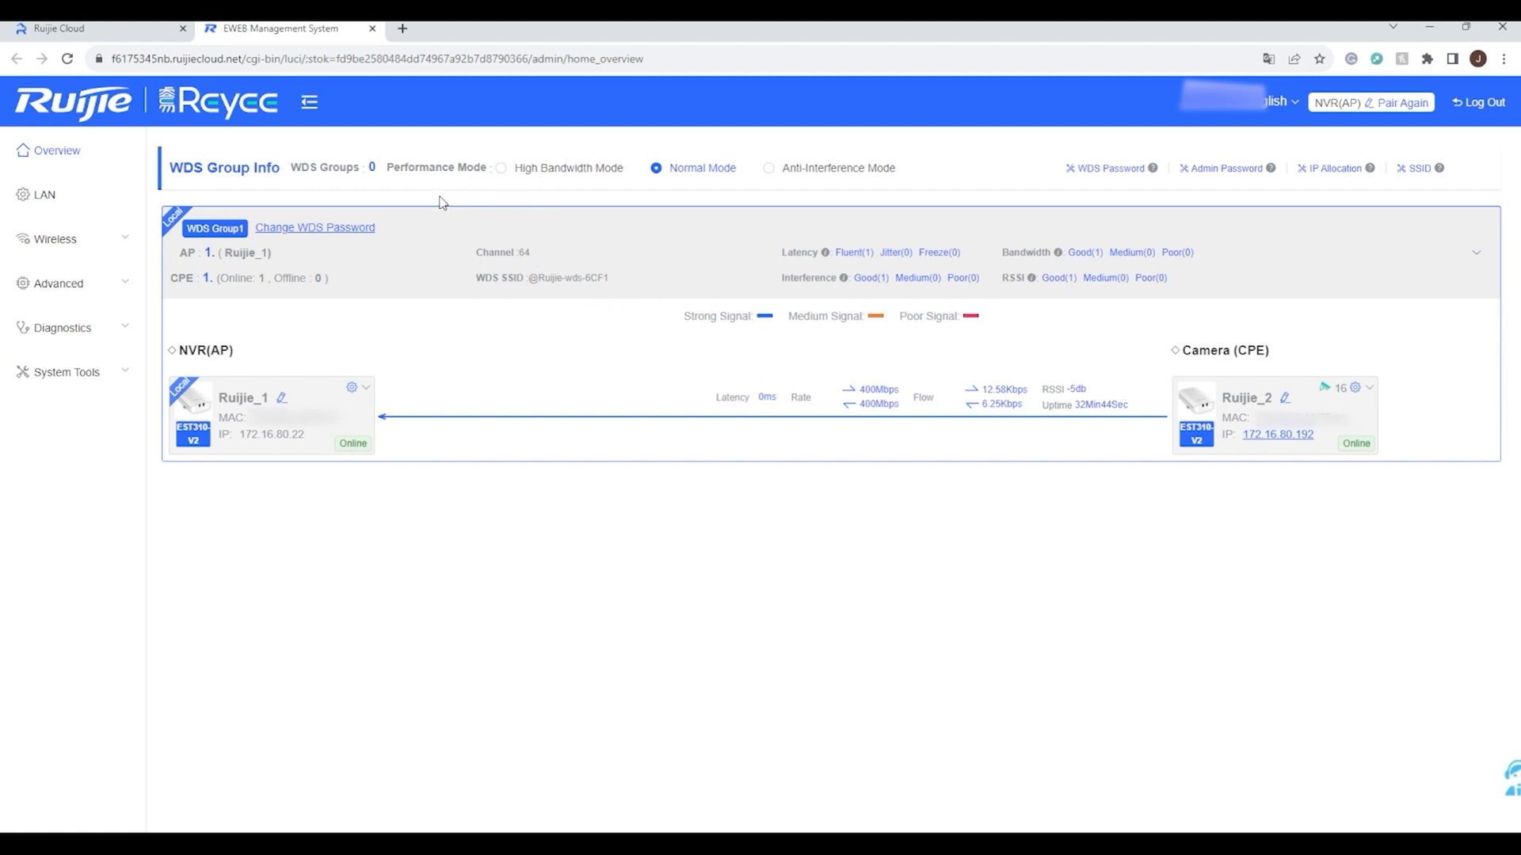
{"action": "mouse_move", "coordinate": [502, 201]}
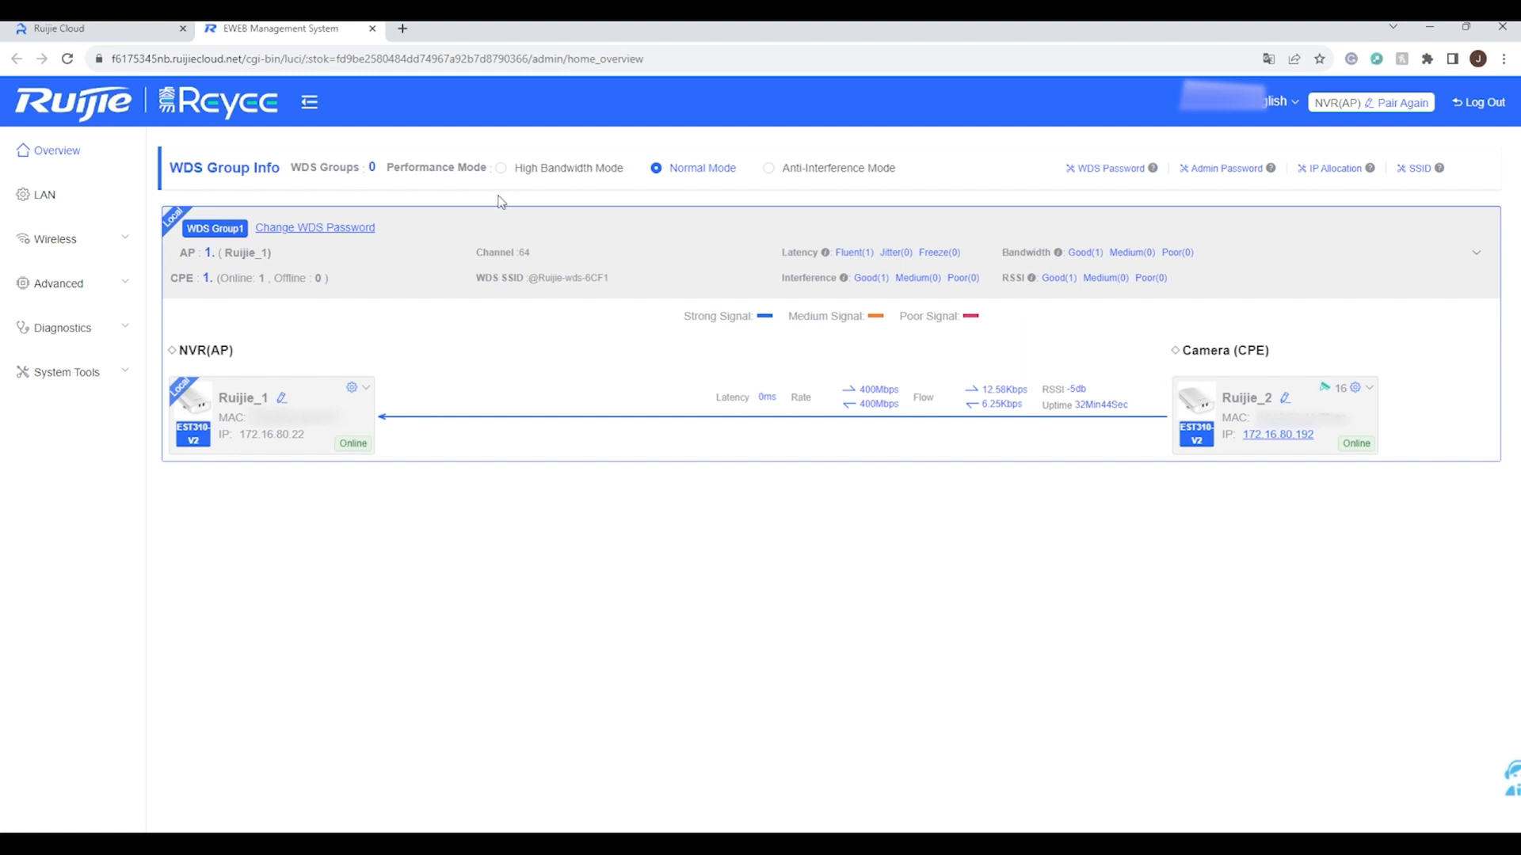
{"action": "mouse_move", "coordinate": [508, 182]}
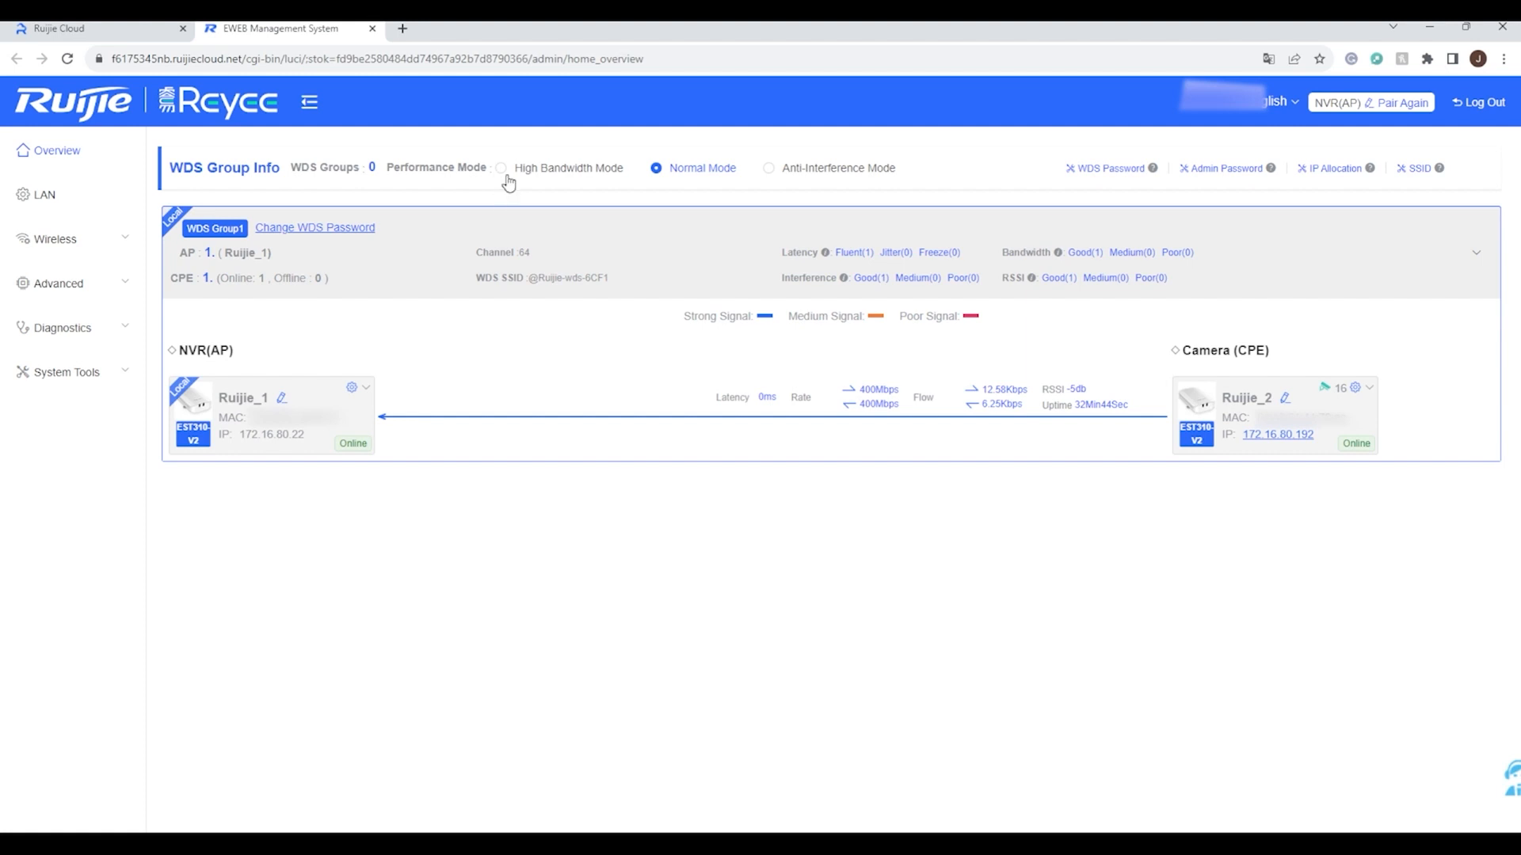
{"action": "mouse_move", "coordinate": [865, 187]}
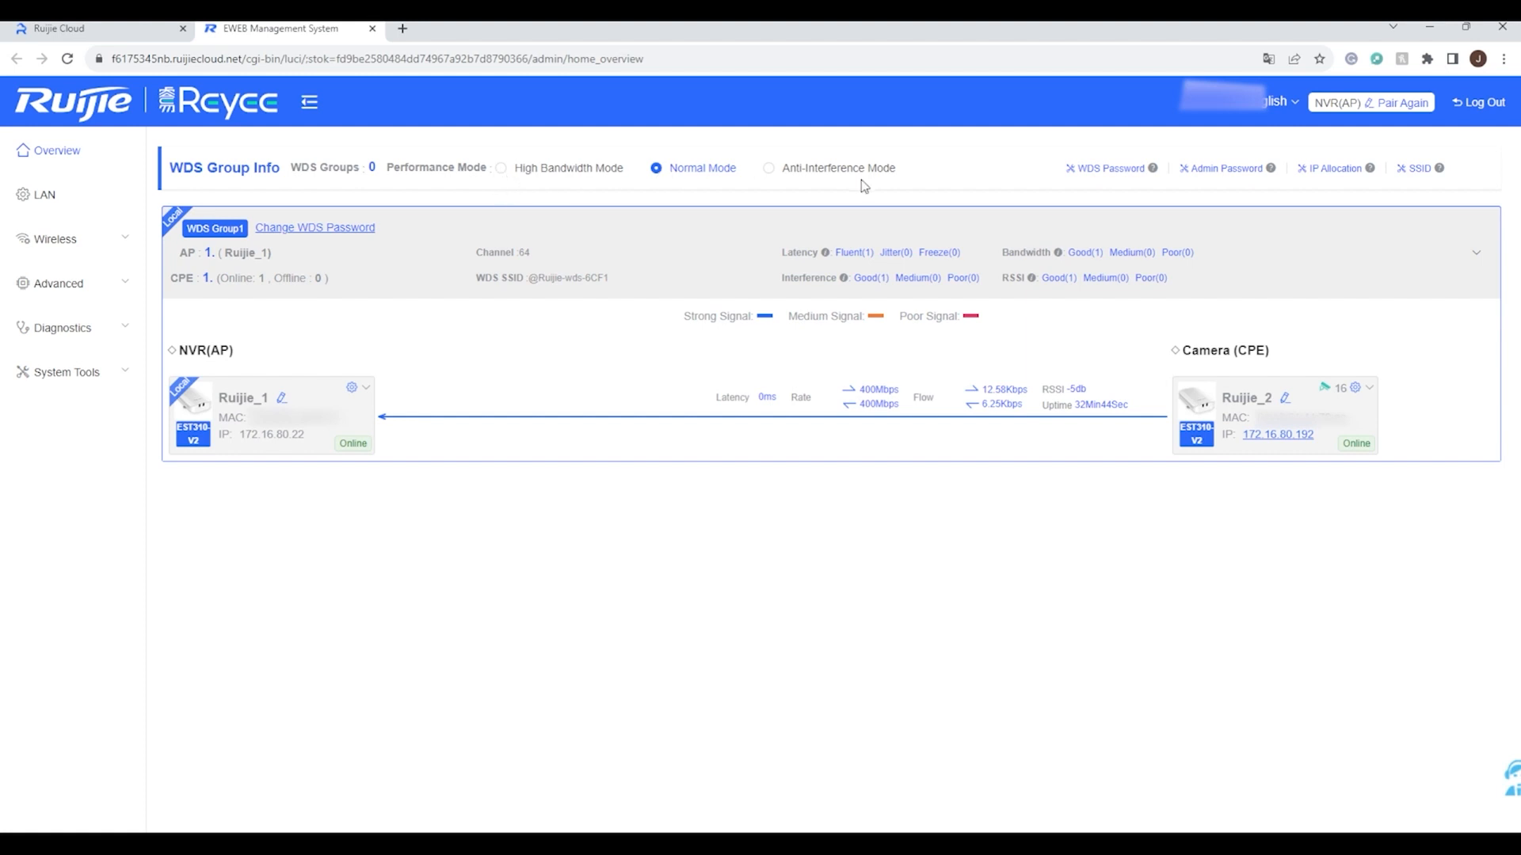
{"action": "mouse_move", "coordinate": [884, 182]}
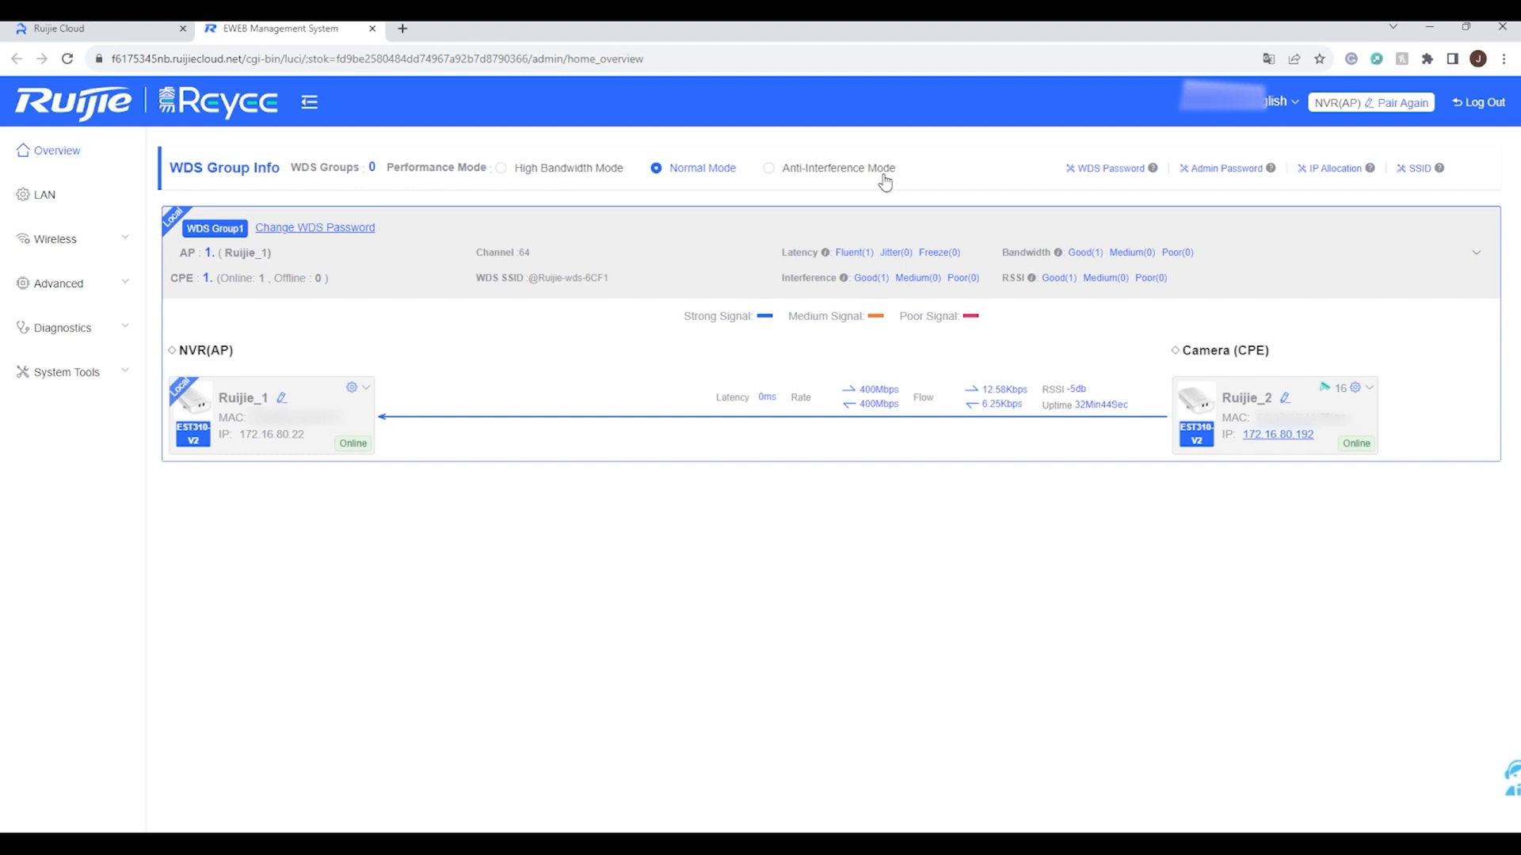
{"action": "mouse_move", "coordinate": [689, 178]}
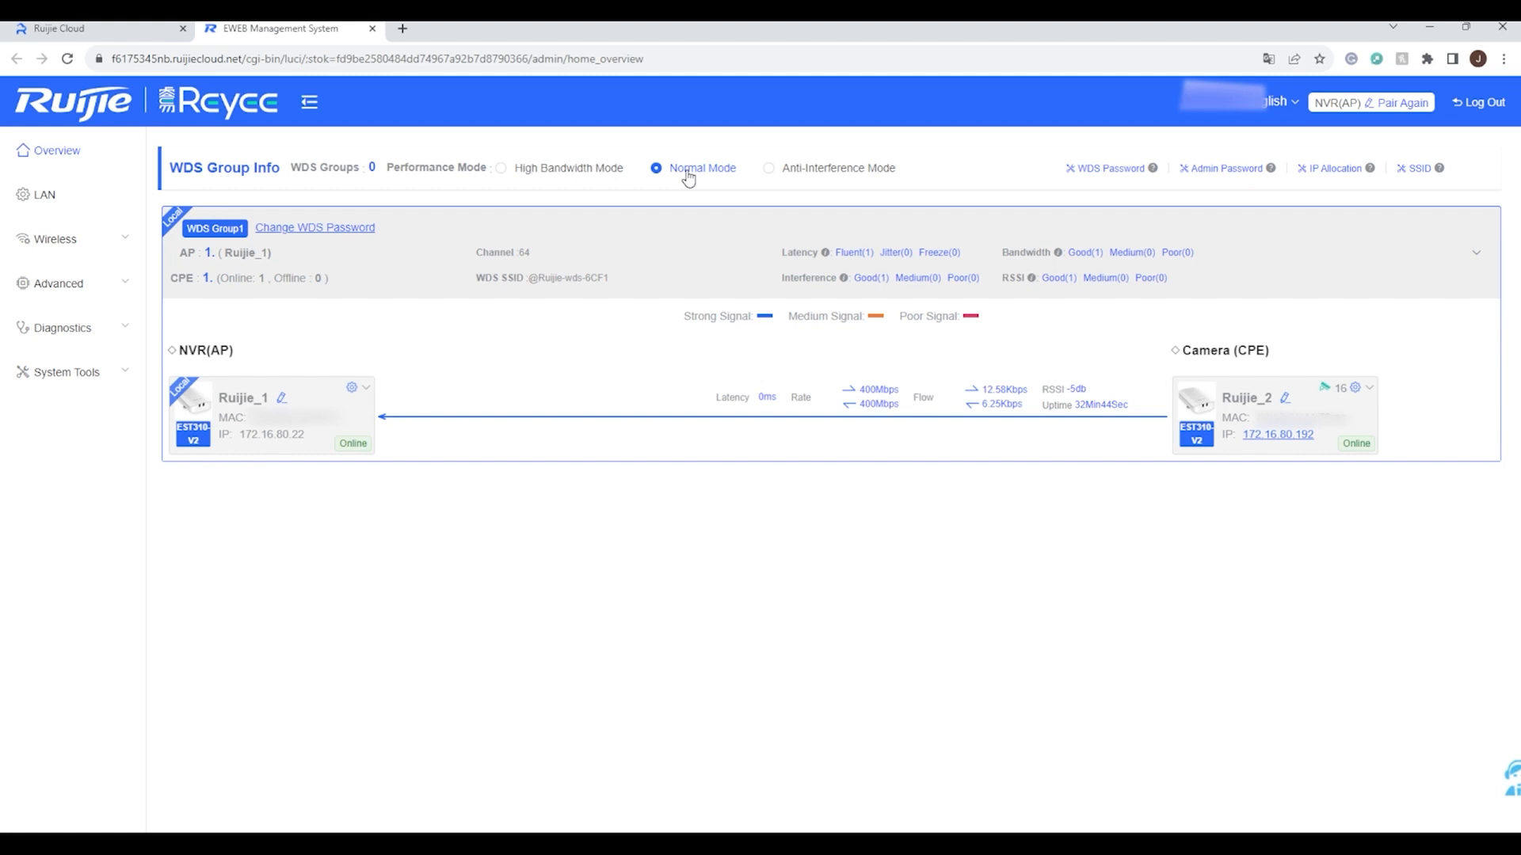
{"action": "mouse_move", "coordinate": [530, 173]}
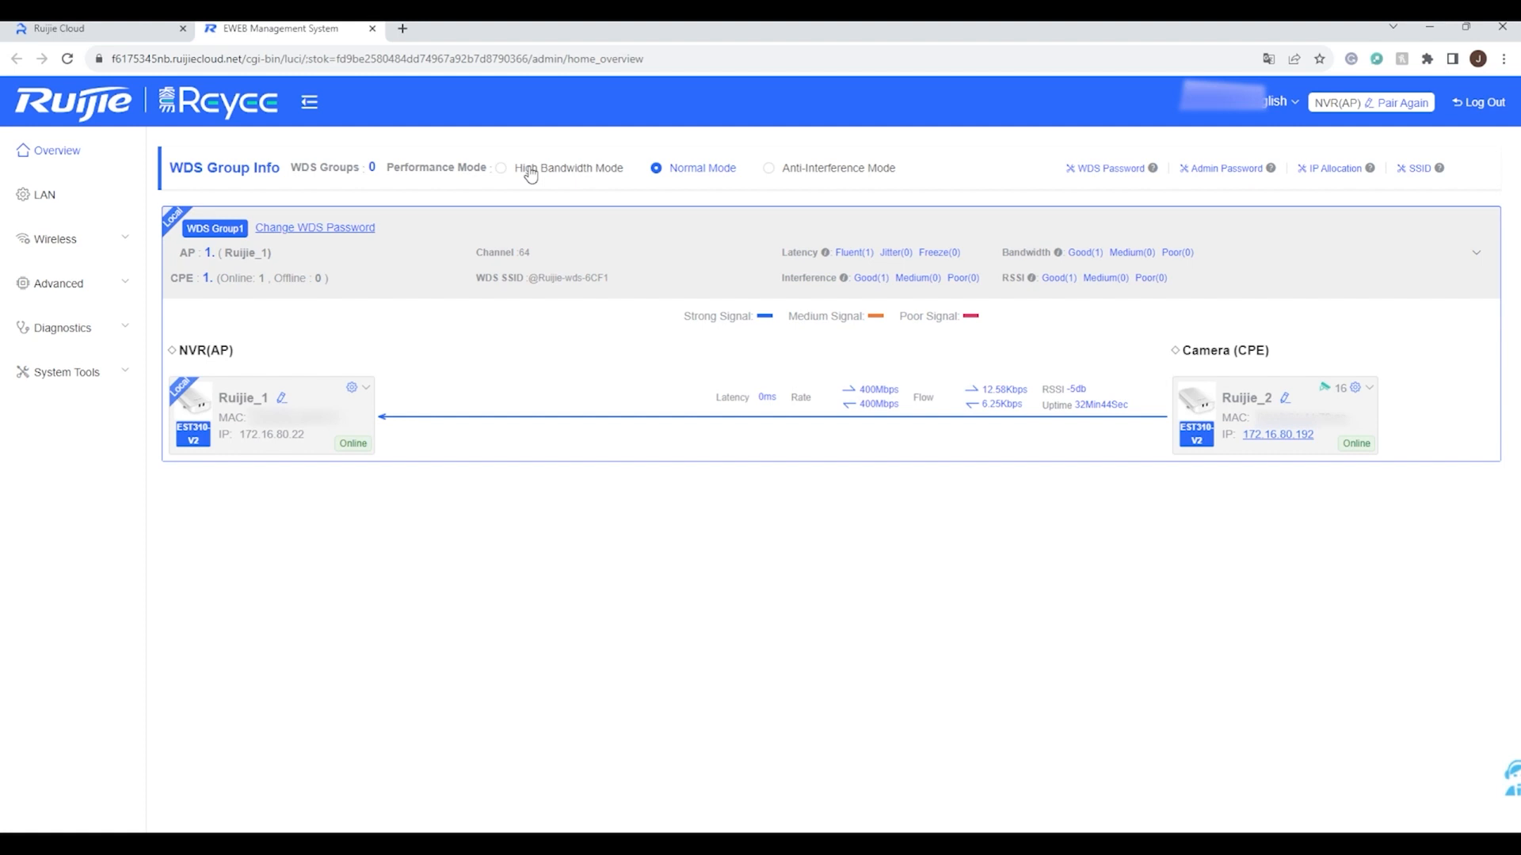
{"action": "mouse_move", "coordinate": [854, 175]}
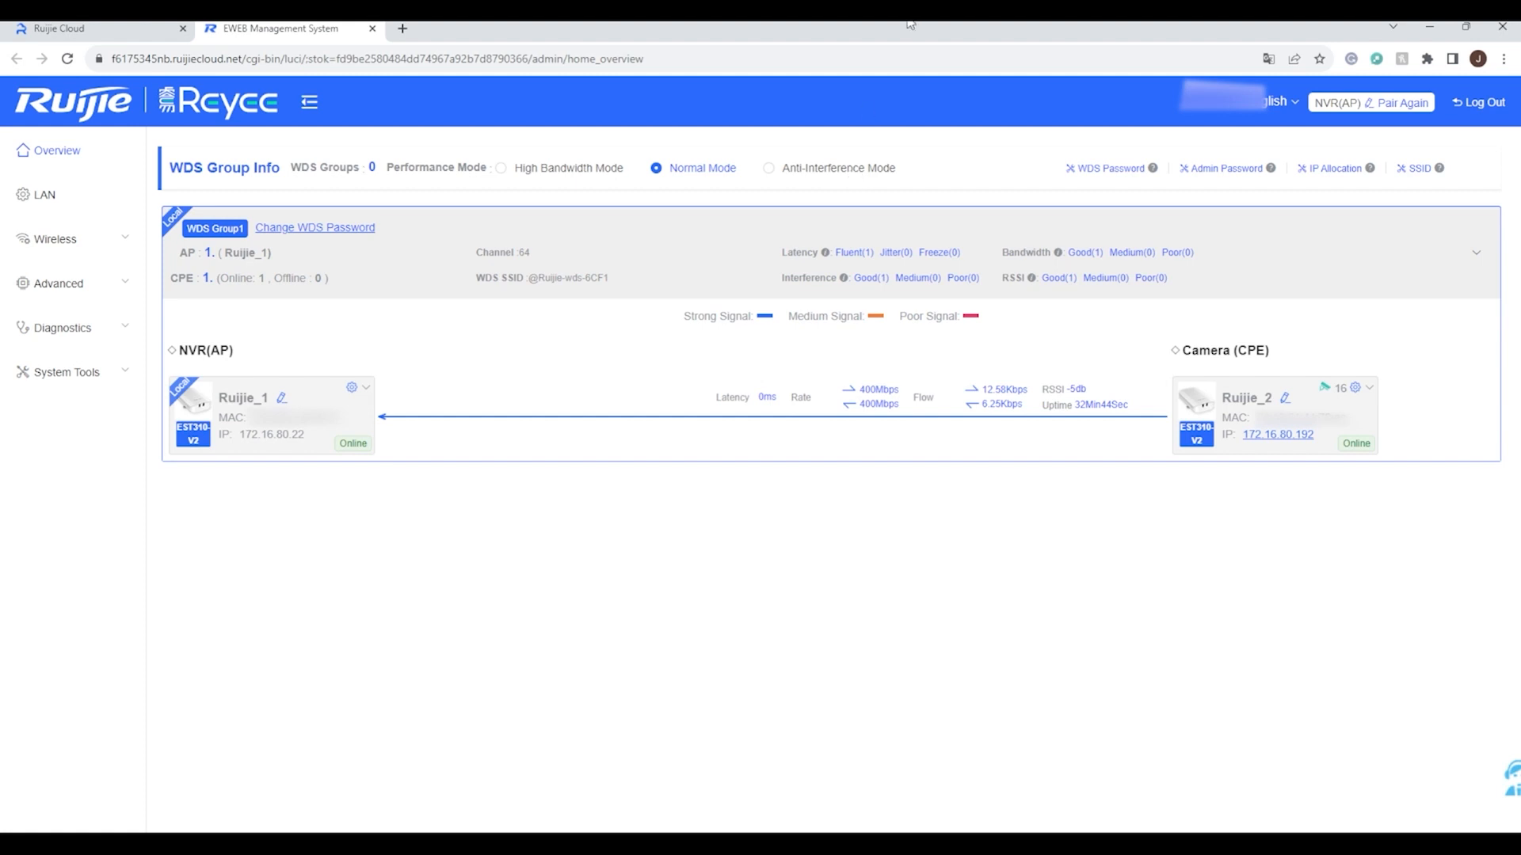
{"action": "mouse_move", "coordinate": [1120, 190]}
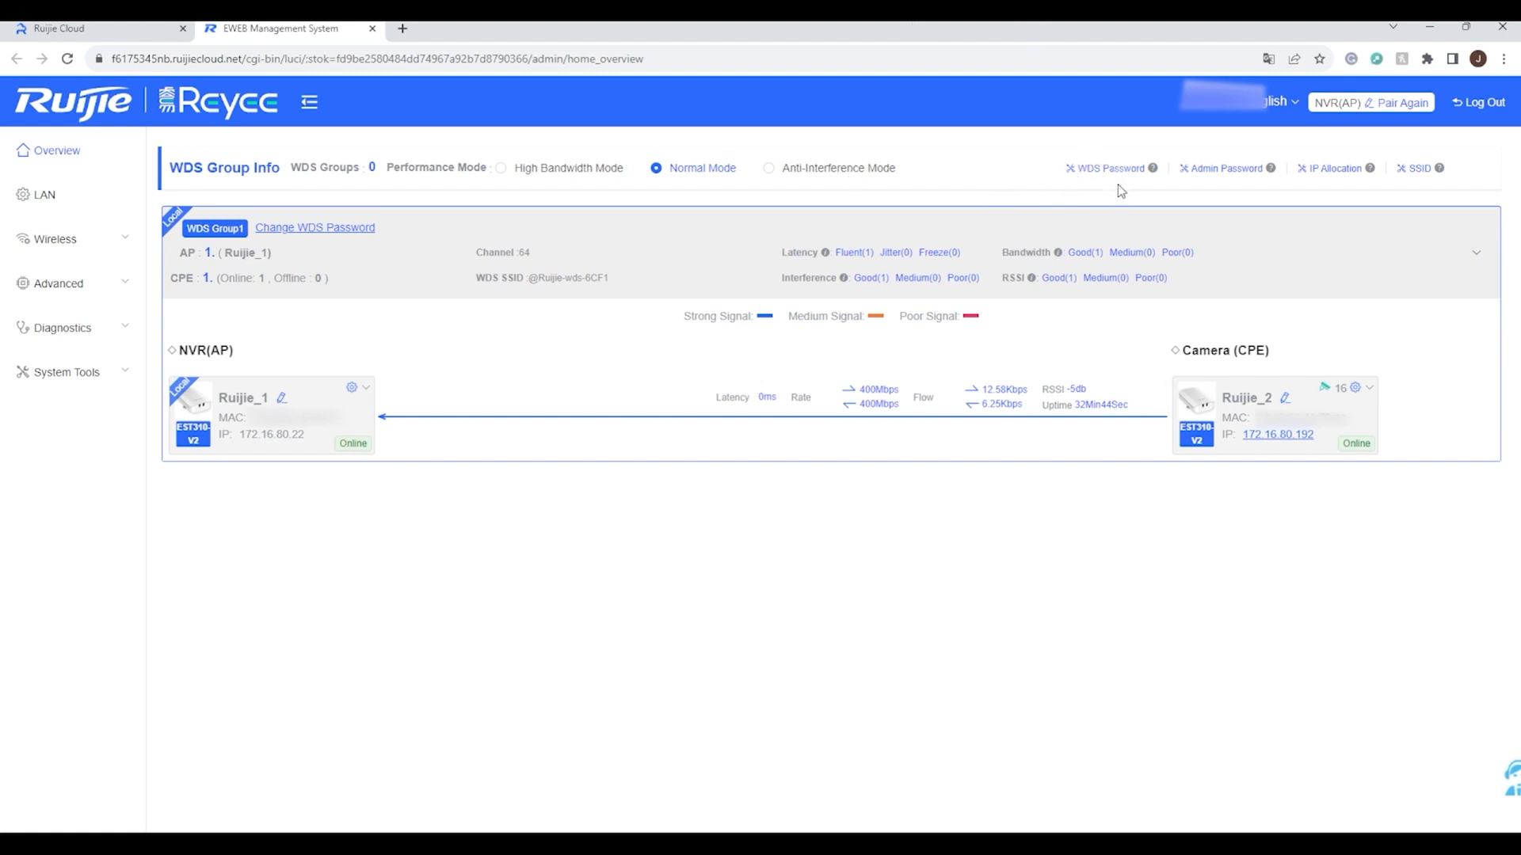
{"action": "mouse_move", "coordinate": [1410, 176]}
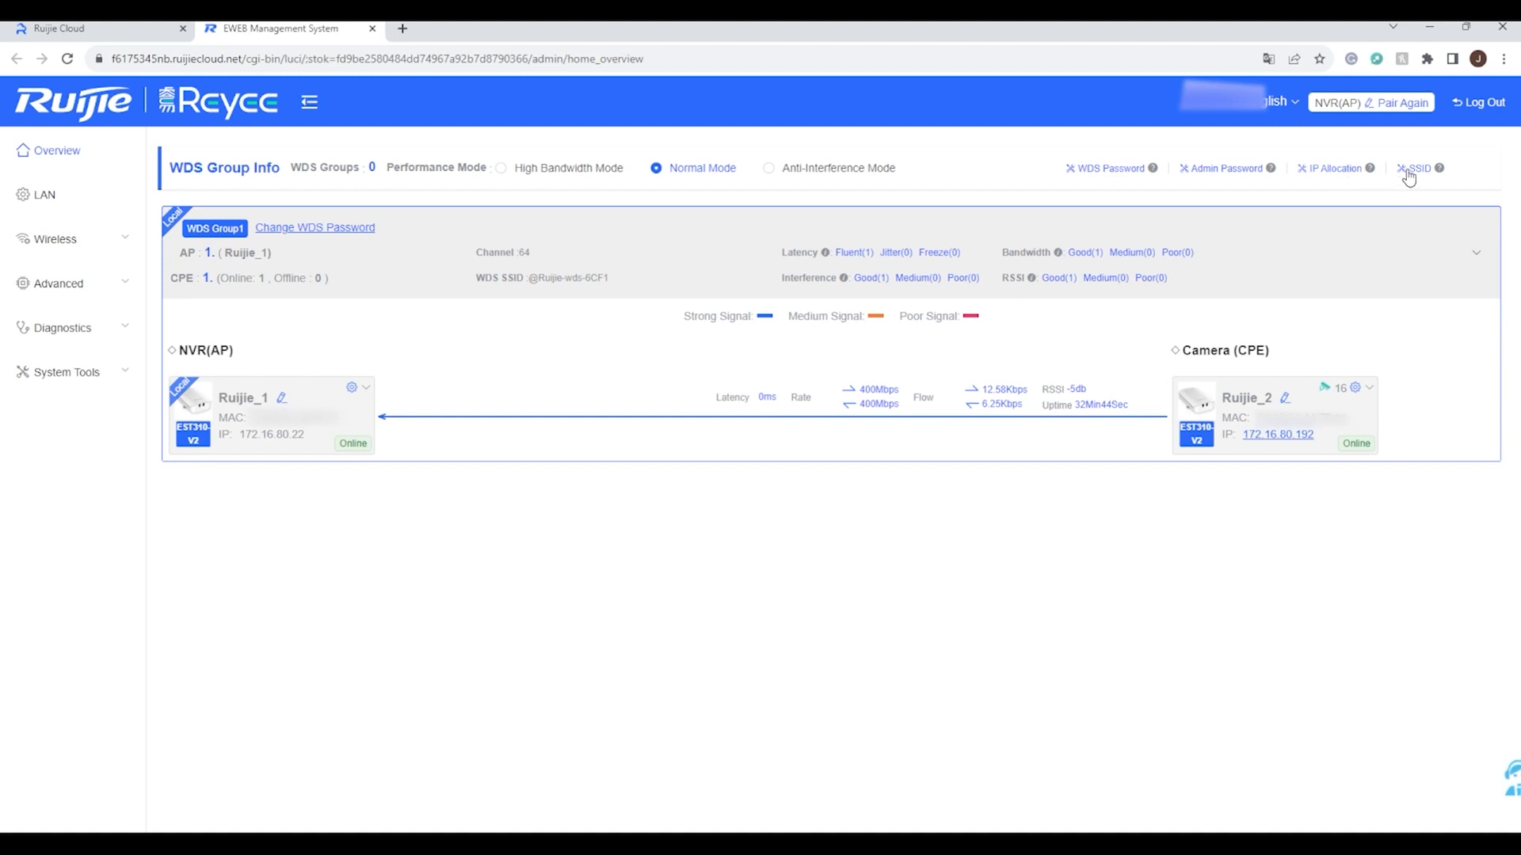
{"action": "mouse_move", "coordinate": [437, 192]}
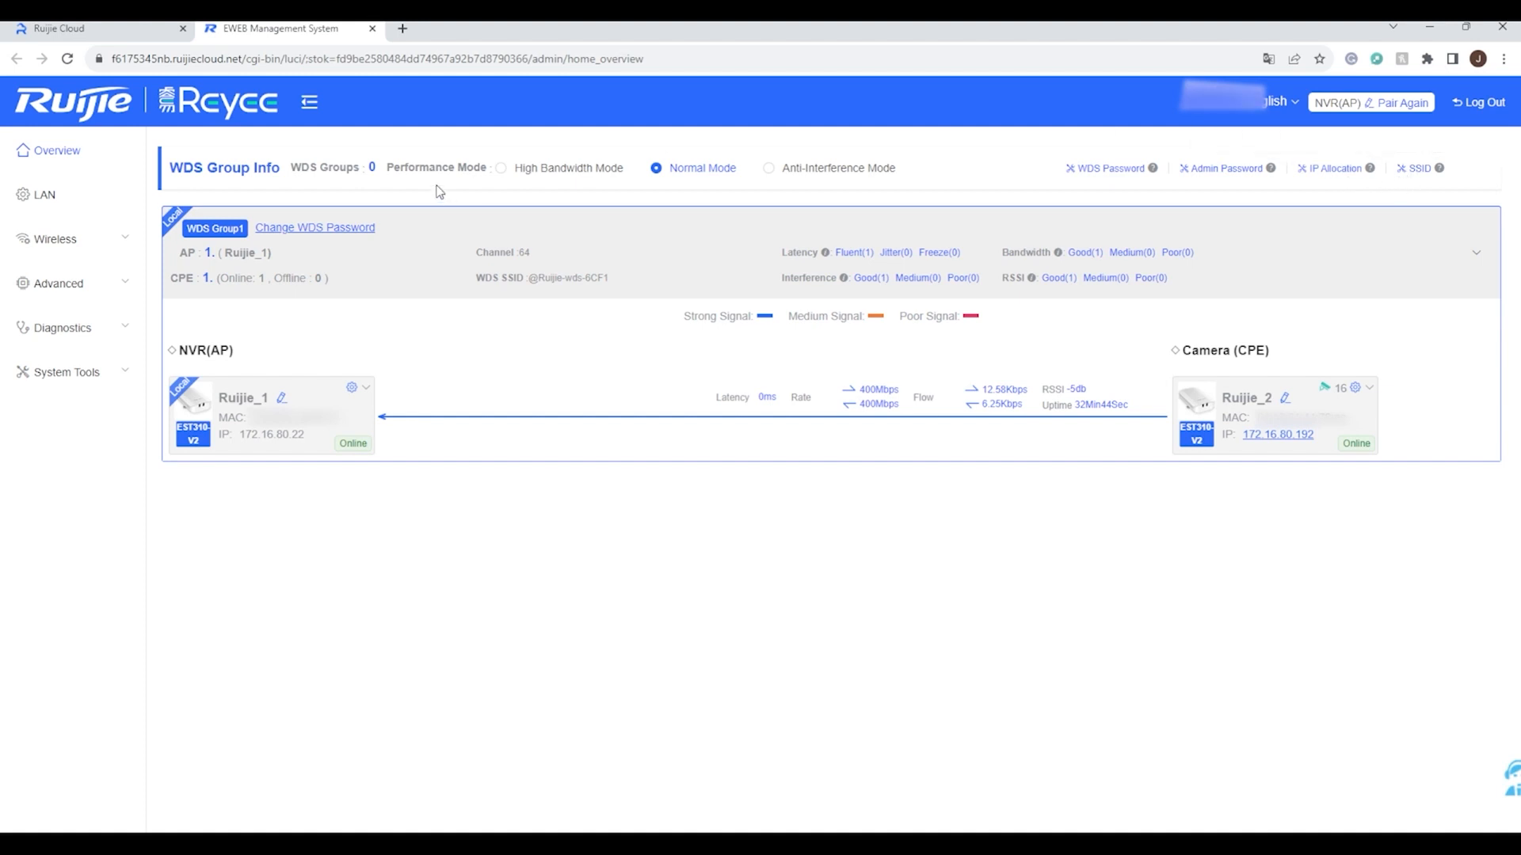
{"action": "mouse_move", "coordinate": [45, 195]}
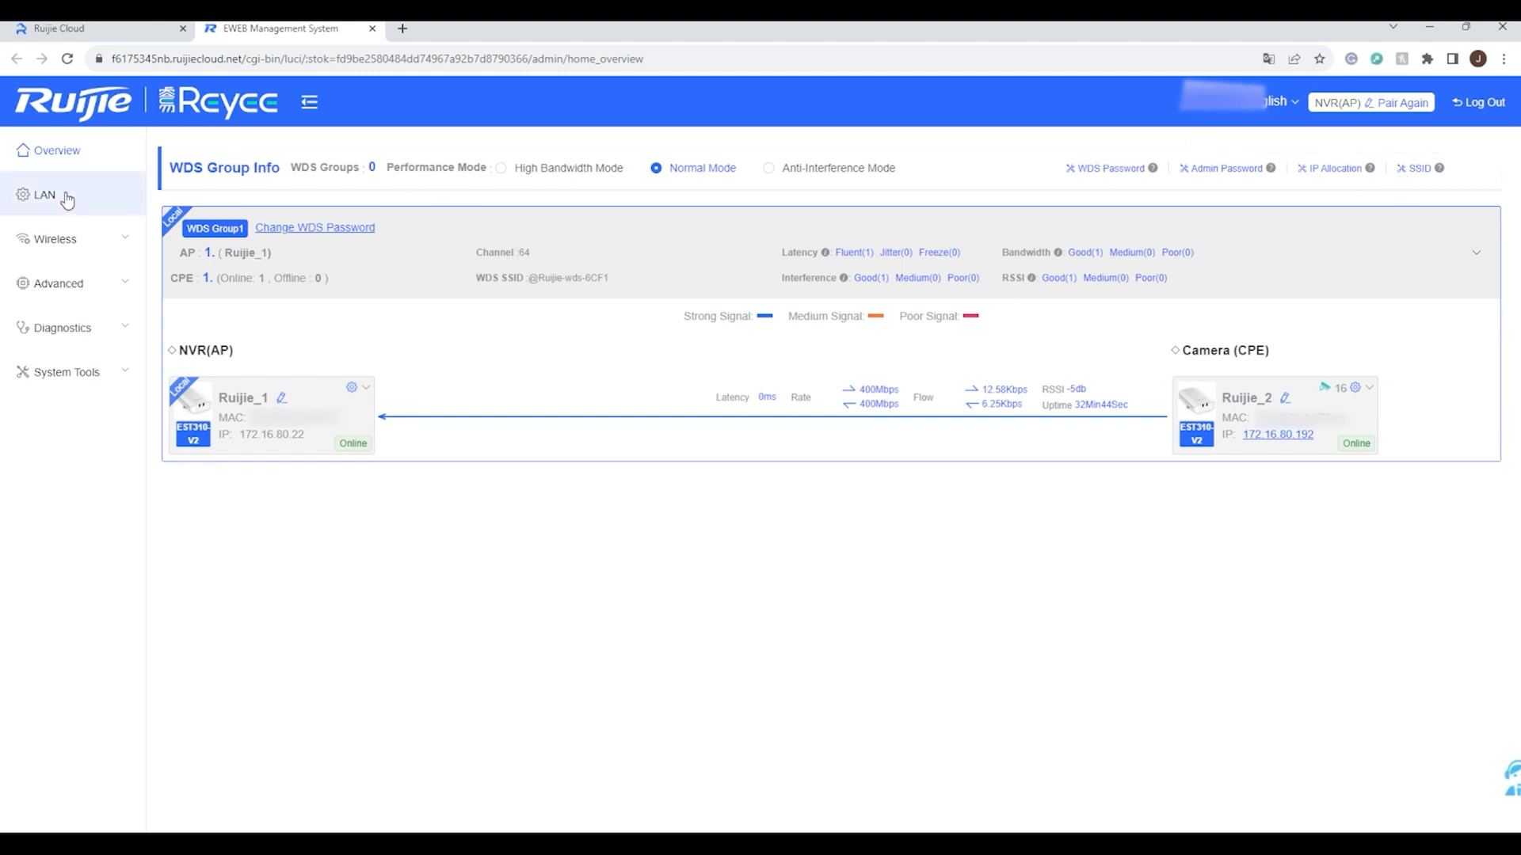
View the LAN DHCP settings with IP 172.16.80.22 and DNS 172.16.80.1
{"action": "left_click", "coordinate": [44, 195]}
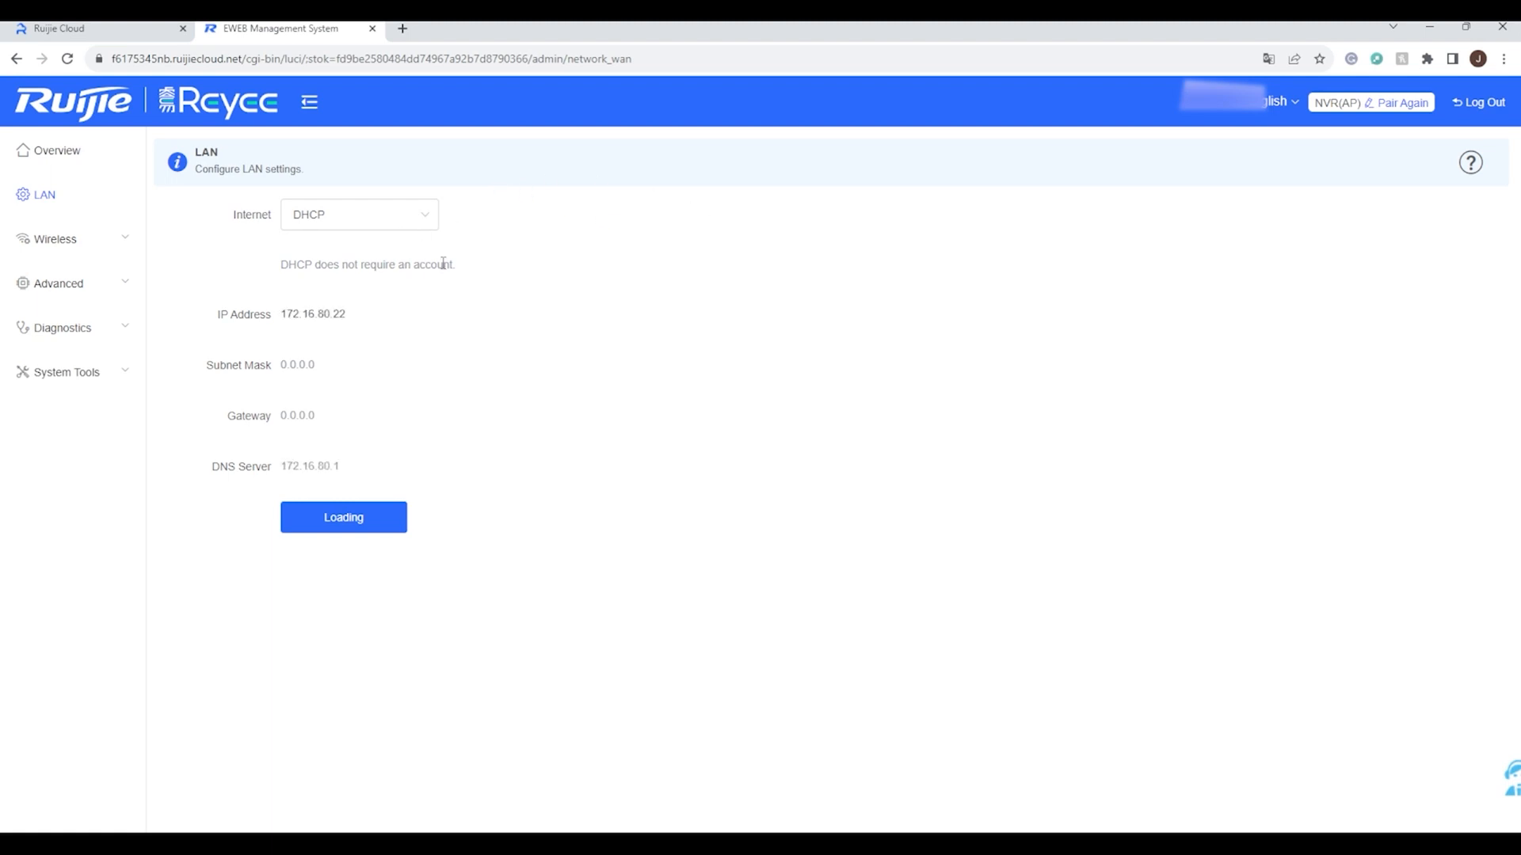
{"action": "mouse_move", "coordinate": [629, 299]}
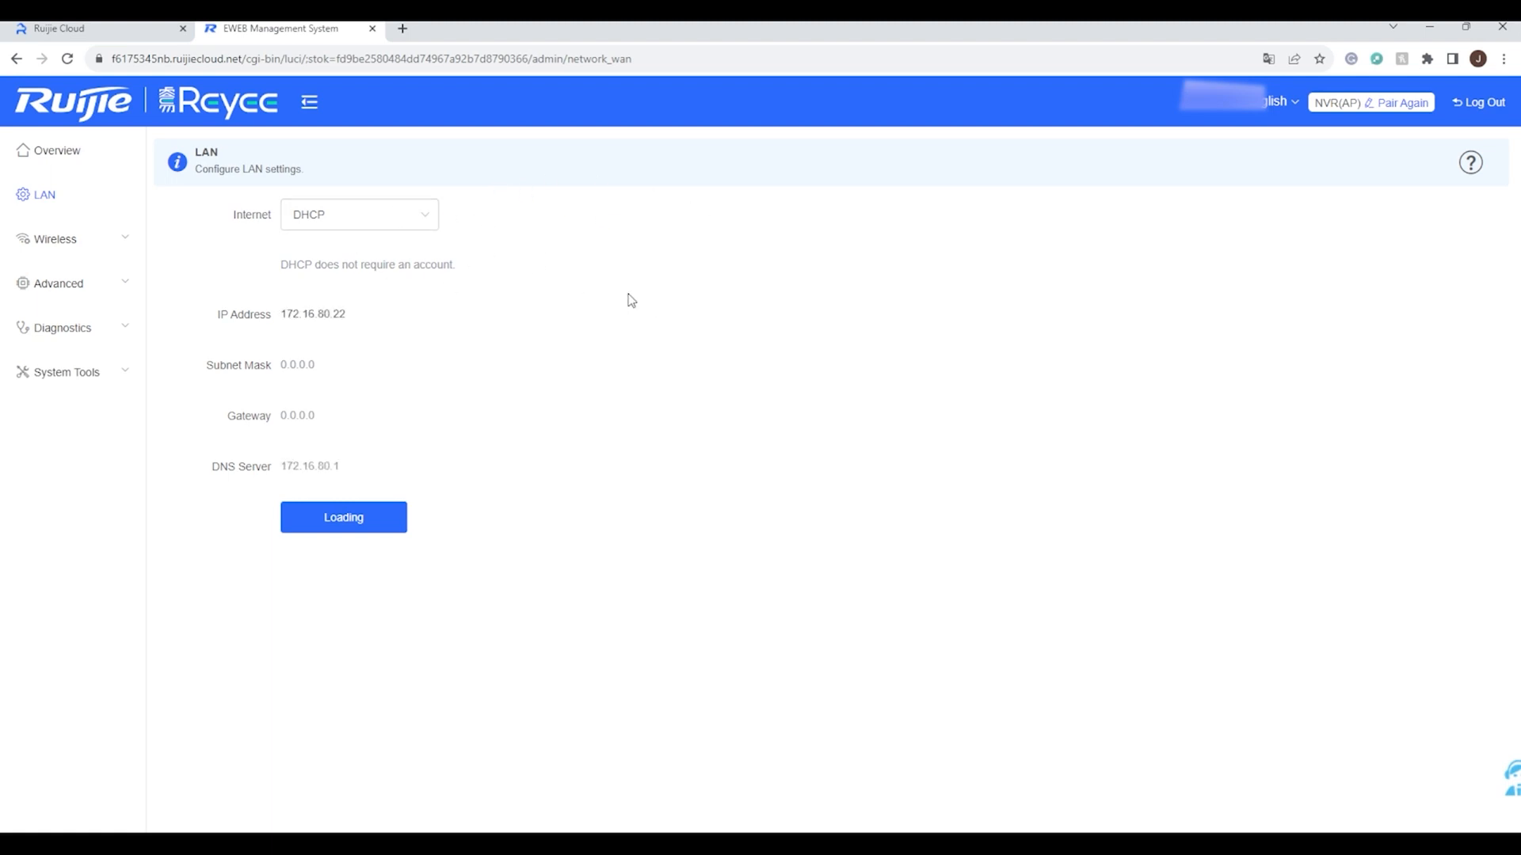
{"action": "mouse_move", "coordinate": [111, 211]}
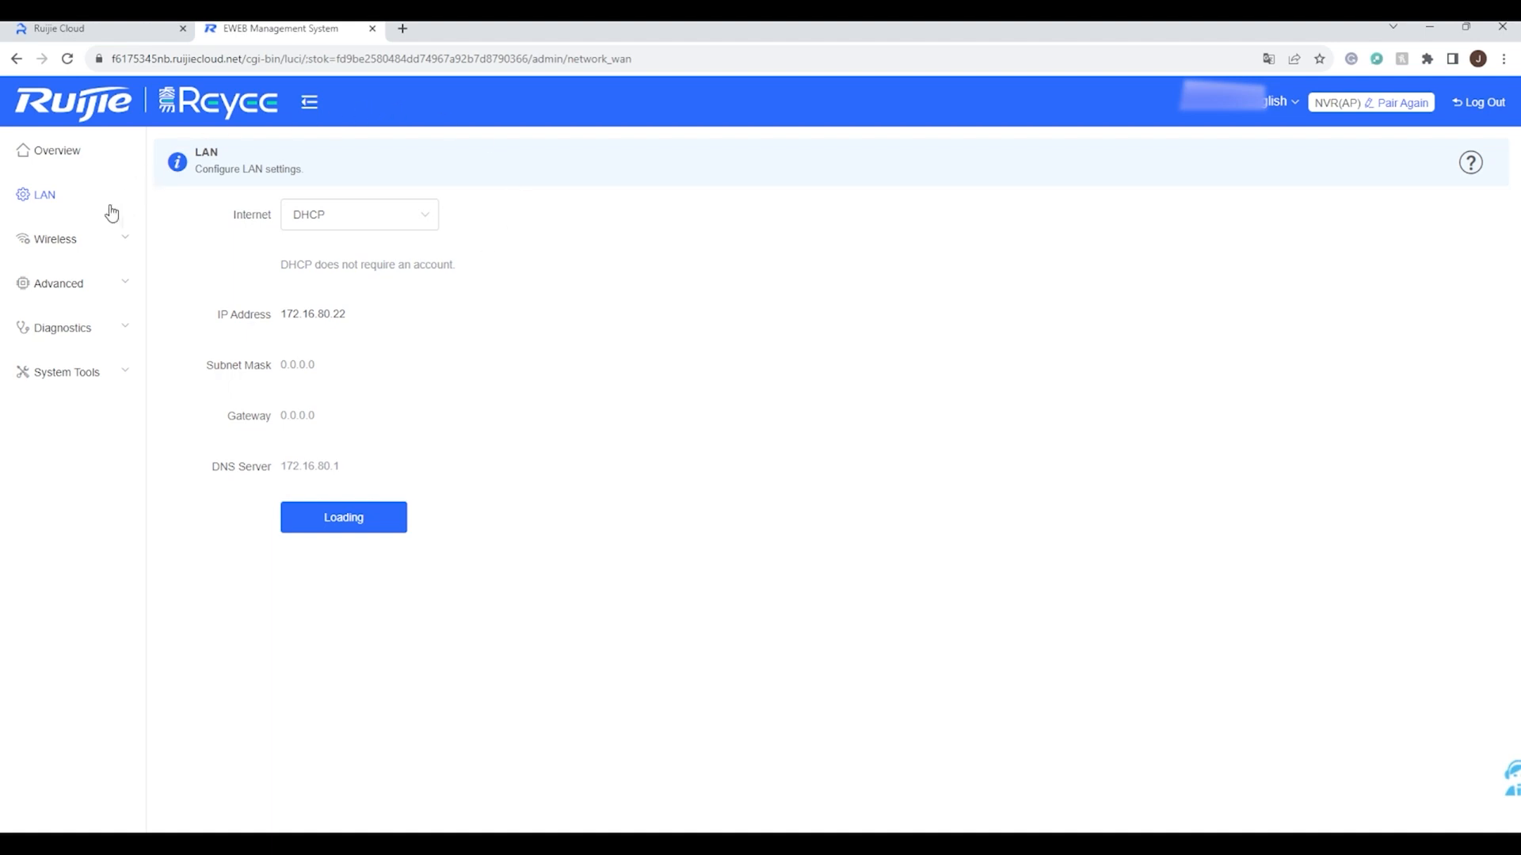
Review the WDS 5G Channel, Channel Width and Distance options, keeping Auto, 40MHz and 1 KM
{"action": "left_click", "coordinate": [56, 239]}
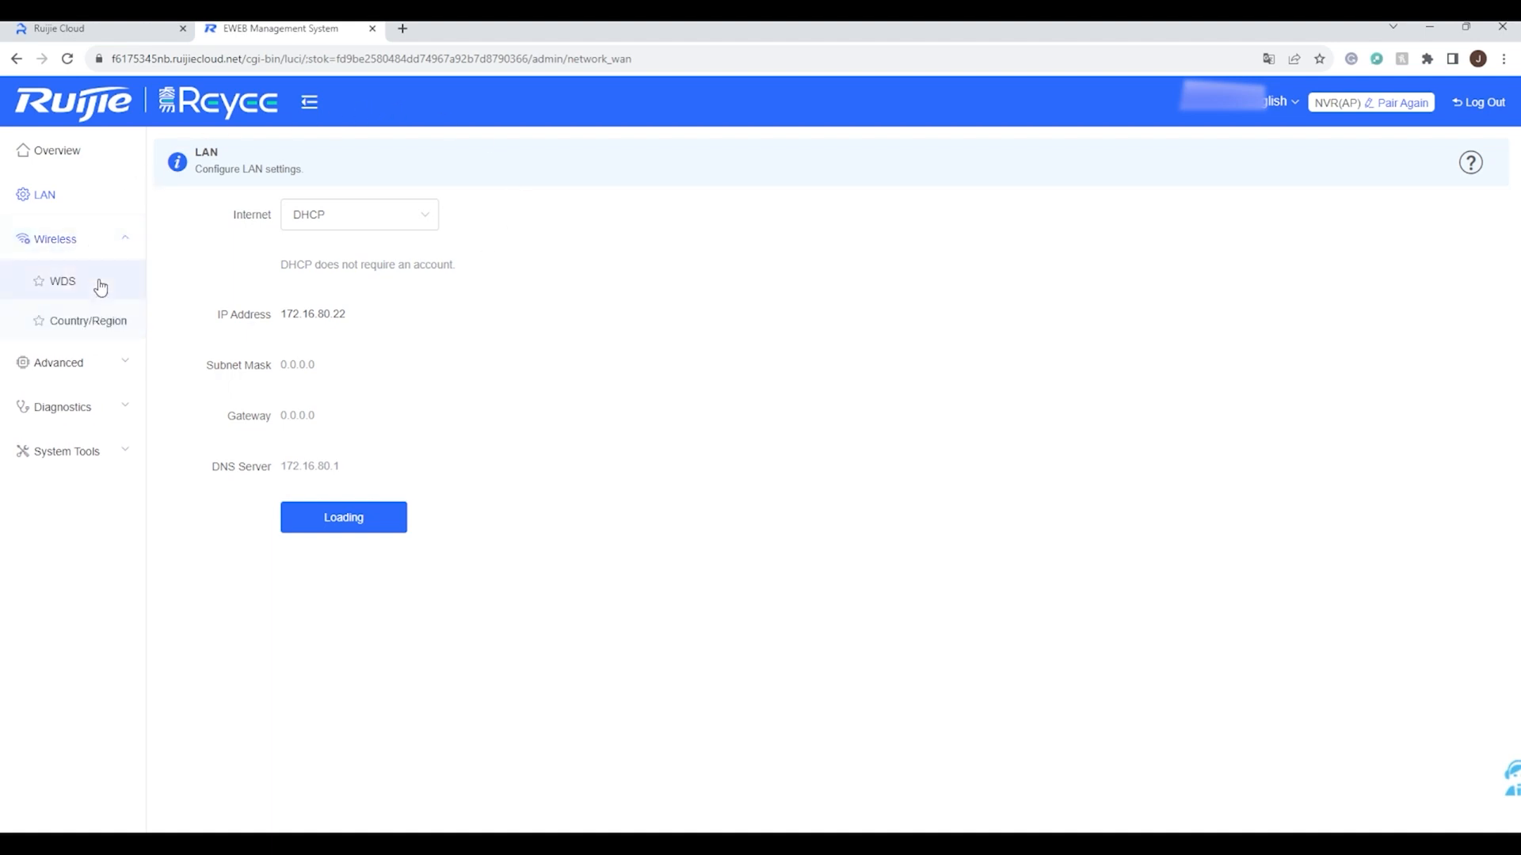
{"action": "left_click", "coordinate": [62, 282]}
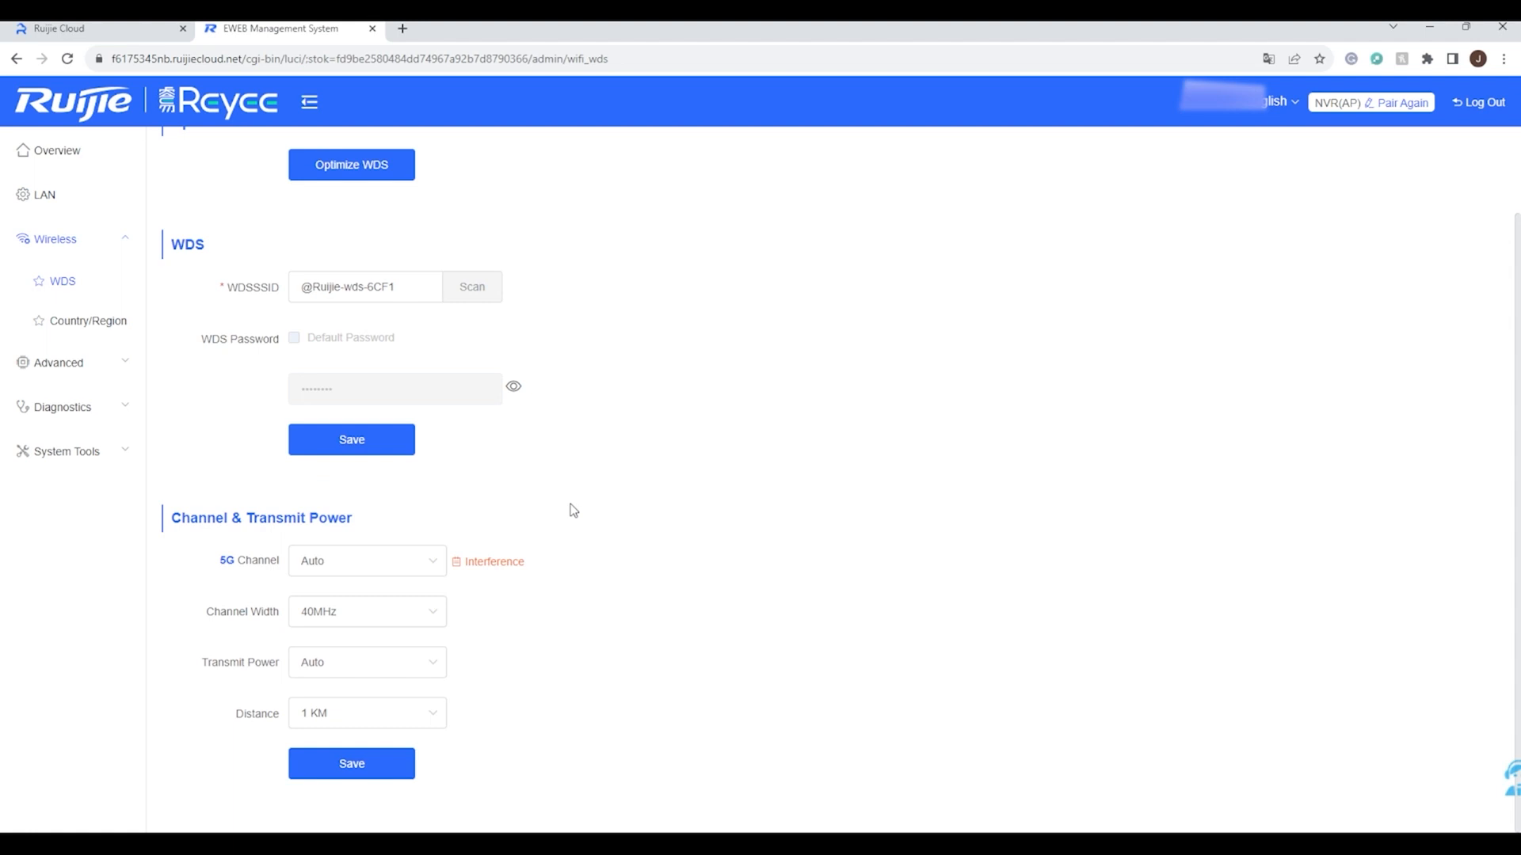
{"action": "mouse_move", "coordinate": [508, 509]}
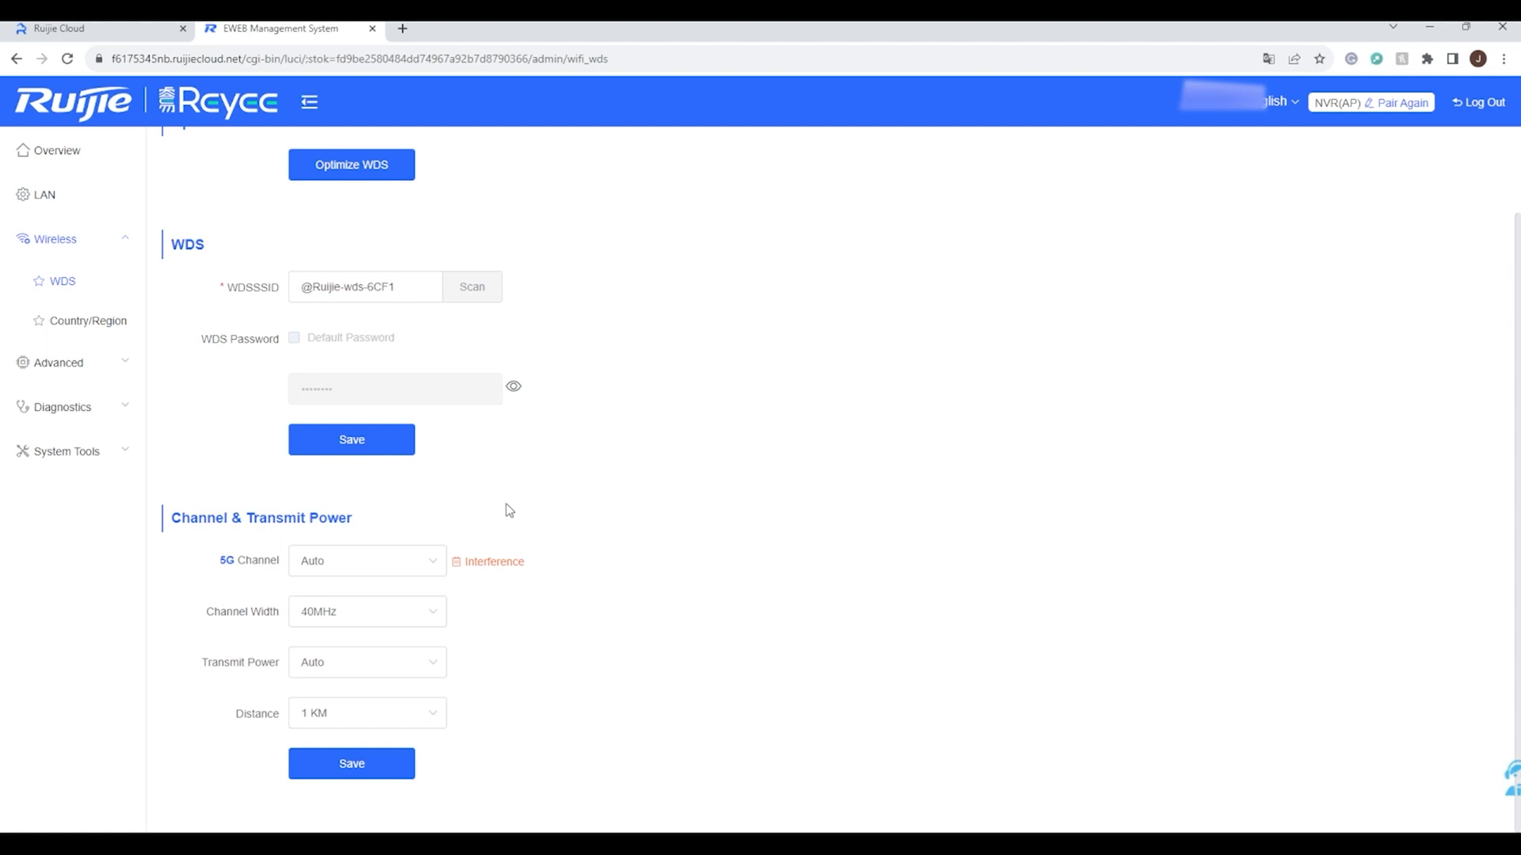
{"action": "mouse_move", "coordinate": [252, 586]}
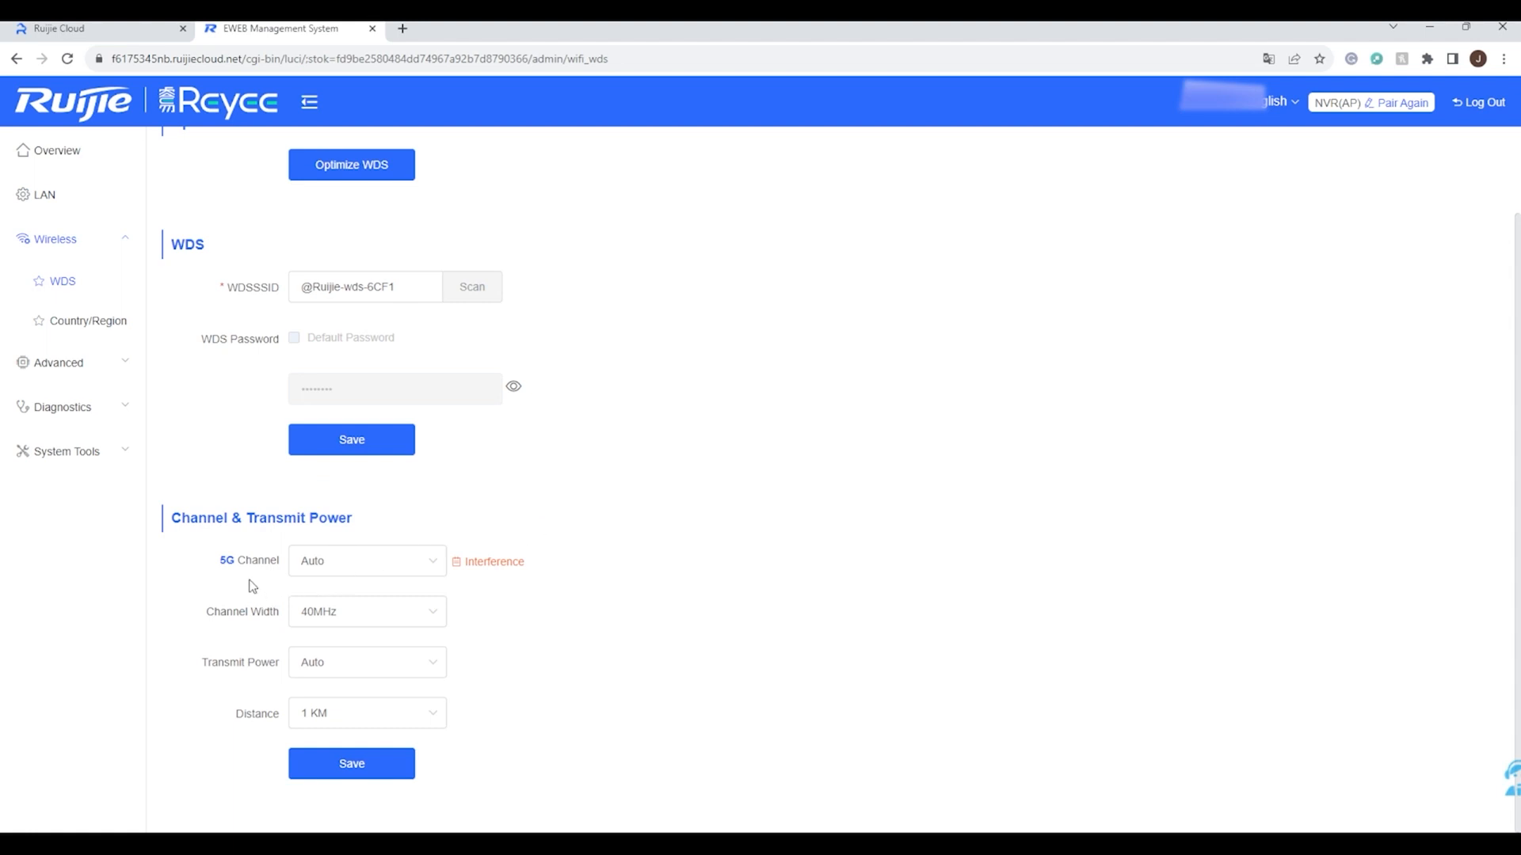
{"action": "mouse_move", "coordinate": [366, 561]}
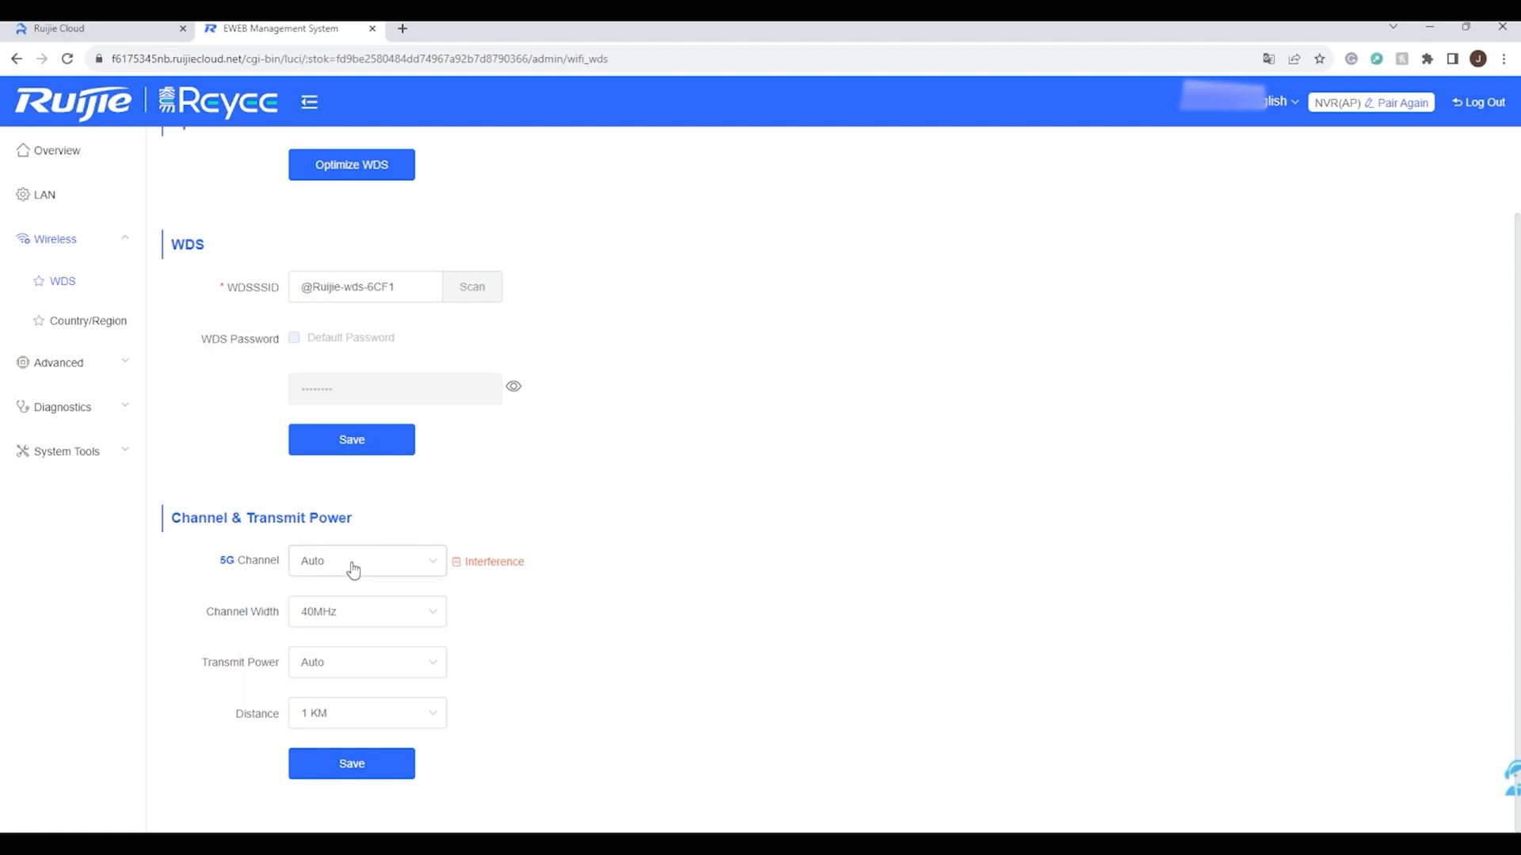
{"action": "mouse_move", "coordinate": [394, 554]}
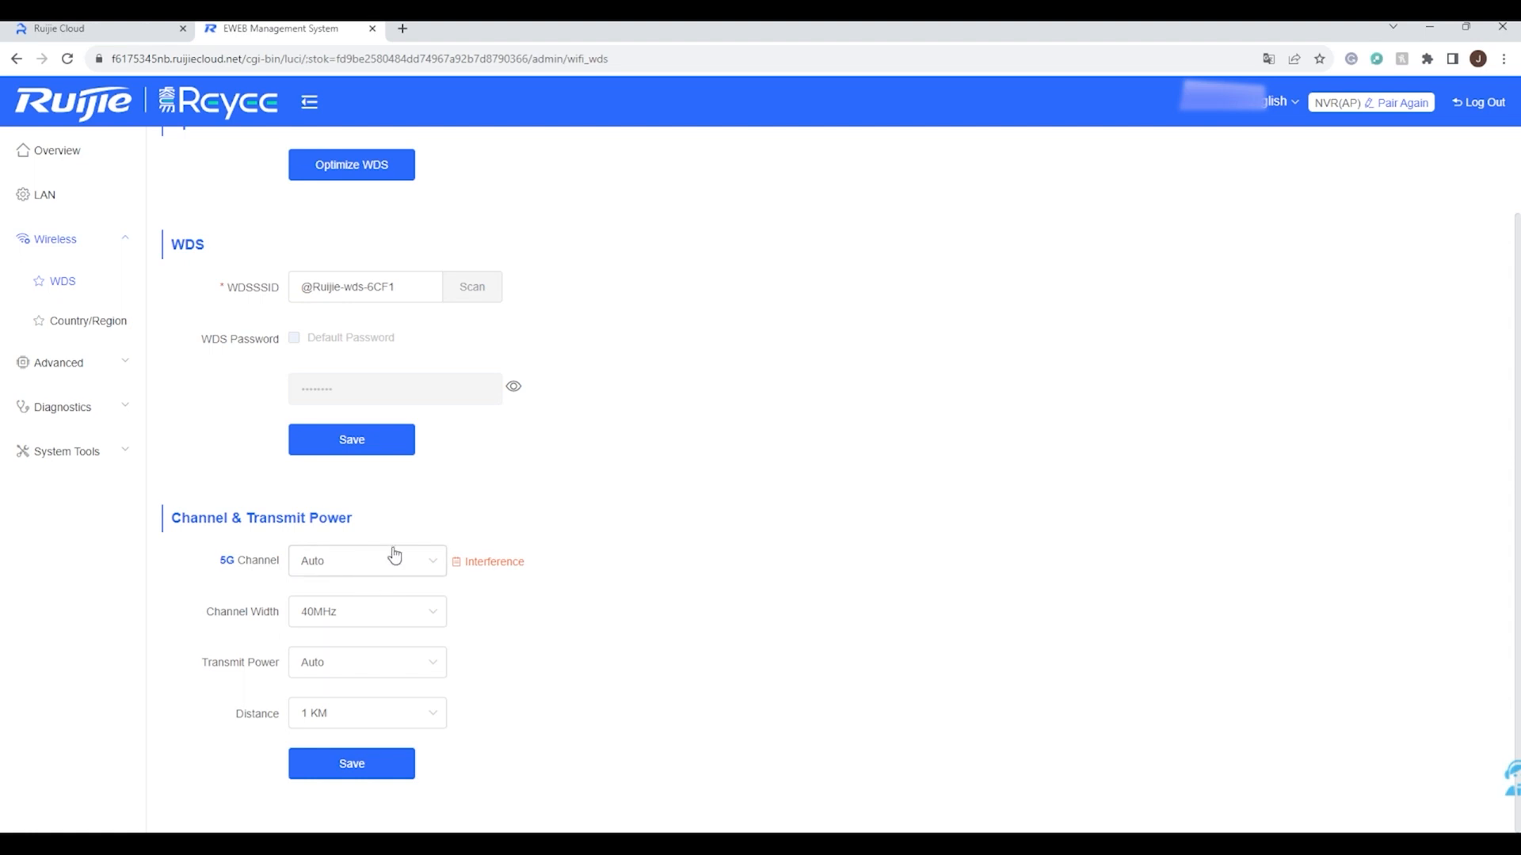
{"action": "left_click", "coordinate": [366, 561]}
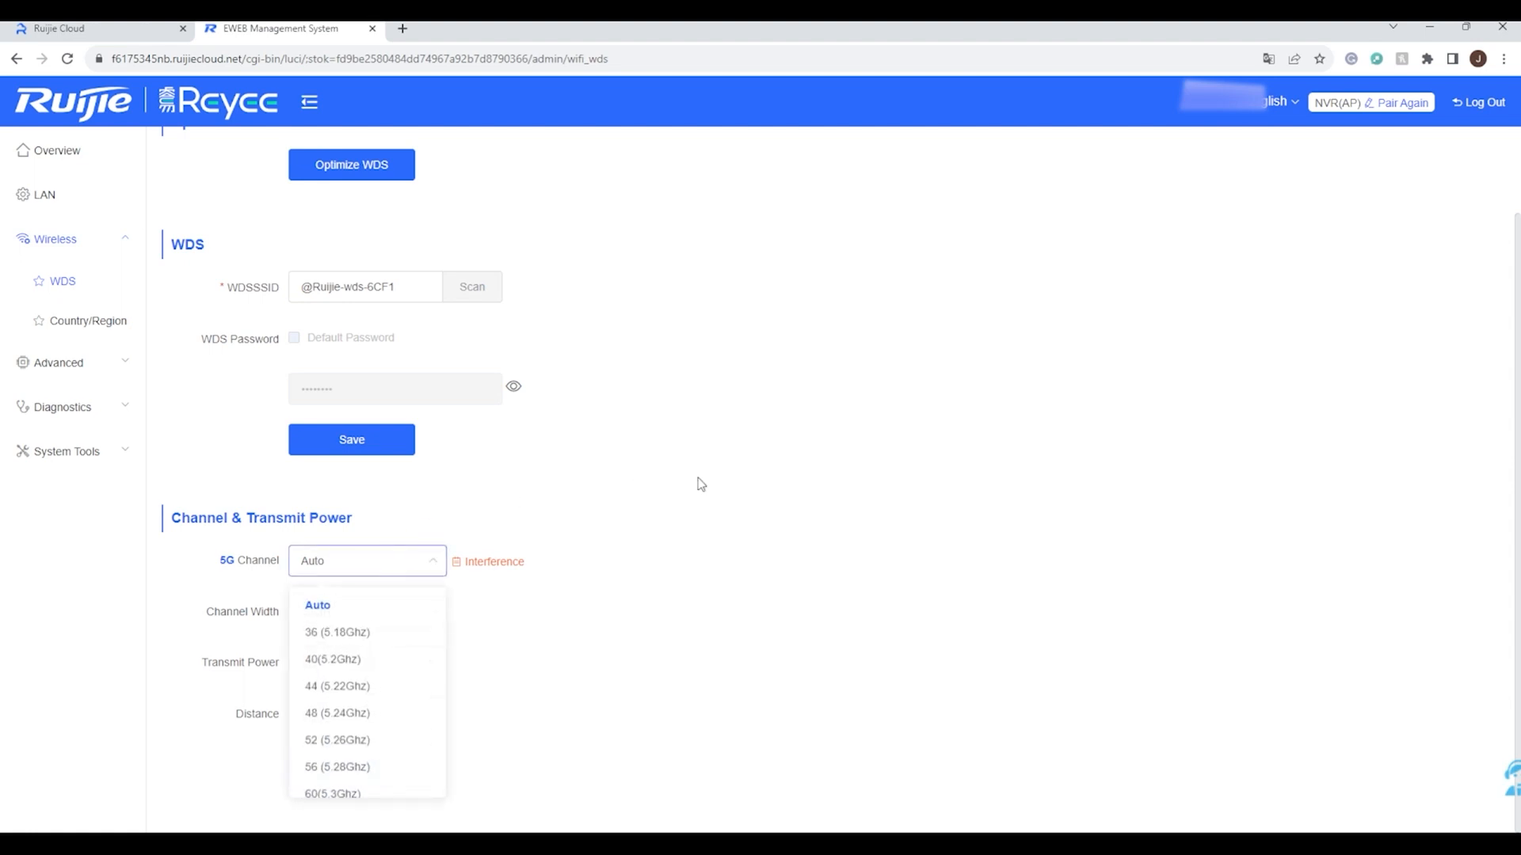
{"action": "left_click", "coordinate": [317, 605]}
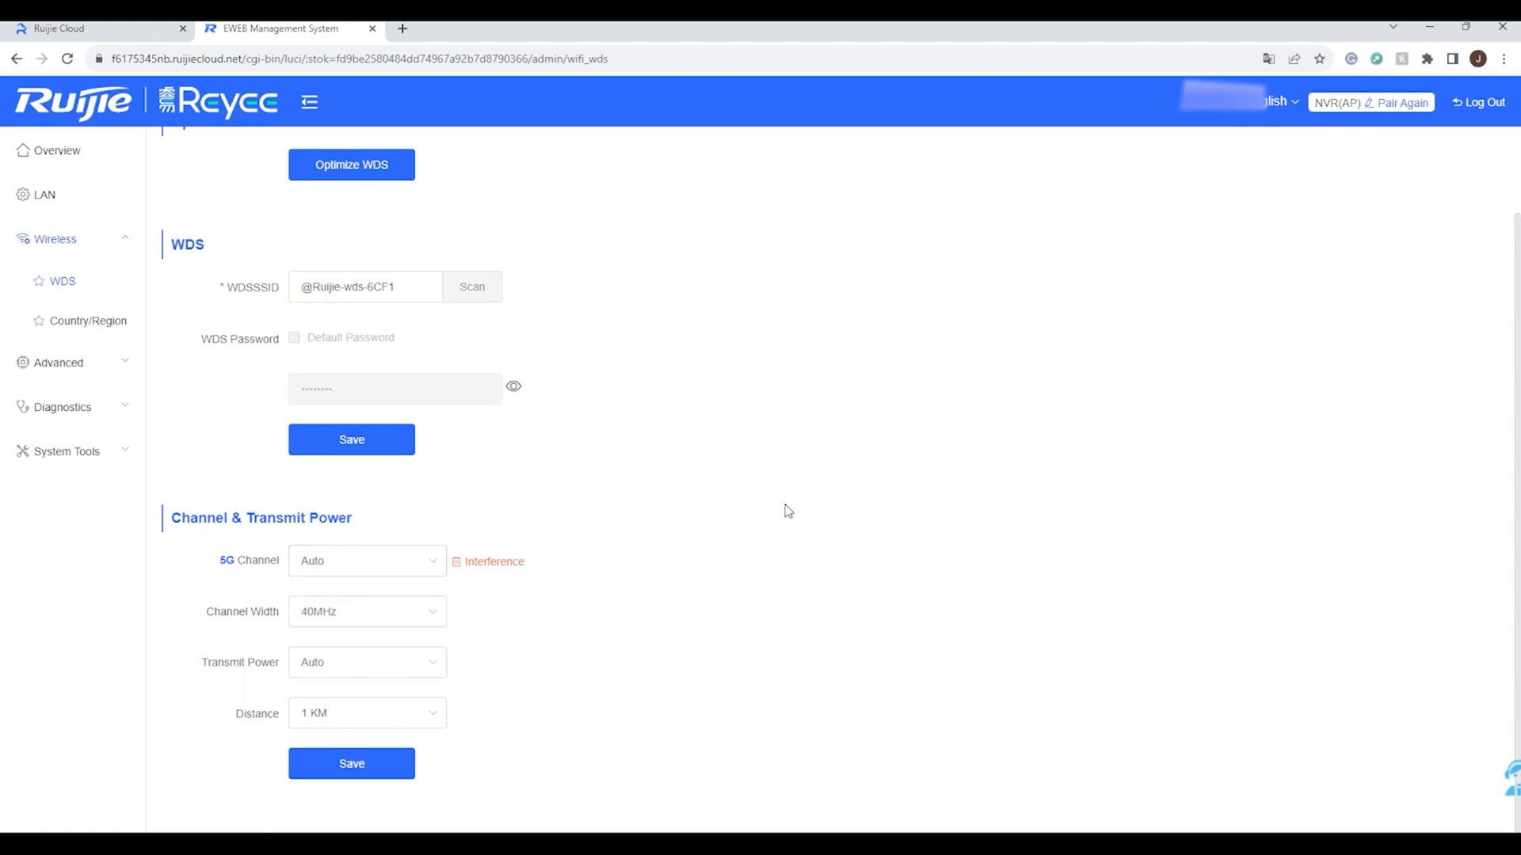
{"action": "left_click", "coordinate": [366, 612]}
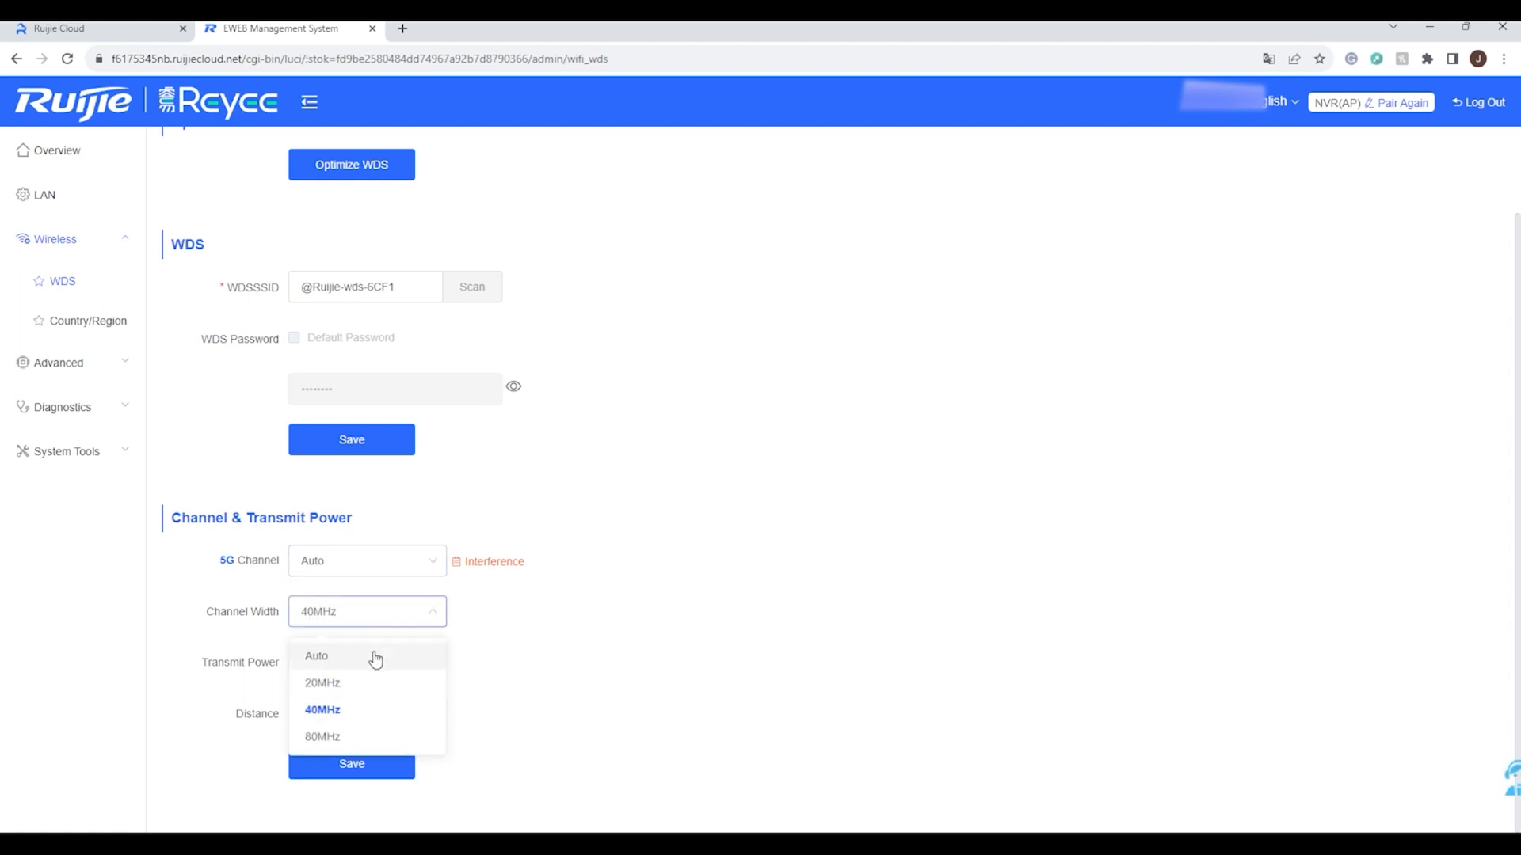
{"action": "mouse_move", "coordinate": [373, 742]}
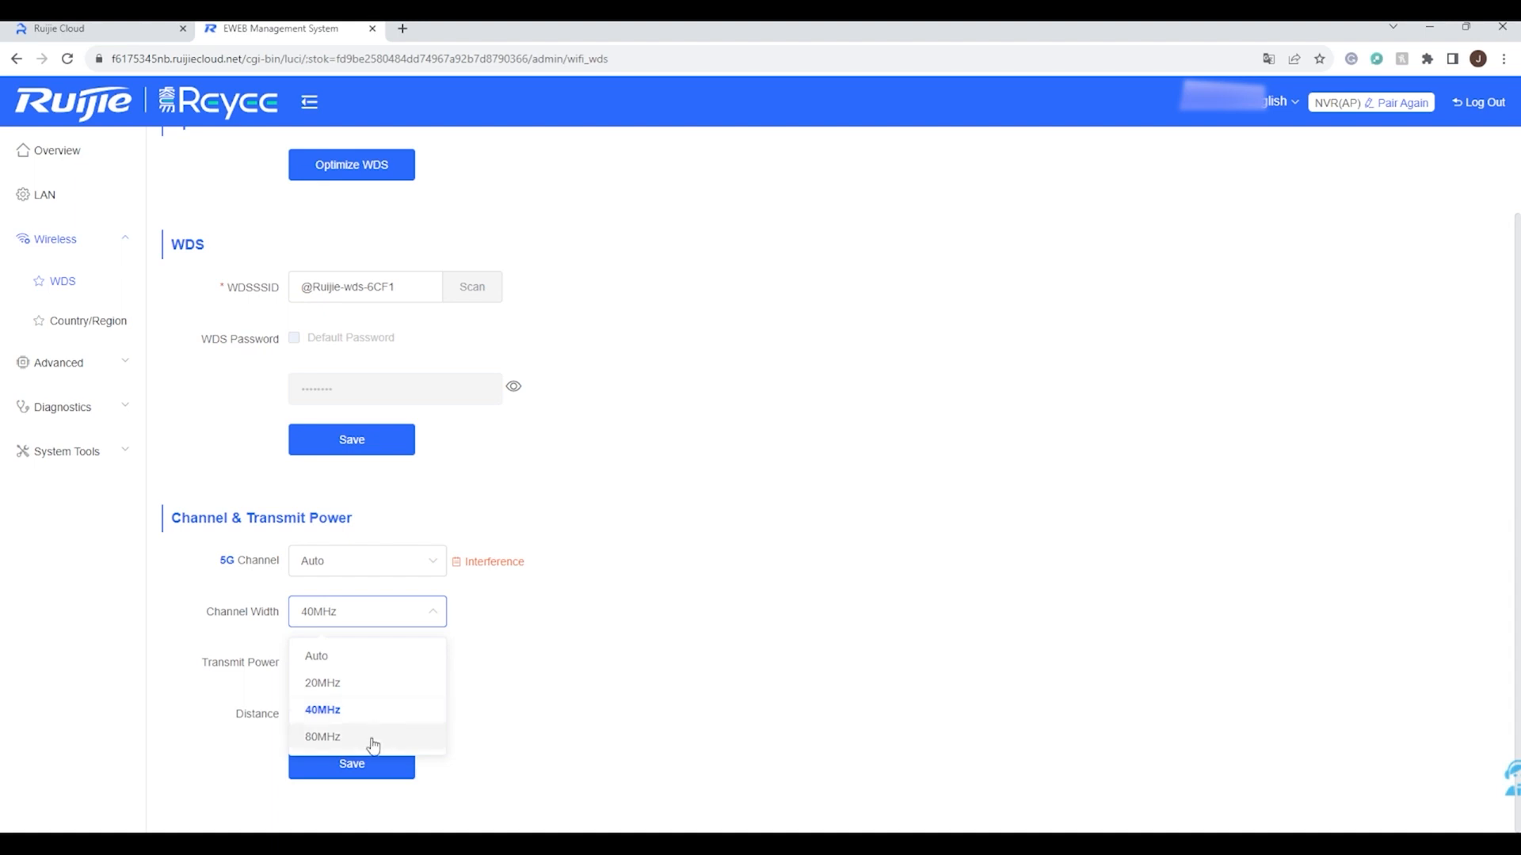
{"action": "left_click", "coordinate": [322, 710]}
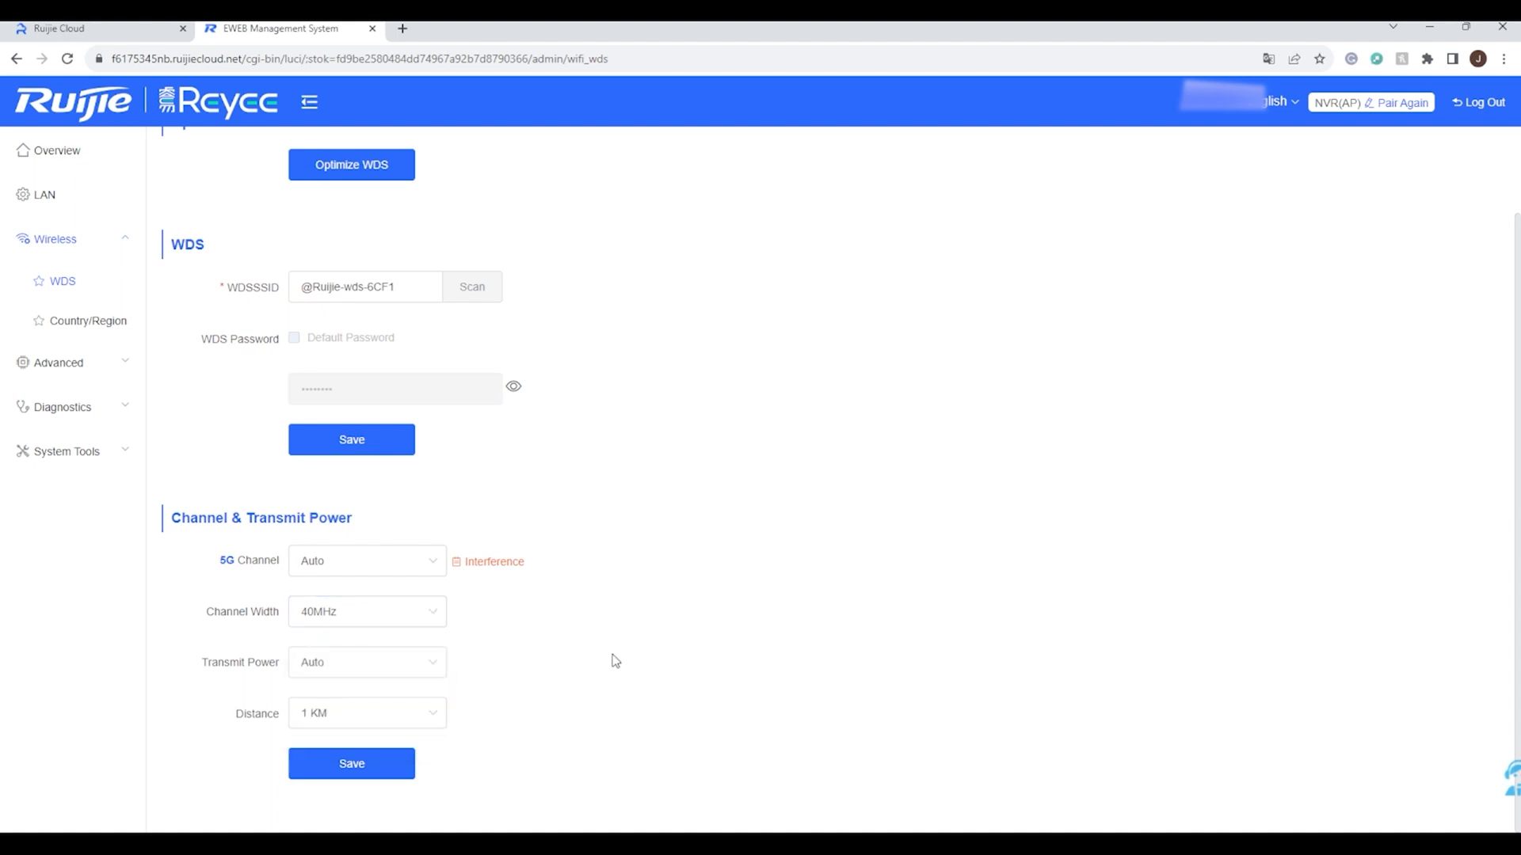
{"action": "mouse_move", "coordinate": [380, 727]}
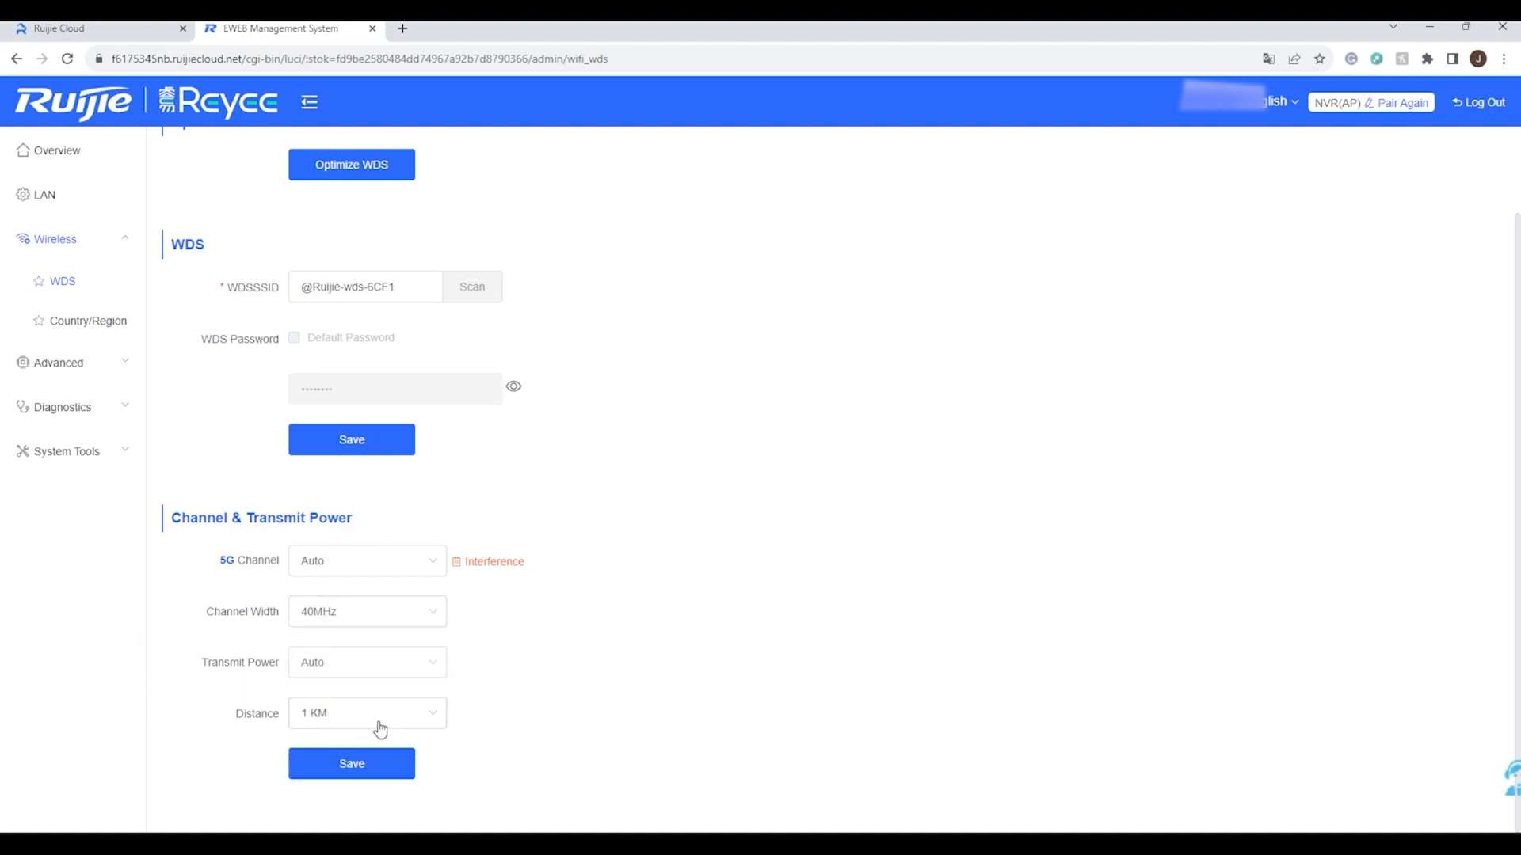
{"action": "left_click", "coordinate": [366, 713]}
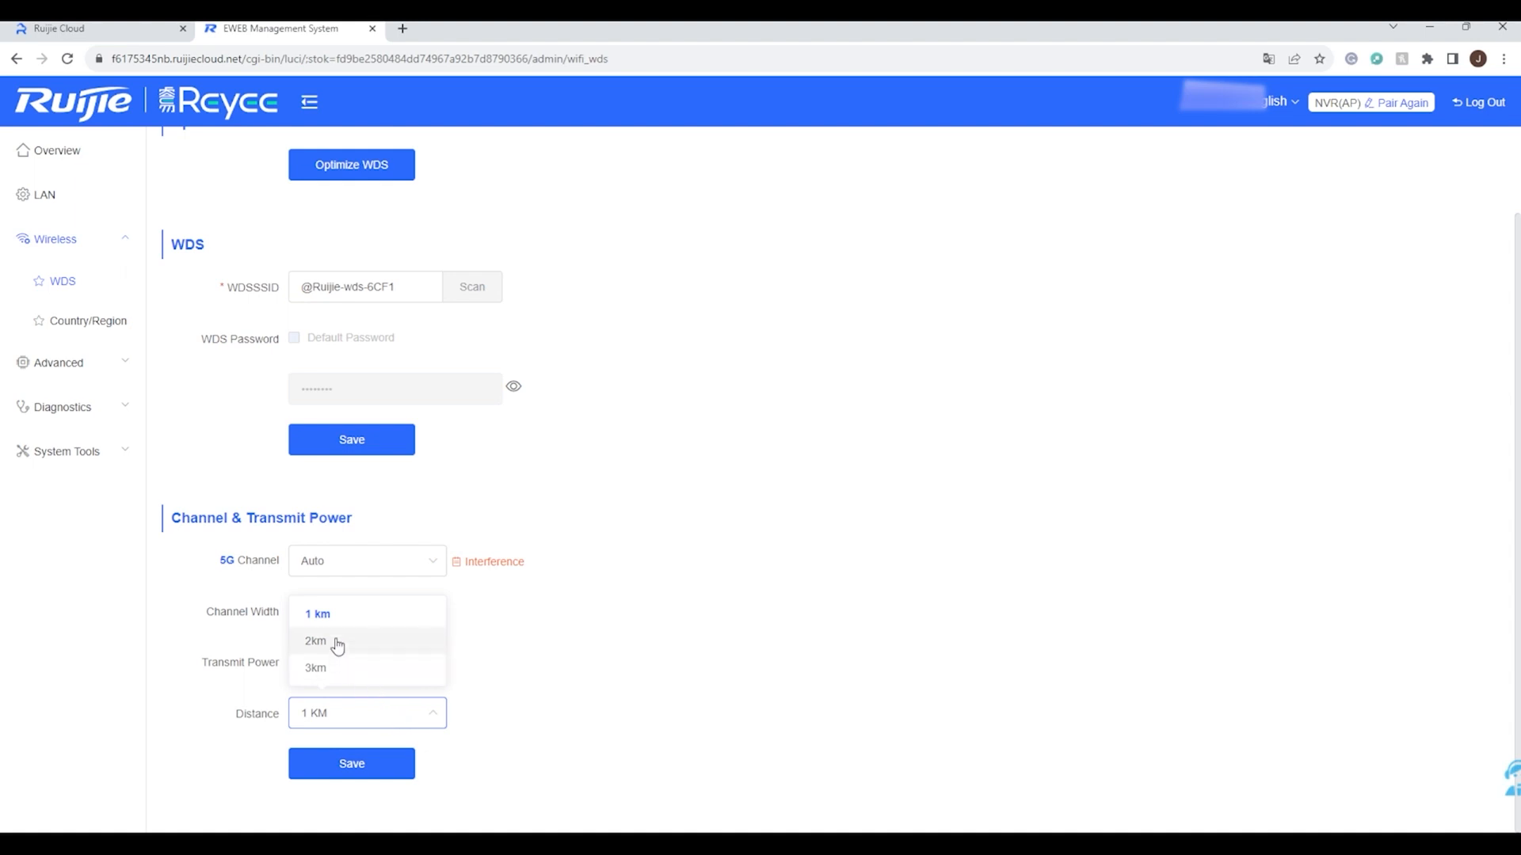
{"action": "mouse_move", "coordinate": [347, 675]}
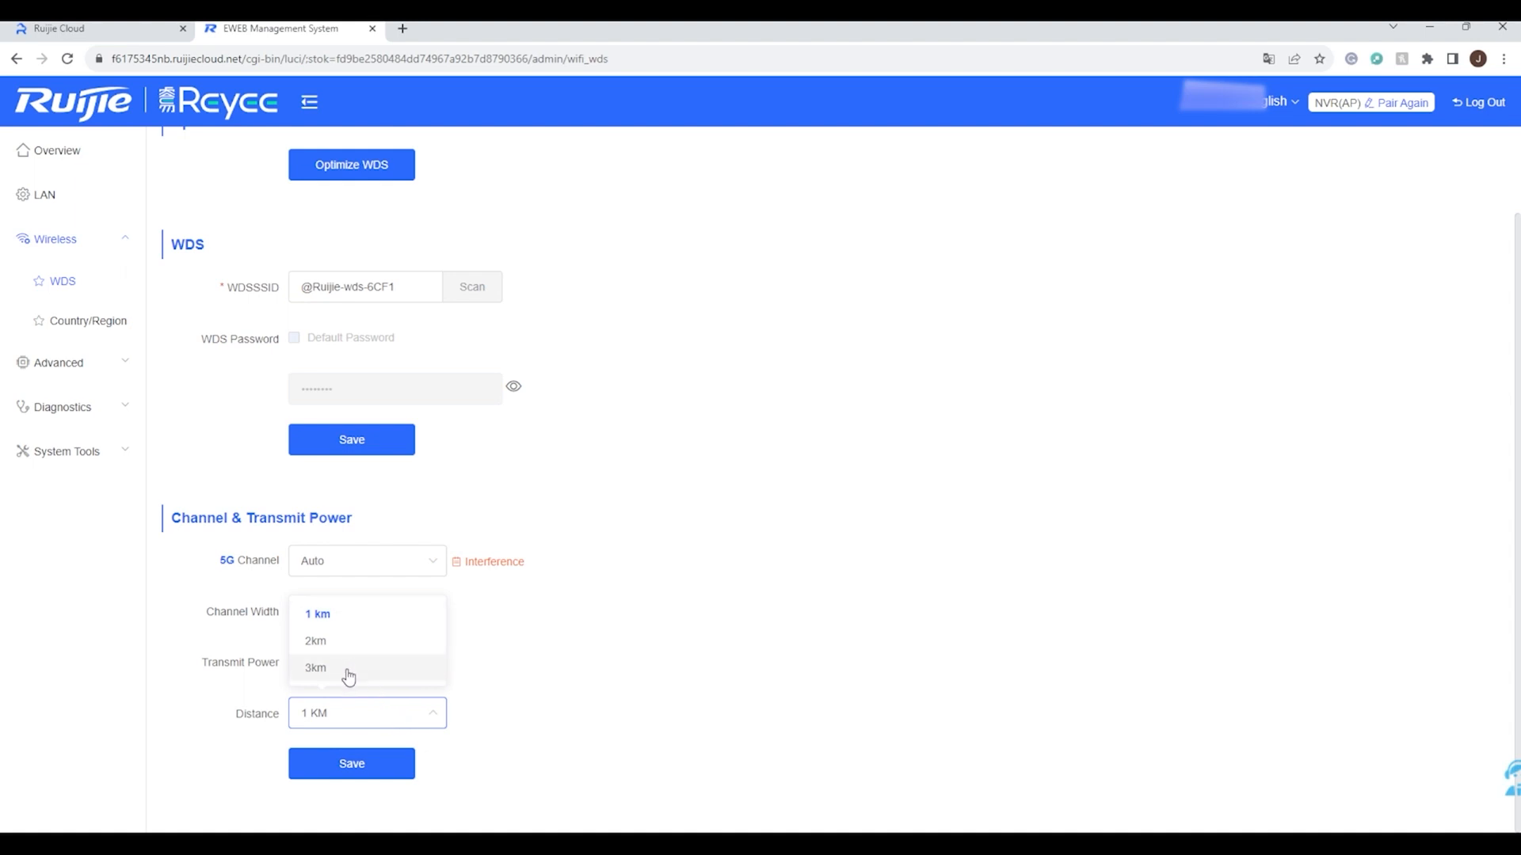
{"action": "mouse_move", "coordinate": [822, 532]}
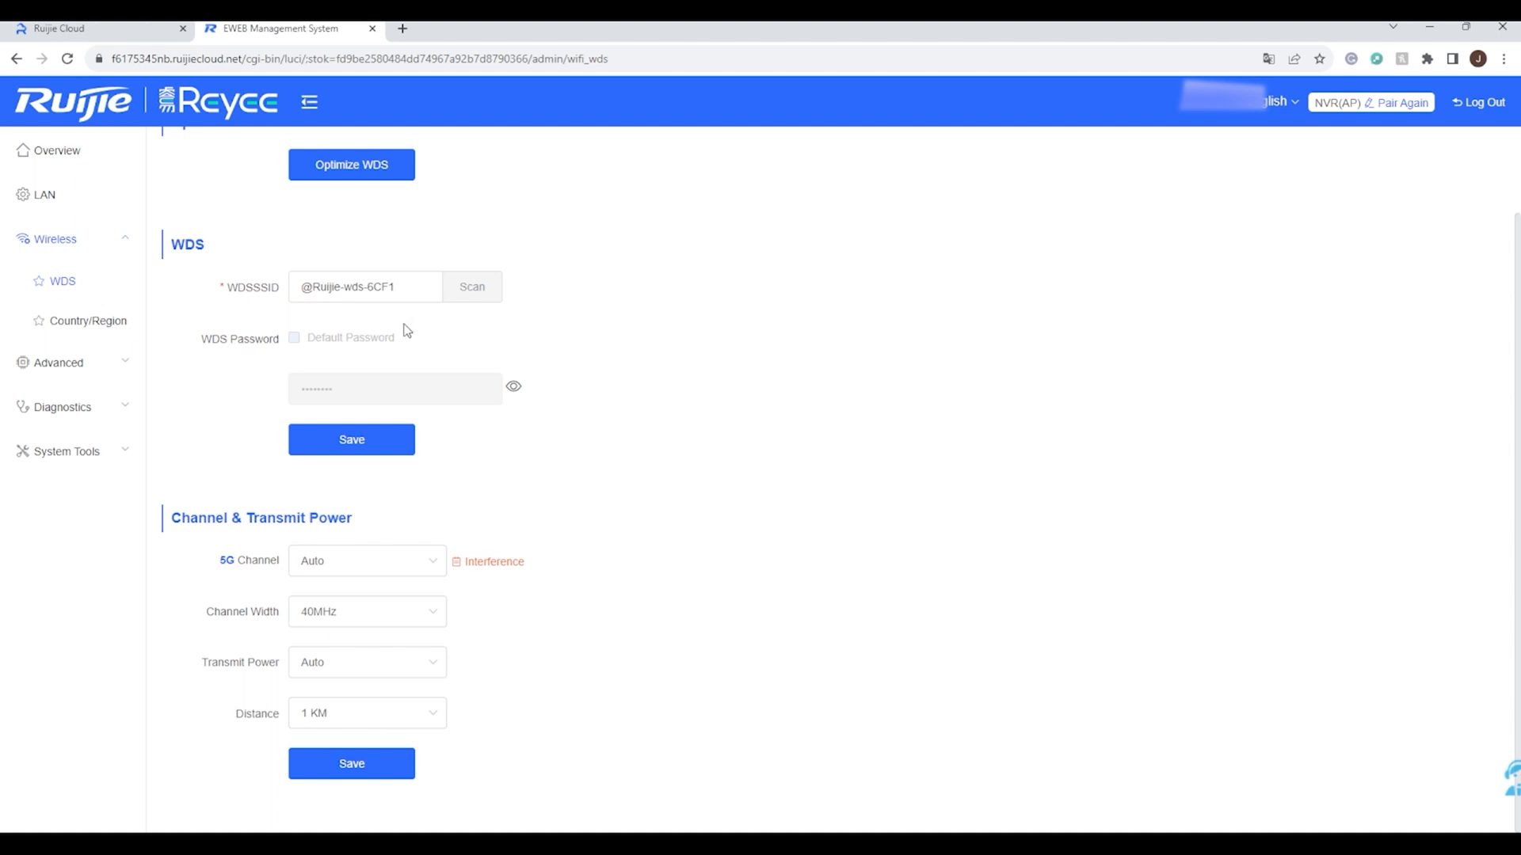
Check the Country/Region (Philippines), then switch Flow Control on
{"action": "left_click", "coordinate": [87, 320]}
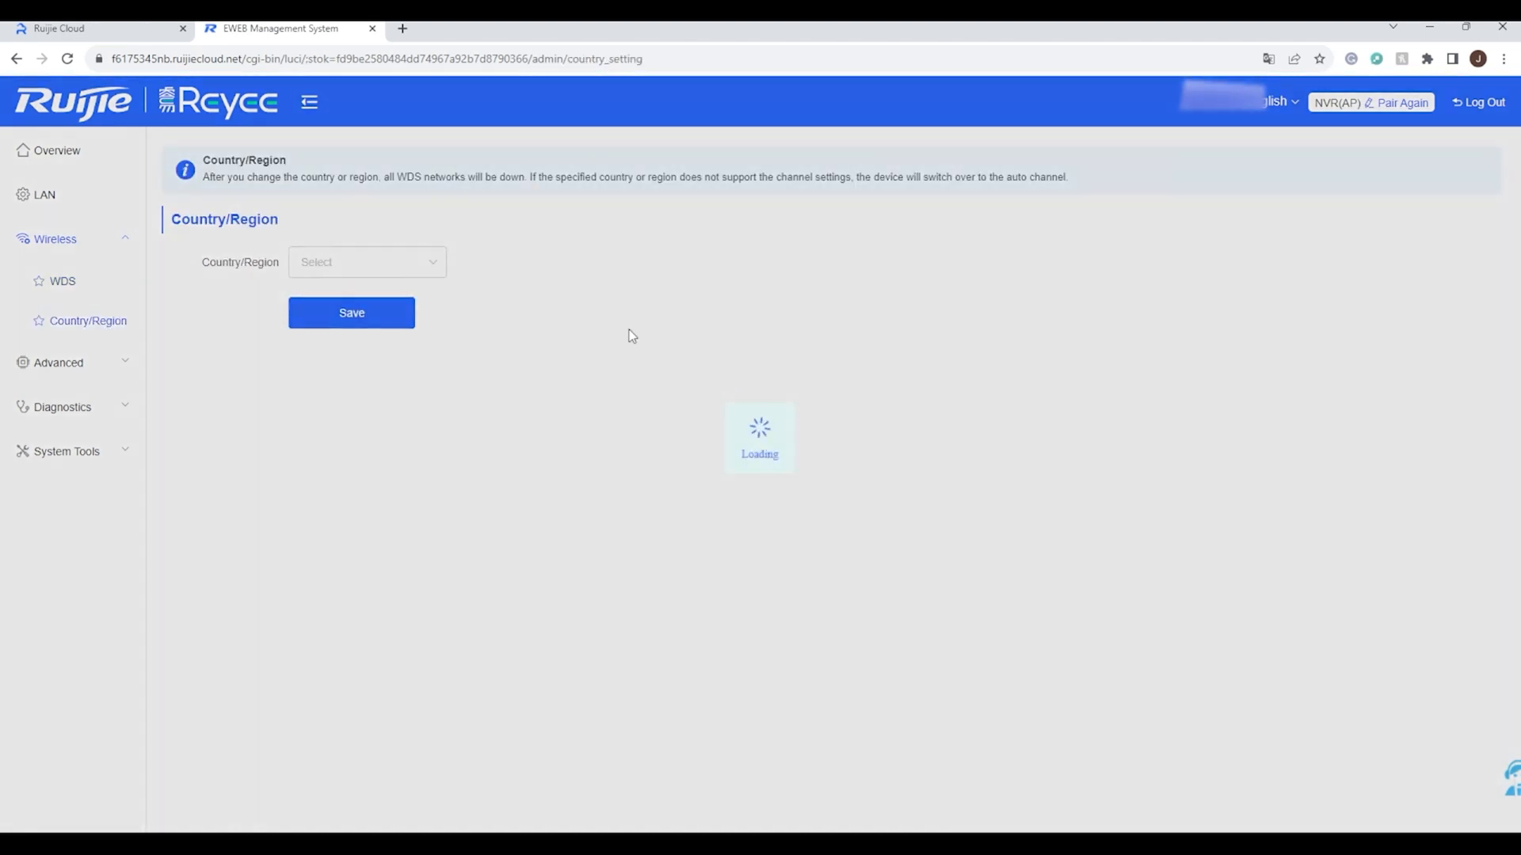
{"action": "mouse_move", "coordinate": [453, 343]}
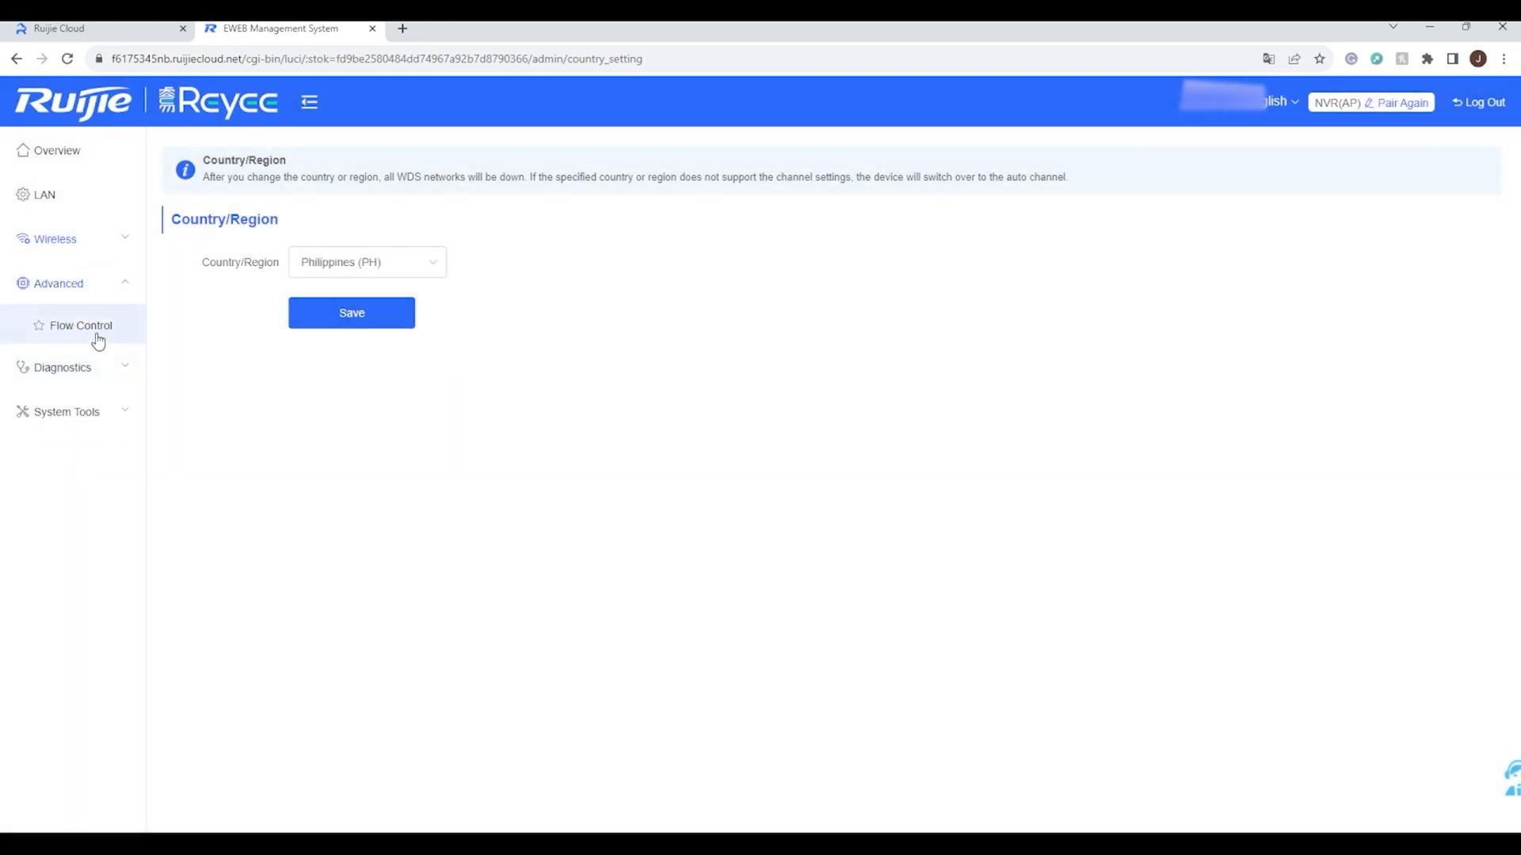
{"action": "left_click", "coordinate": [81, 325]}
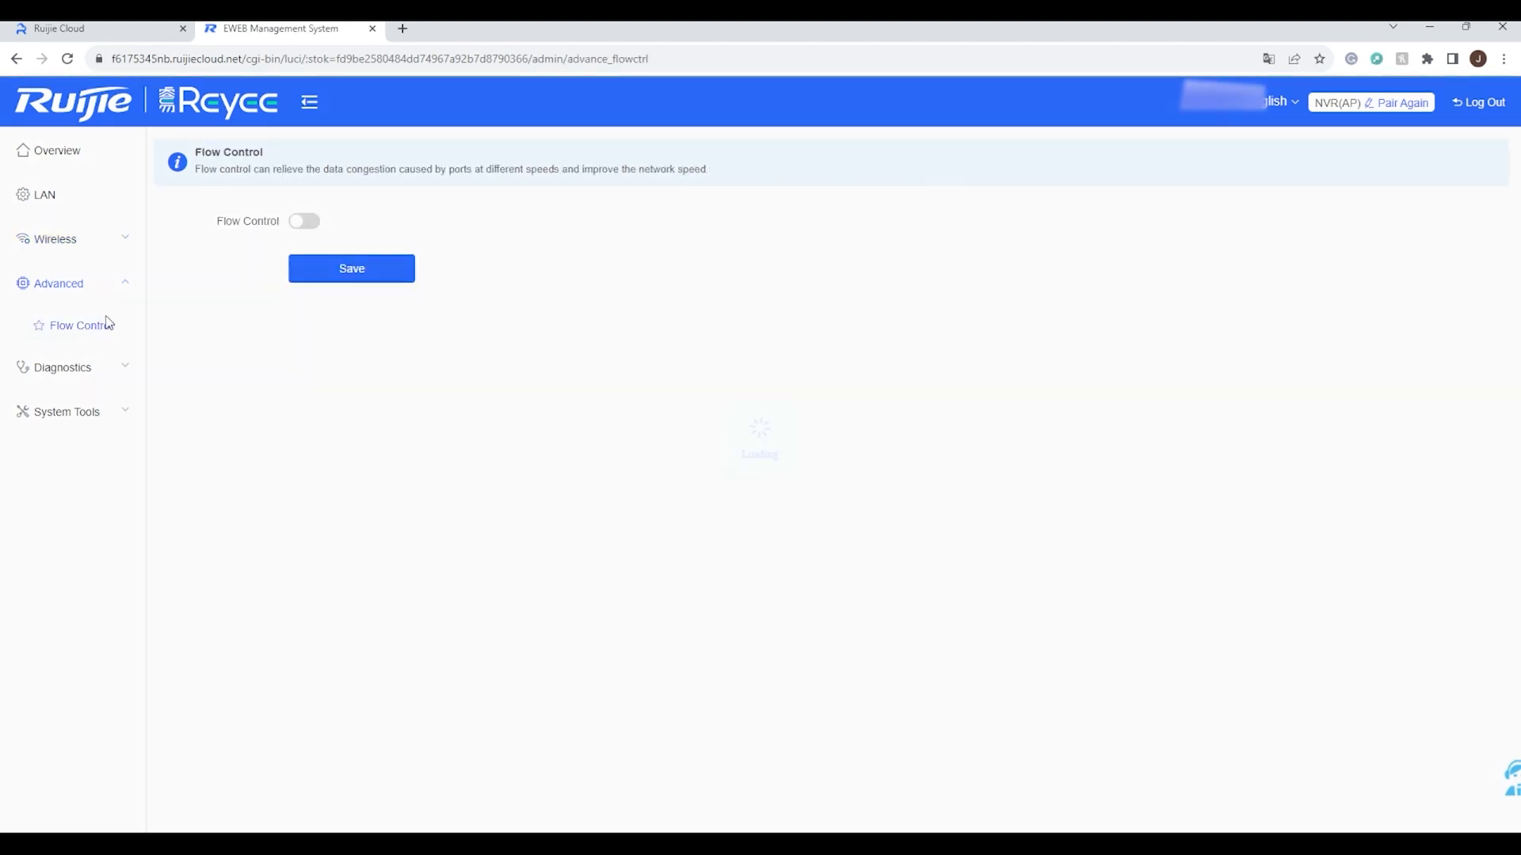
{"action": "left_click", "coordinate": [305, 220]}
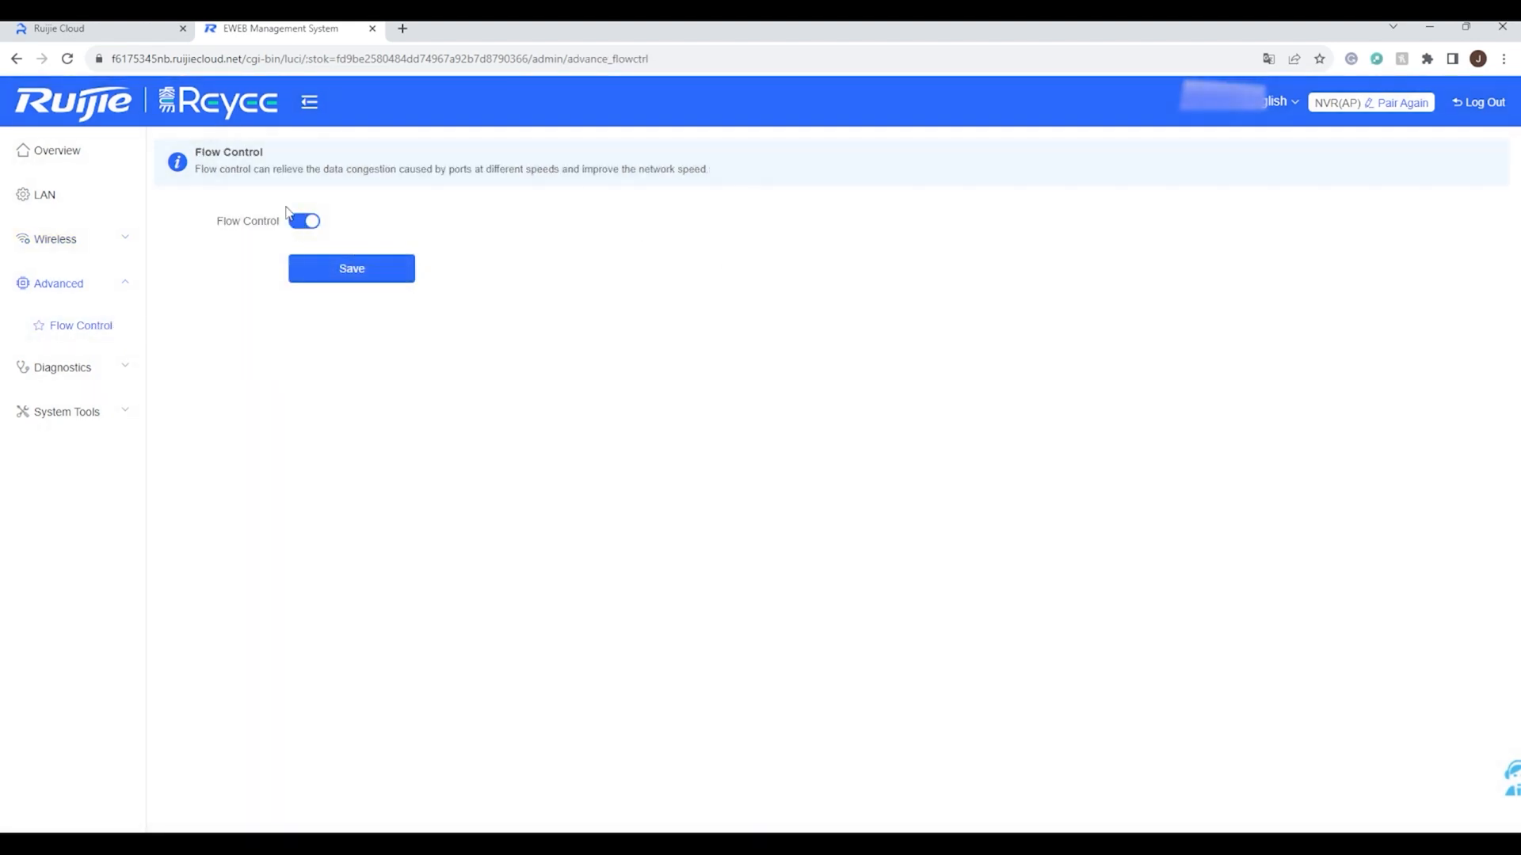
{"action": "mouse_move", "coordinate": [334, 185]}
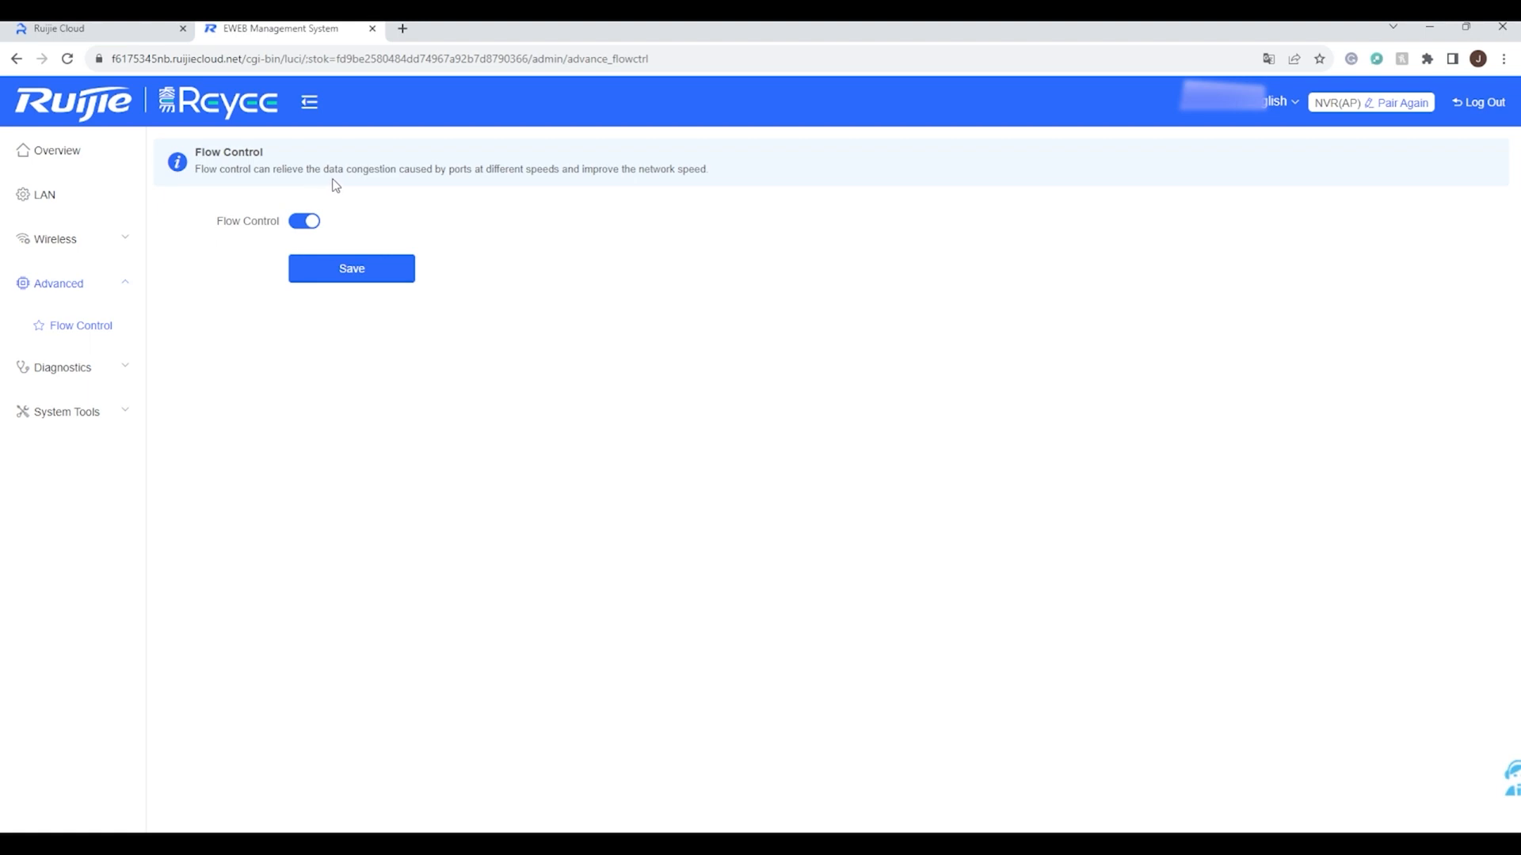
{"action": "mouse_move", "coordinate": [473, 187]}
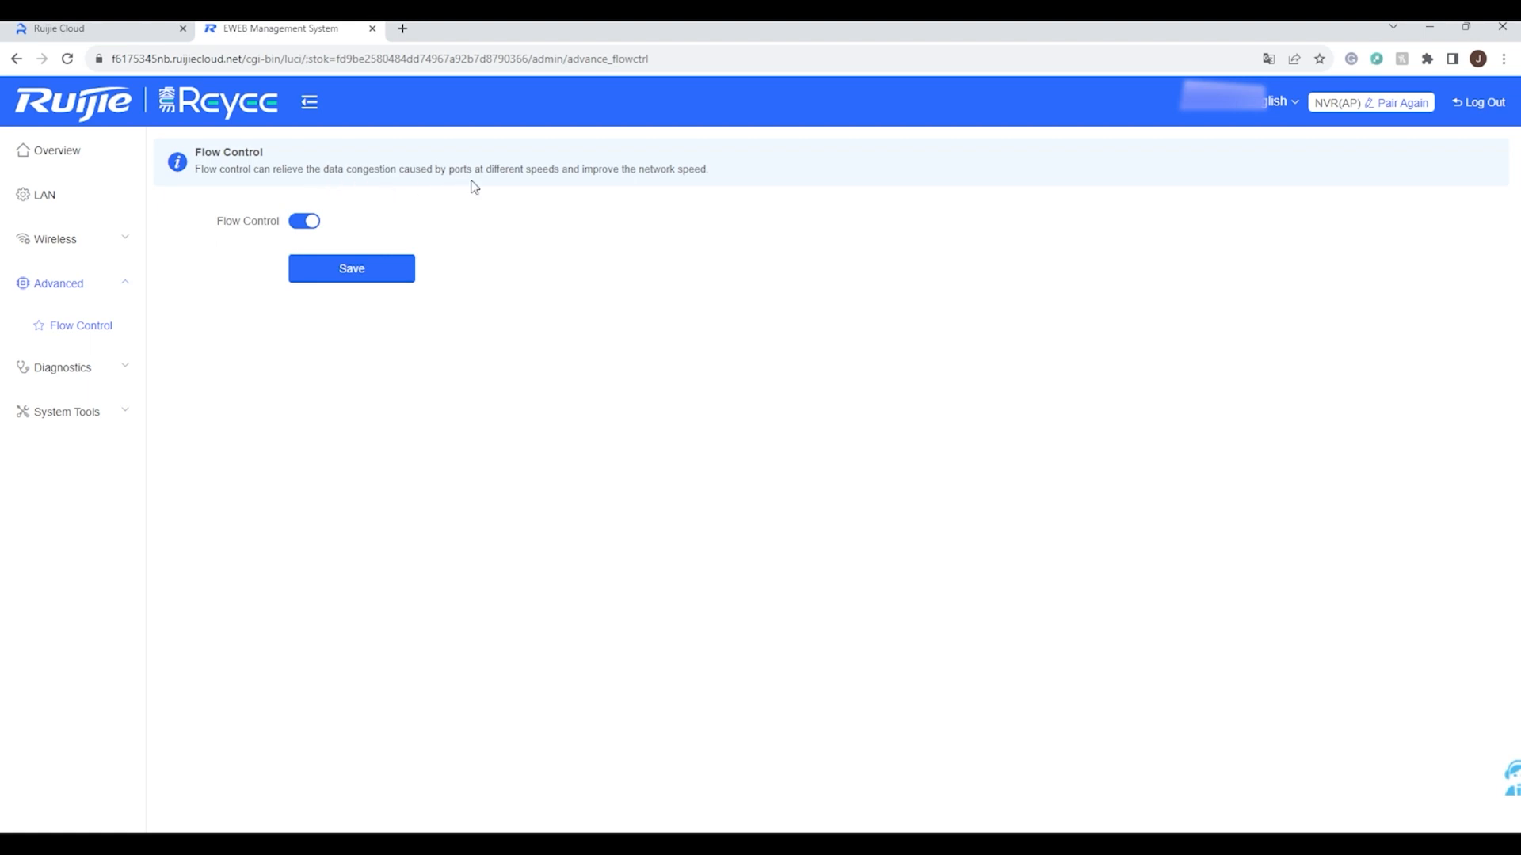
{"action": "mouse_move", "coordinate": [884, 243]}
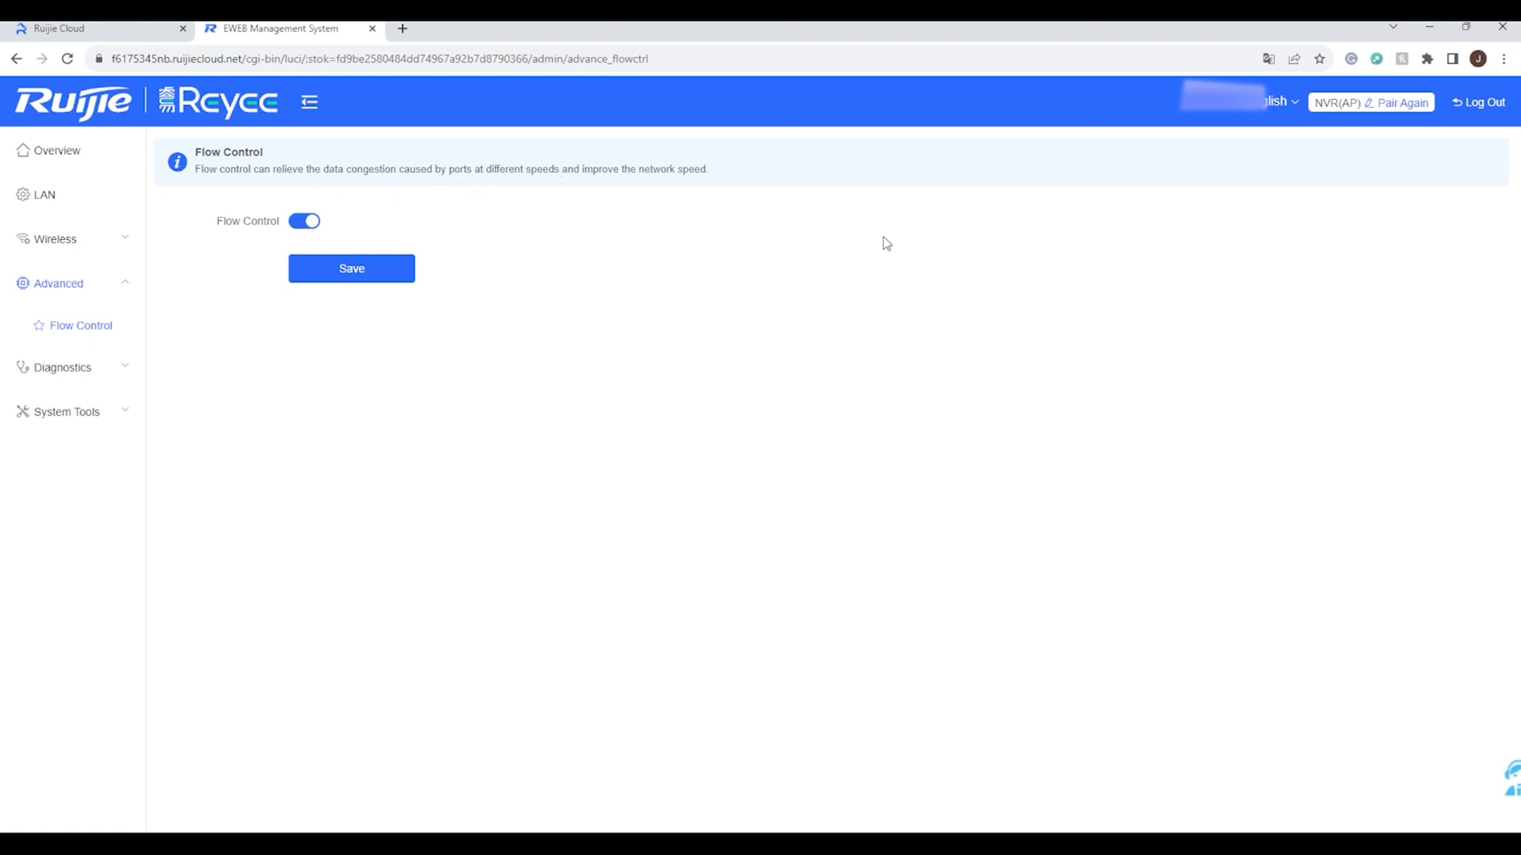
{"action": "mouse_move", "coordinate": [217, 318]}
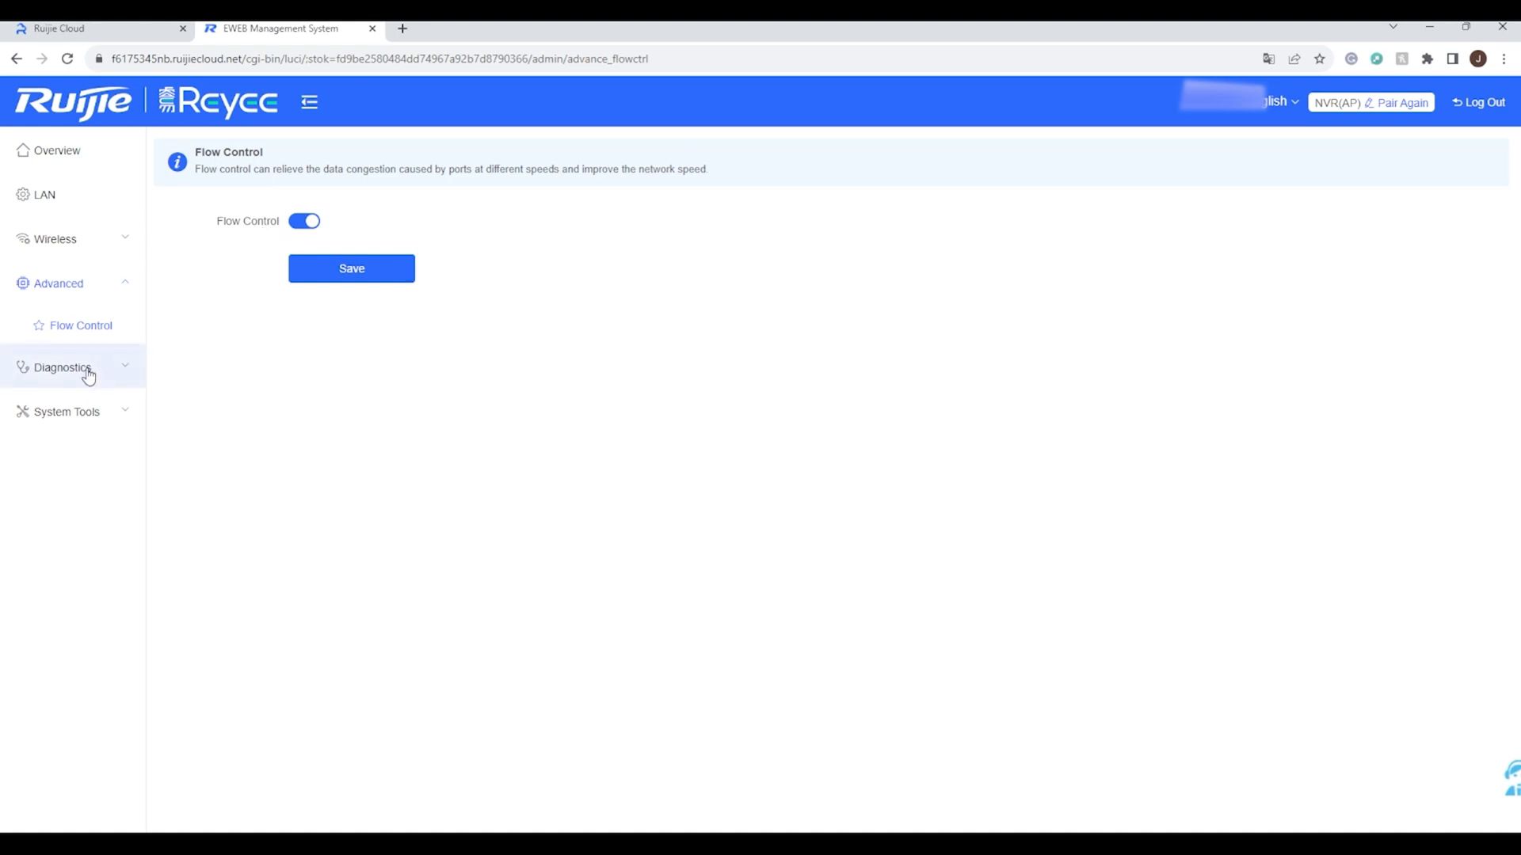
Visit the Network Tools ping page, then the Fault Collection diagnostics page
{"action": "left_click", "coordinate": [62, 366]}
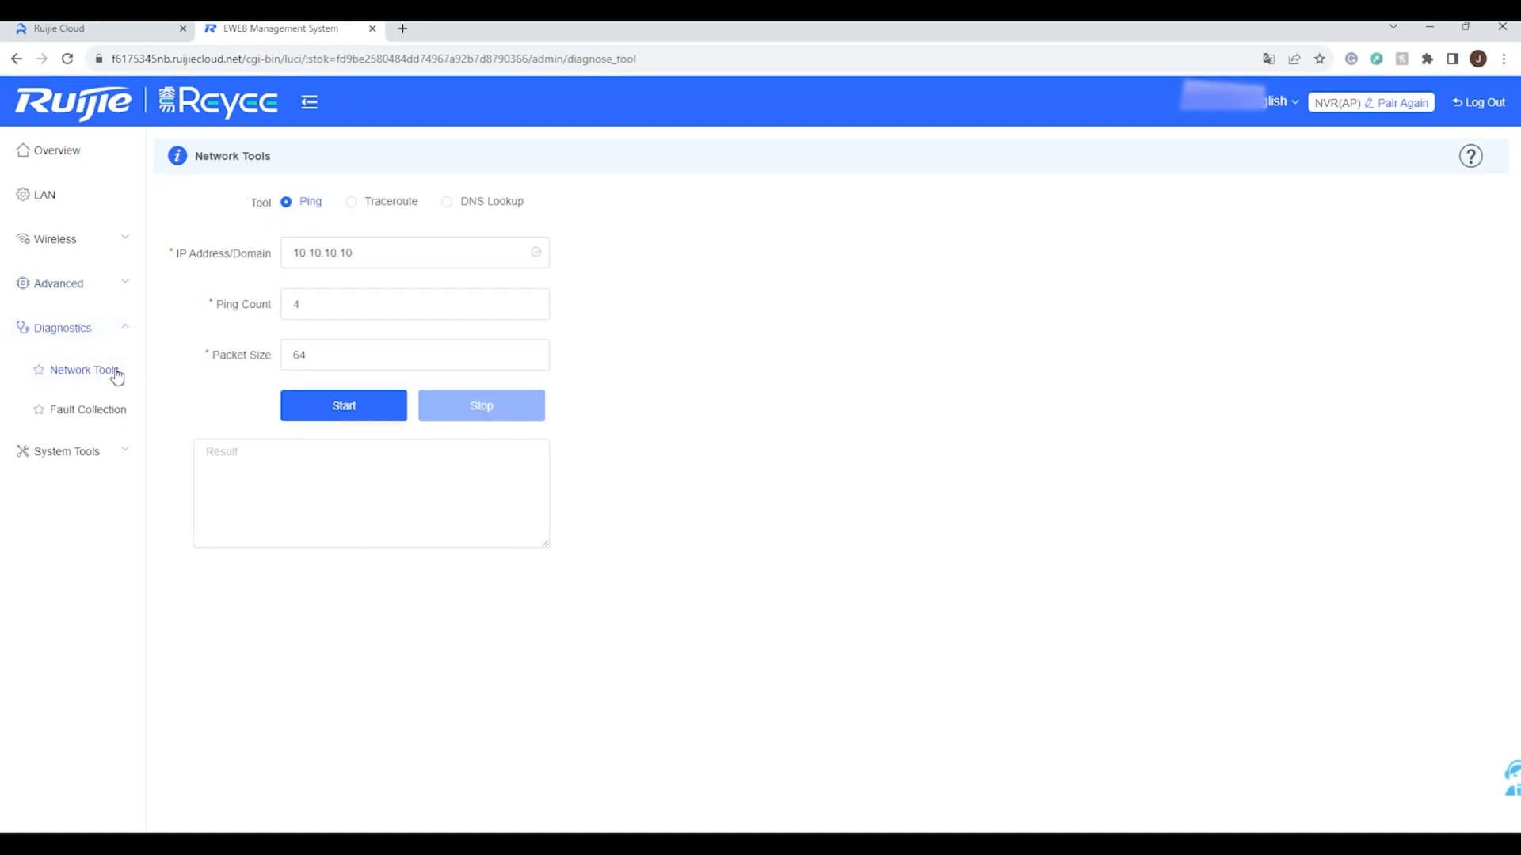
{"action": "mouse_move", "coordinate": [581, 401]}
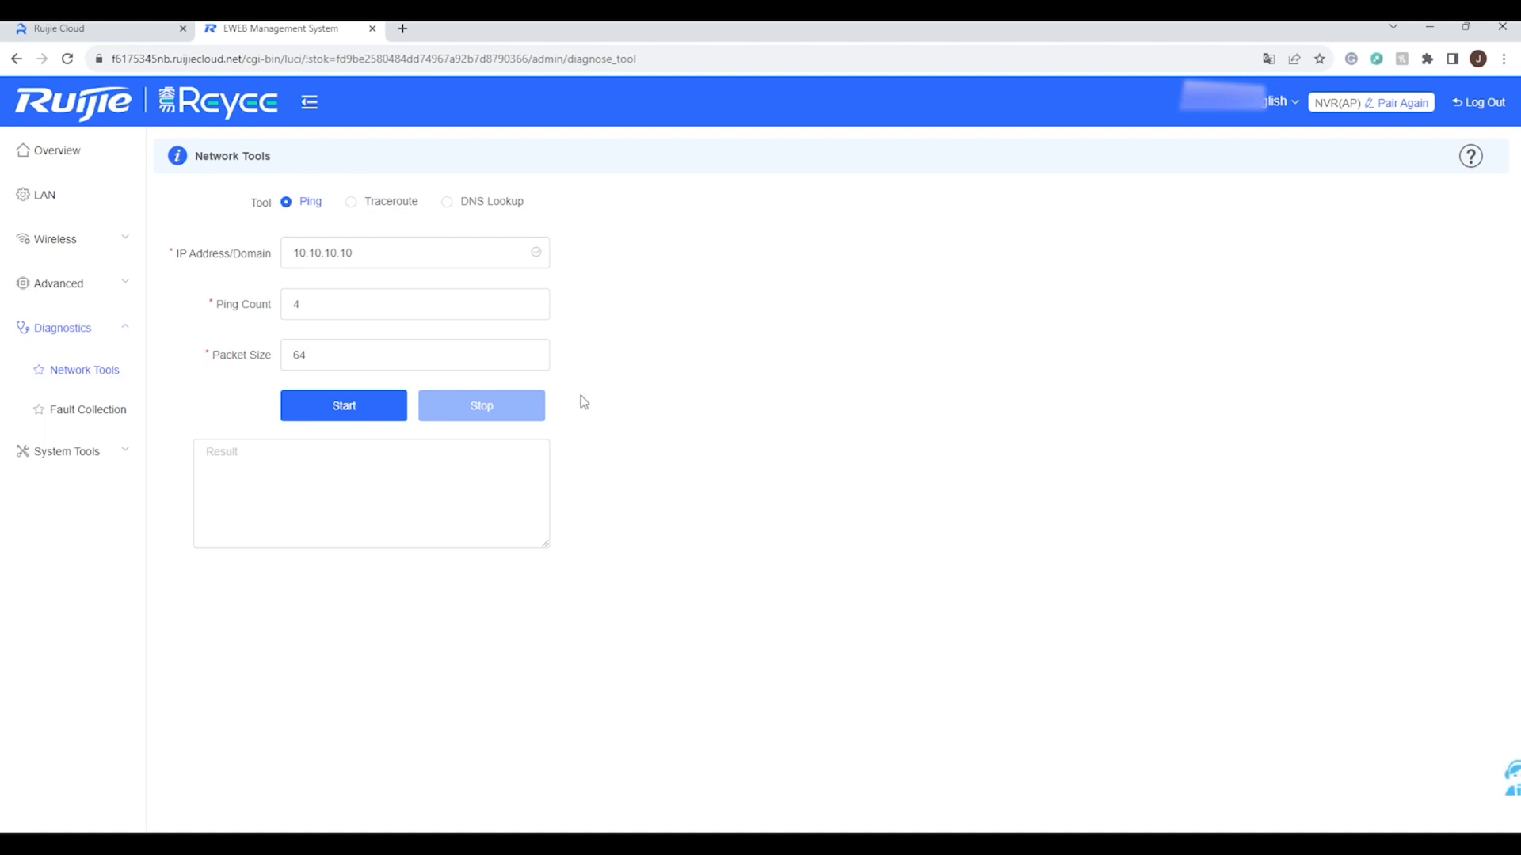
{"action": "mouse_move", "coordinate": [512, 242]}
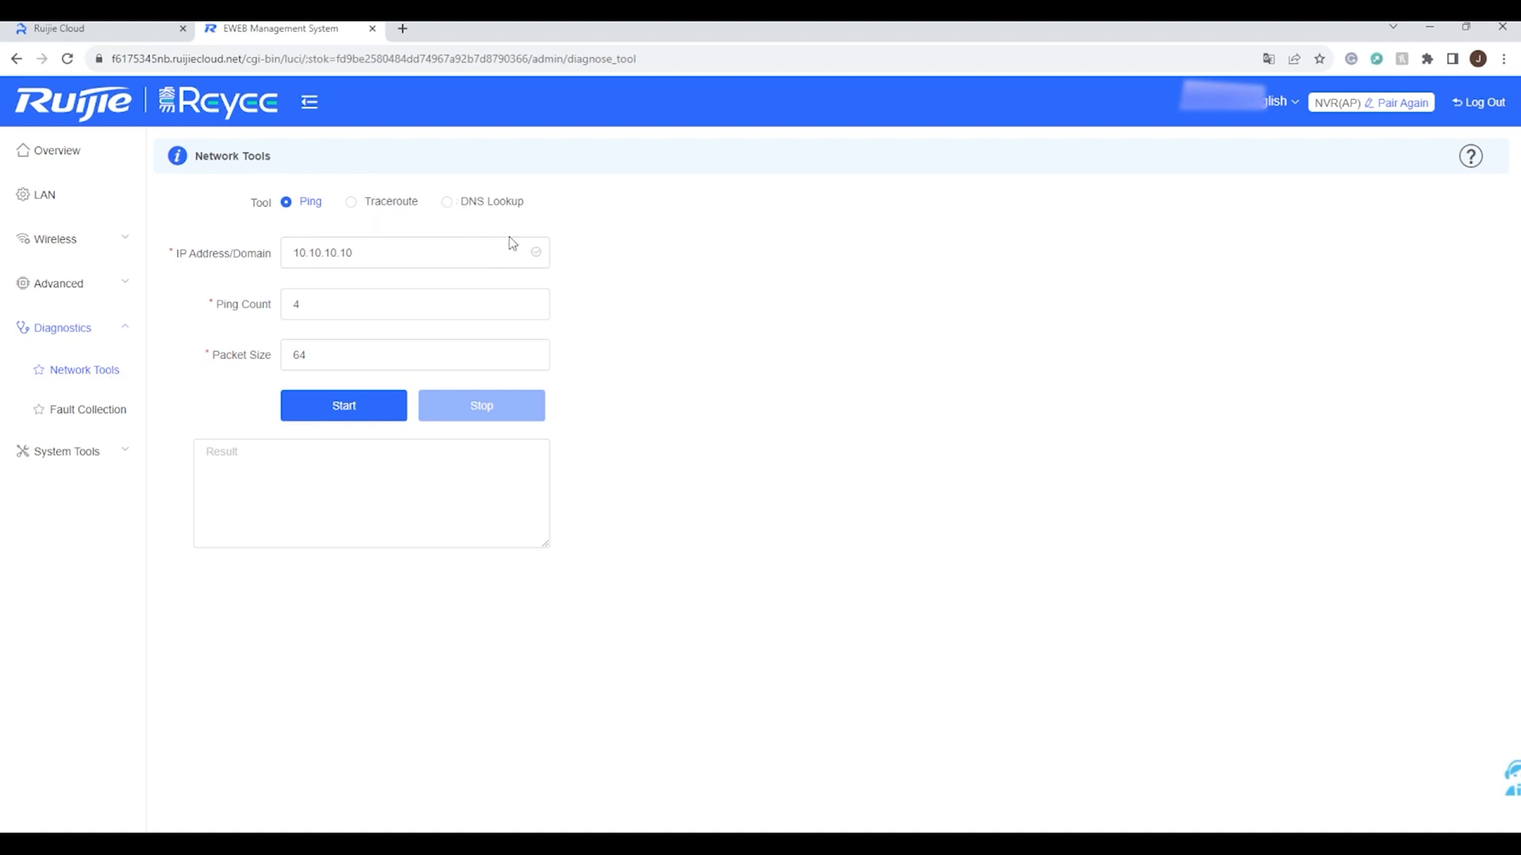
{"action": "left_click", "coordinate": [87, 408]}
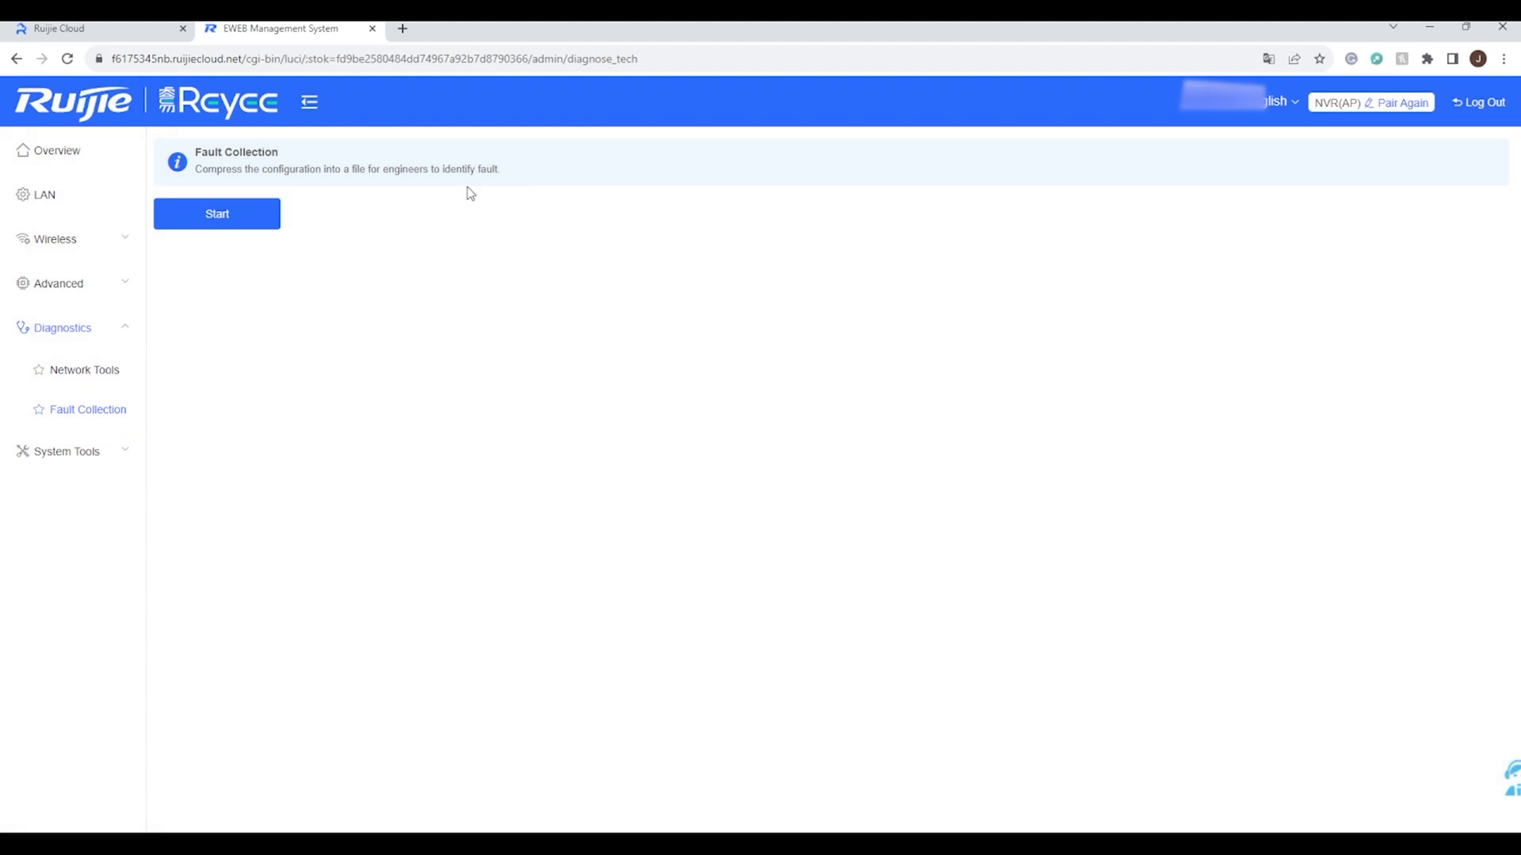
{"action": "mouse_move", "coordinate": [629, 284]}
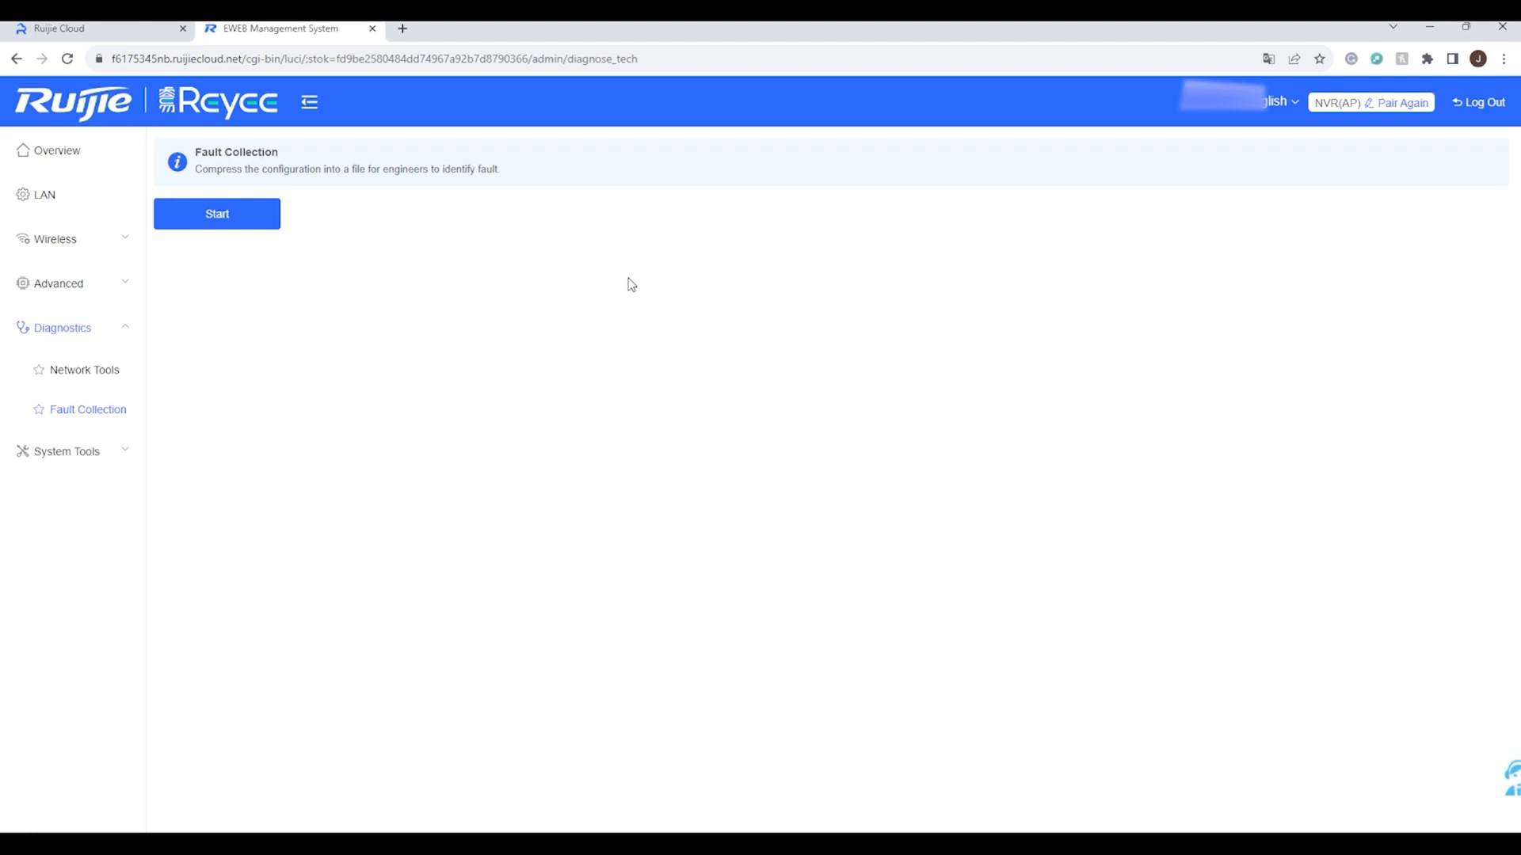
{"action": "mouse_move", "coordinate": [132, 490]}
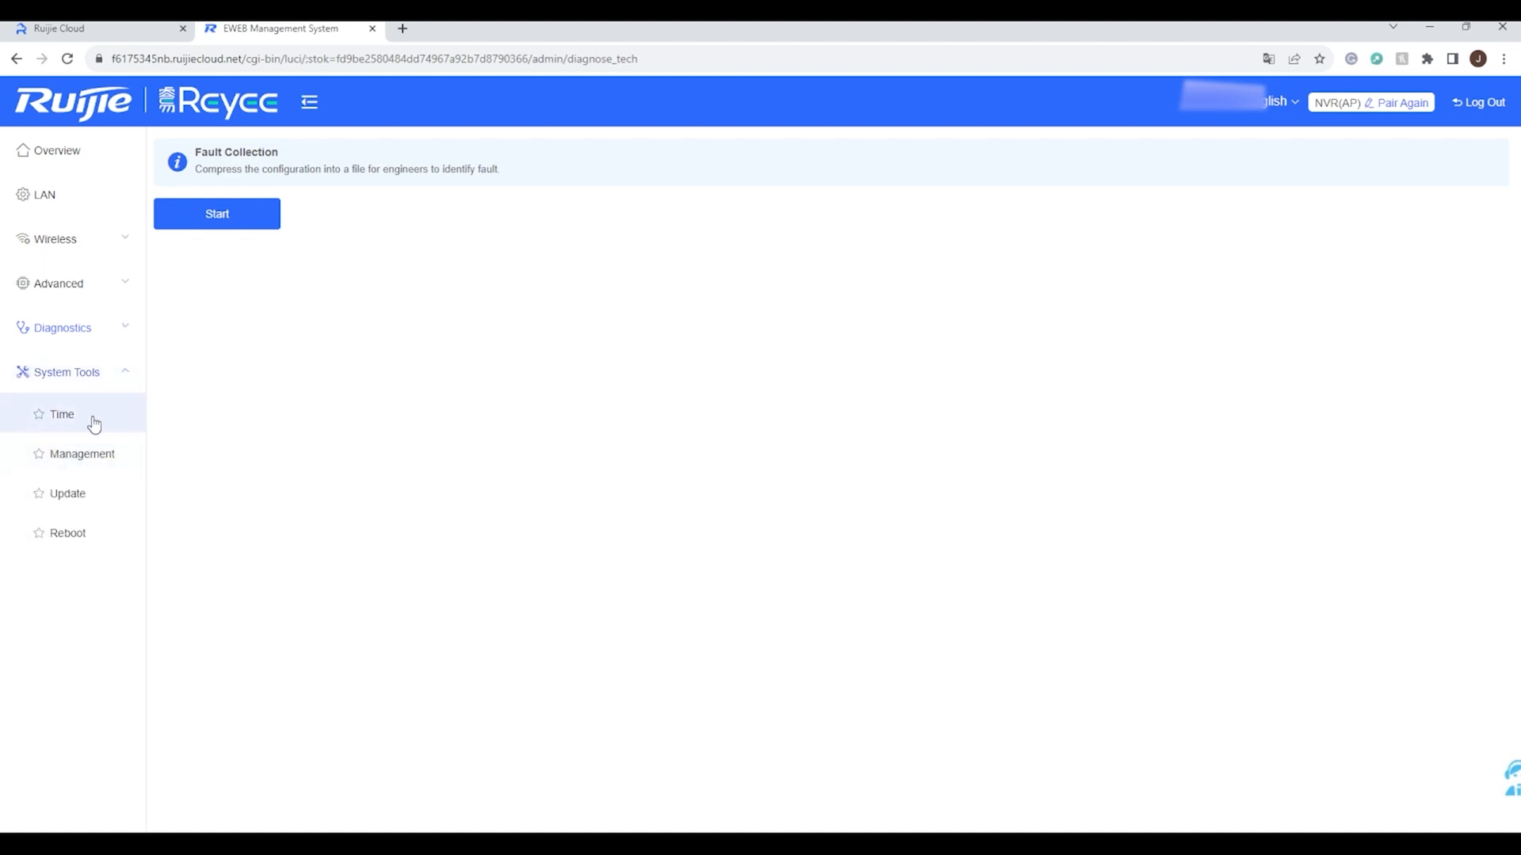
Tour Time, Management and Reset, ending on Online Update showing ReyeeOS 1.80.1305
{"action": "left_click", "coordinate": [62, 414]}
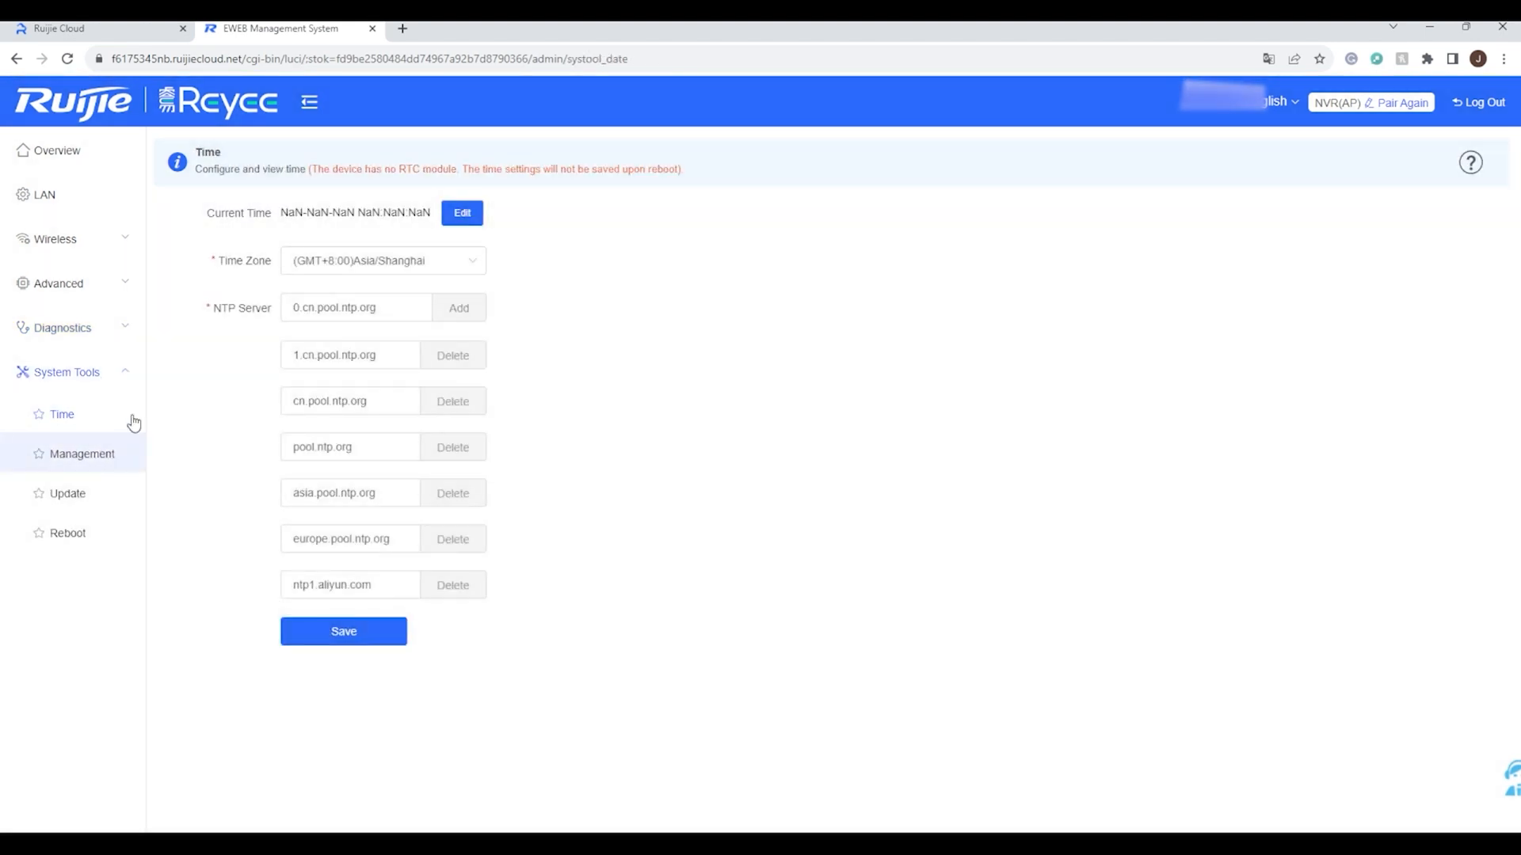
{"action": "left_click", "coordinate": [83, 453]}
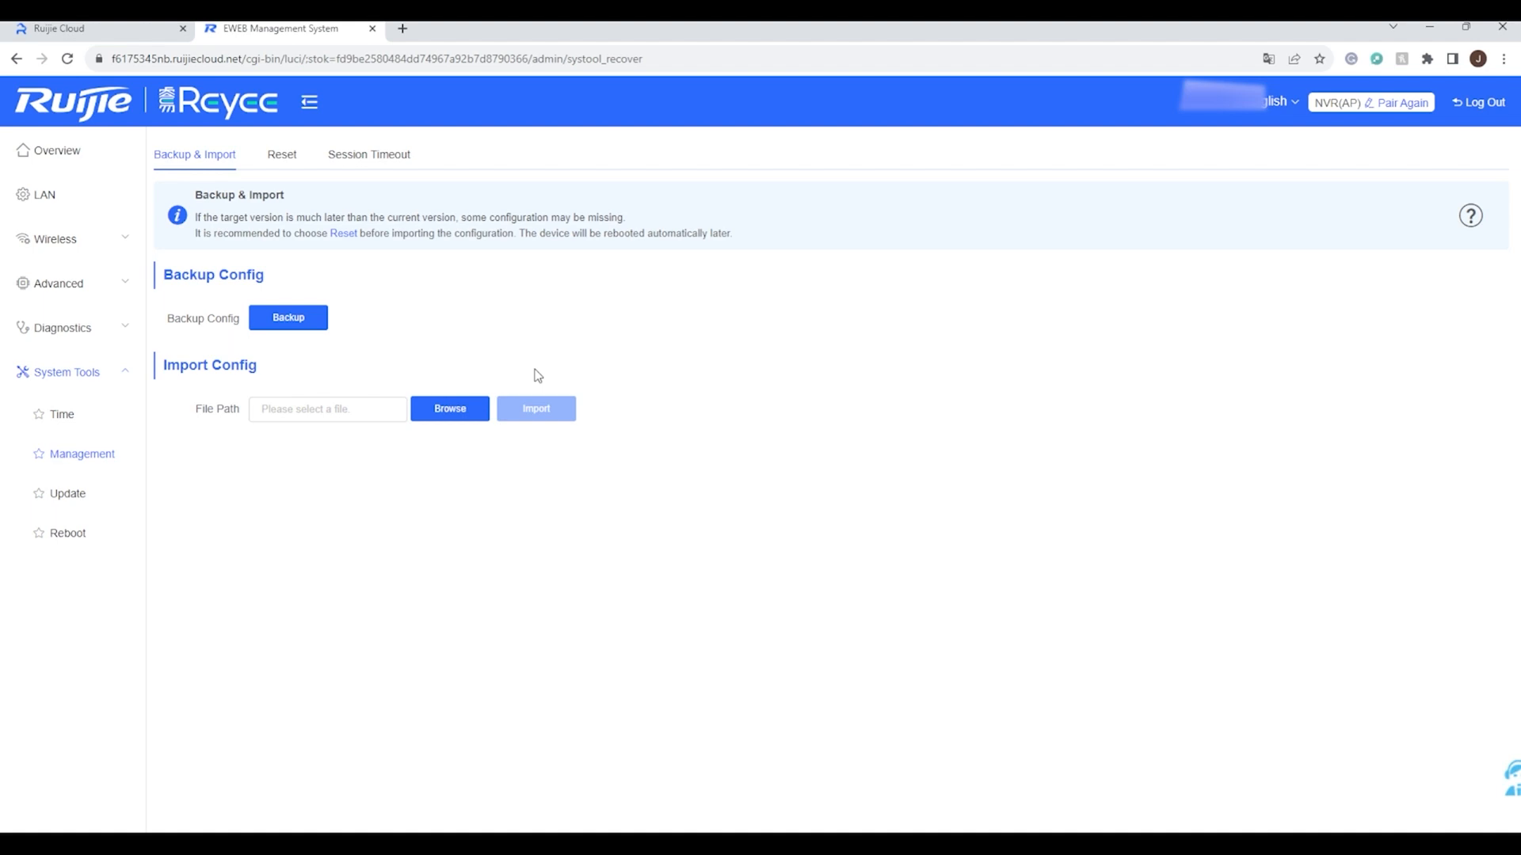
{"action": "left_click", "coordinate": [282, 153]}
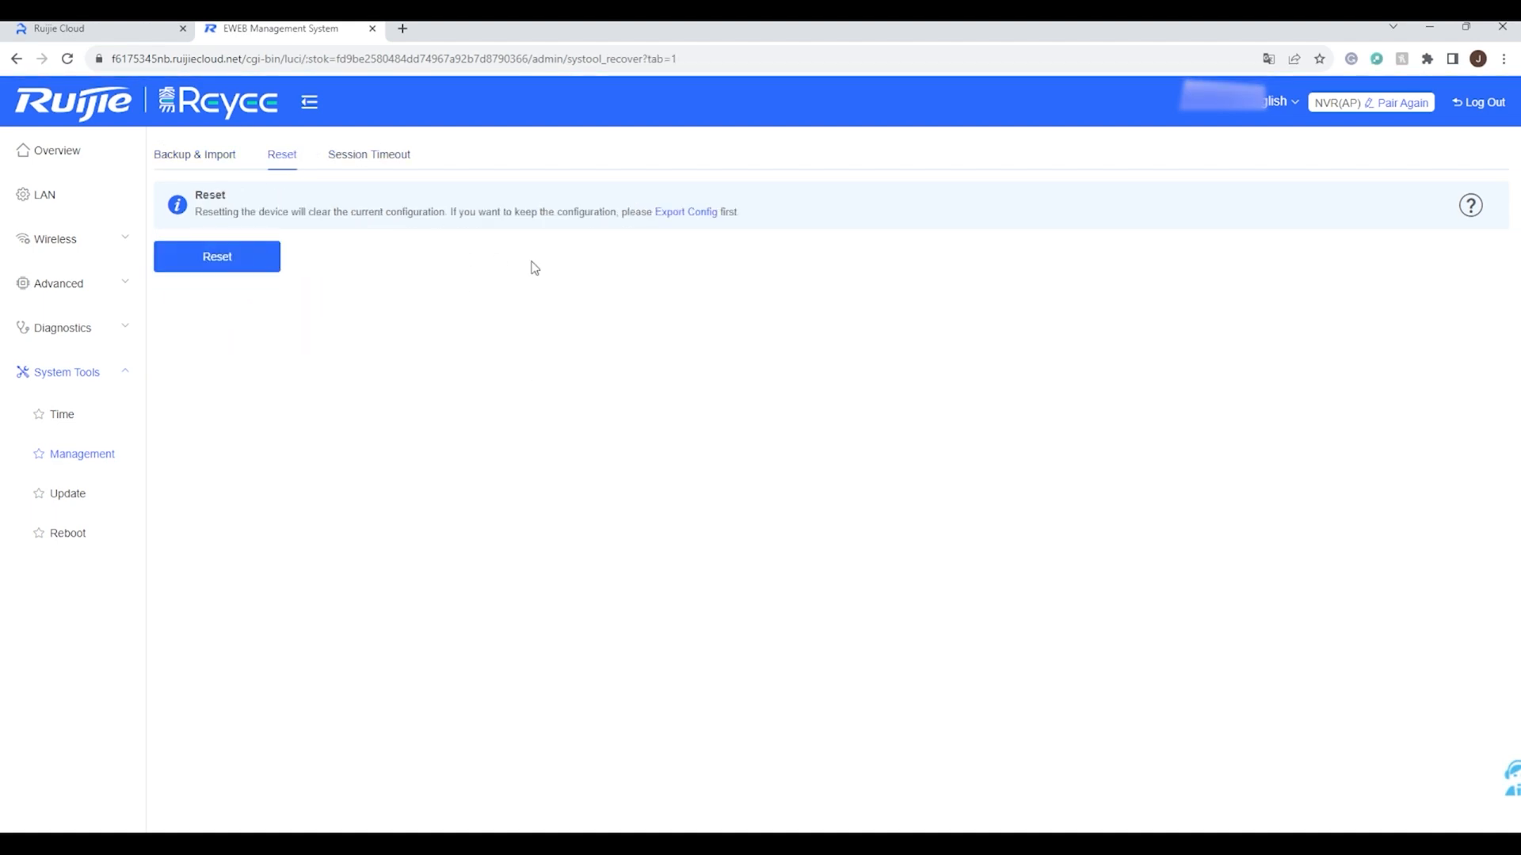
{"action": "mouse_move", "coordinate": [602, 319]}
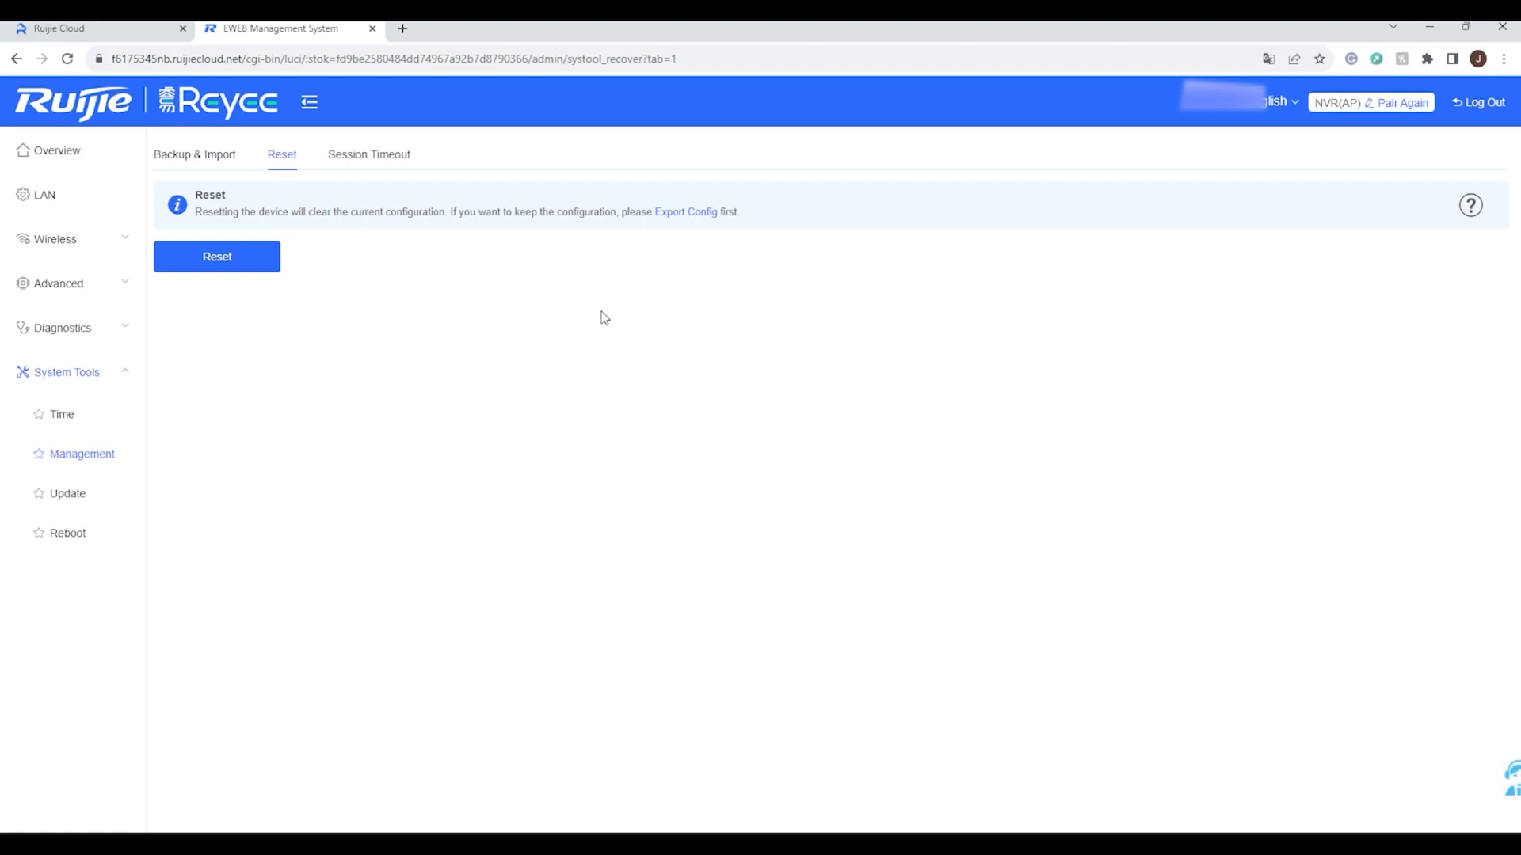
{"action": "mouse_move", "coordinate": [413, 158]}
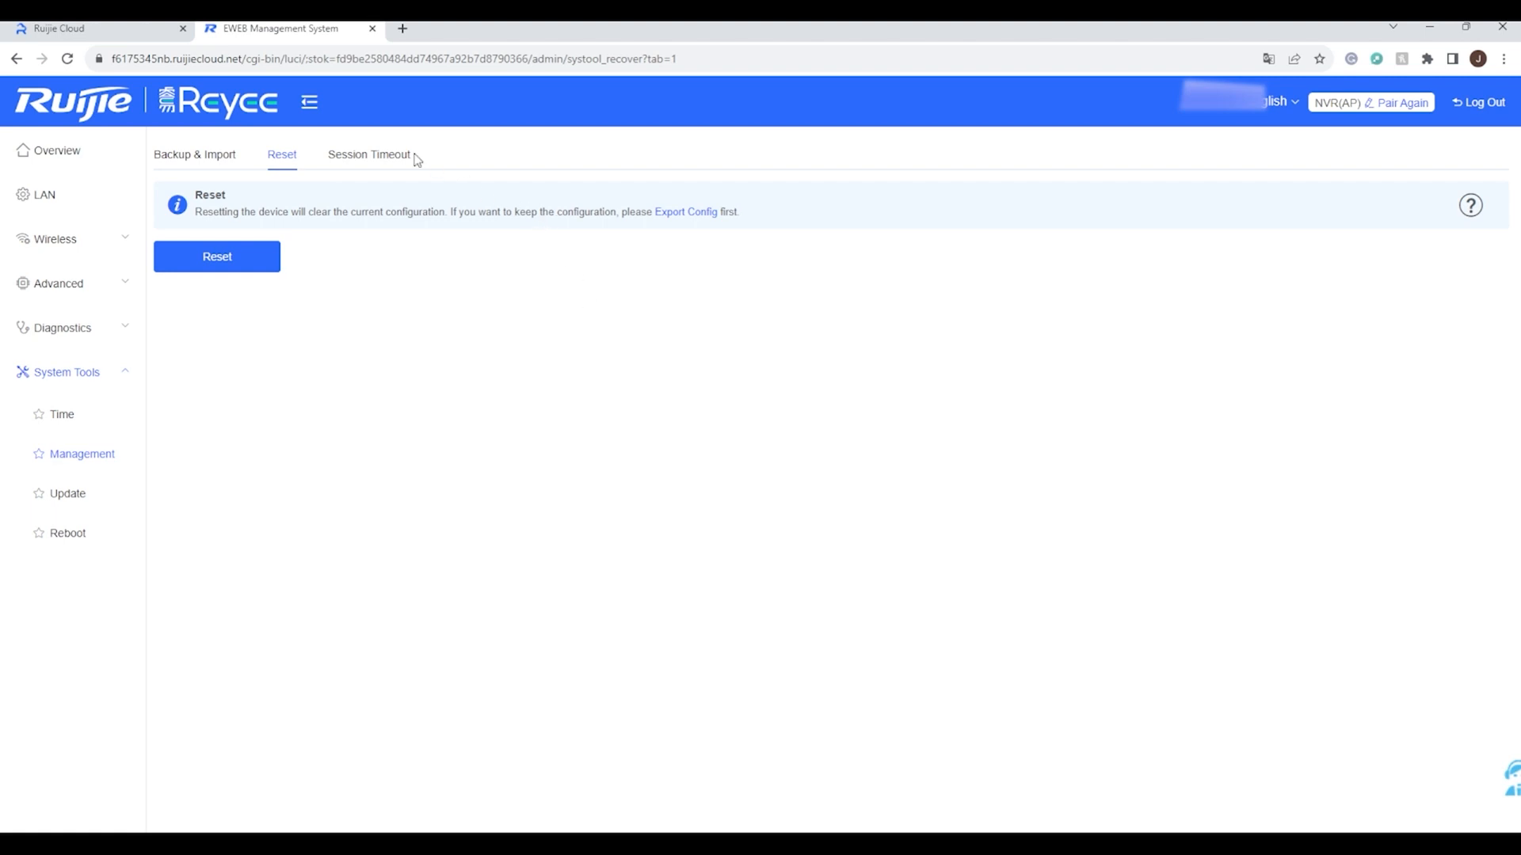
{"action": "left_click", "coordinate": [67, 493]}
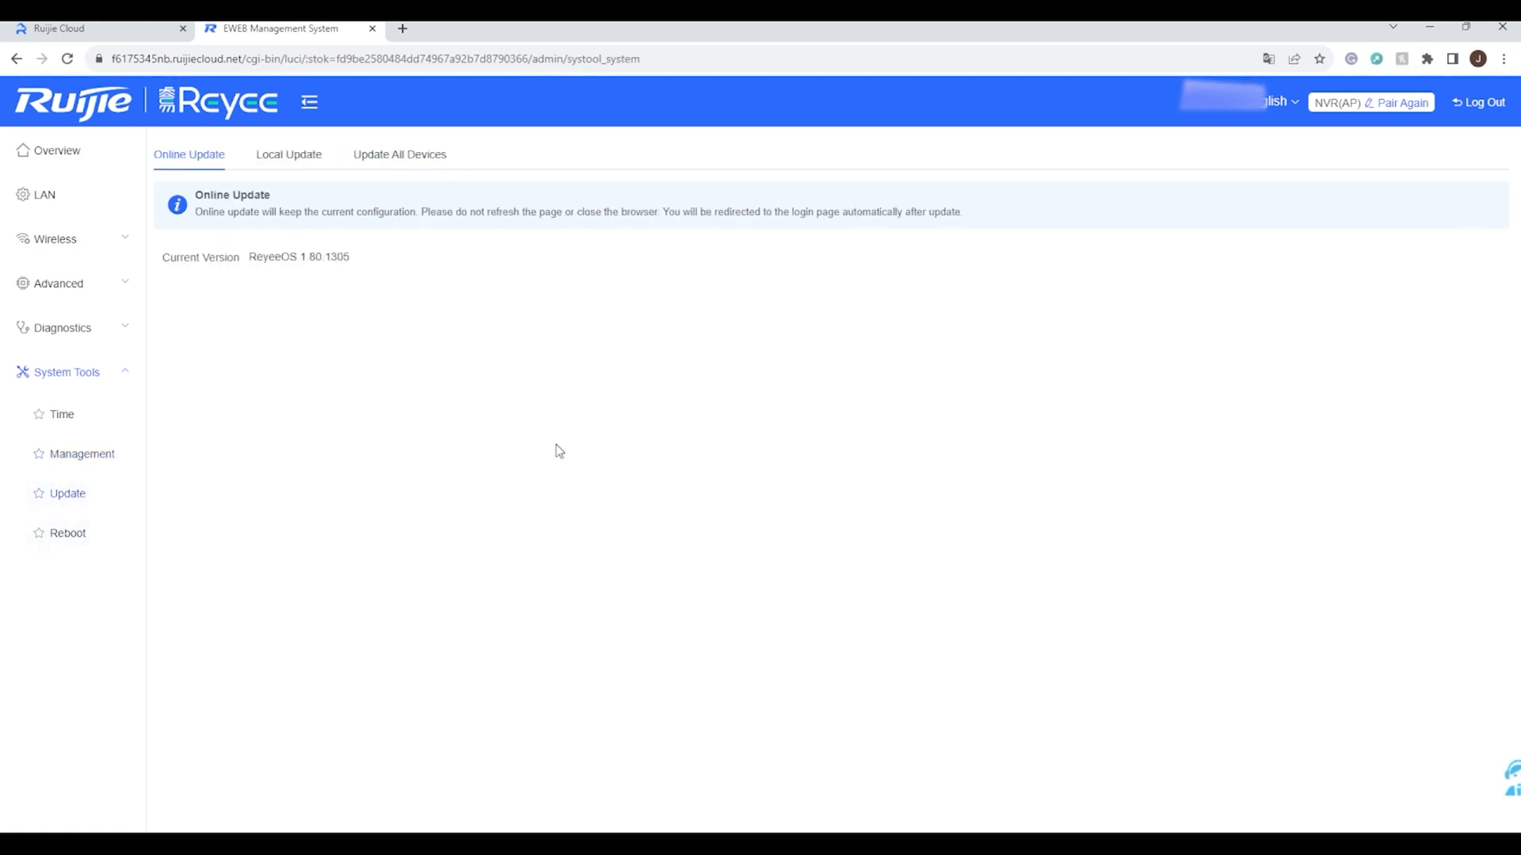
{"action": "mouse_move", "coordinate": [440, 294]}
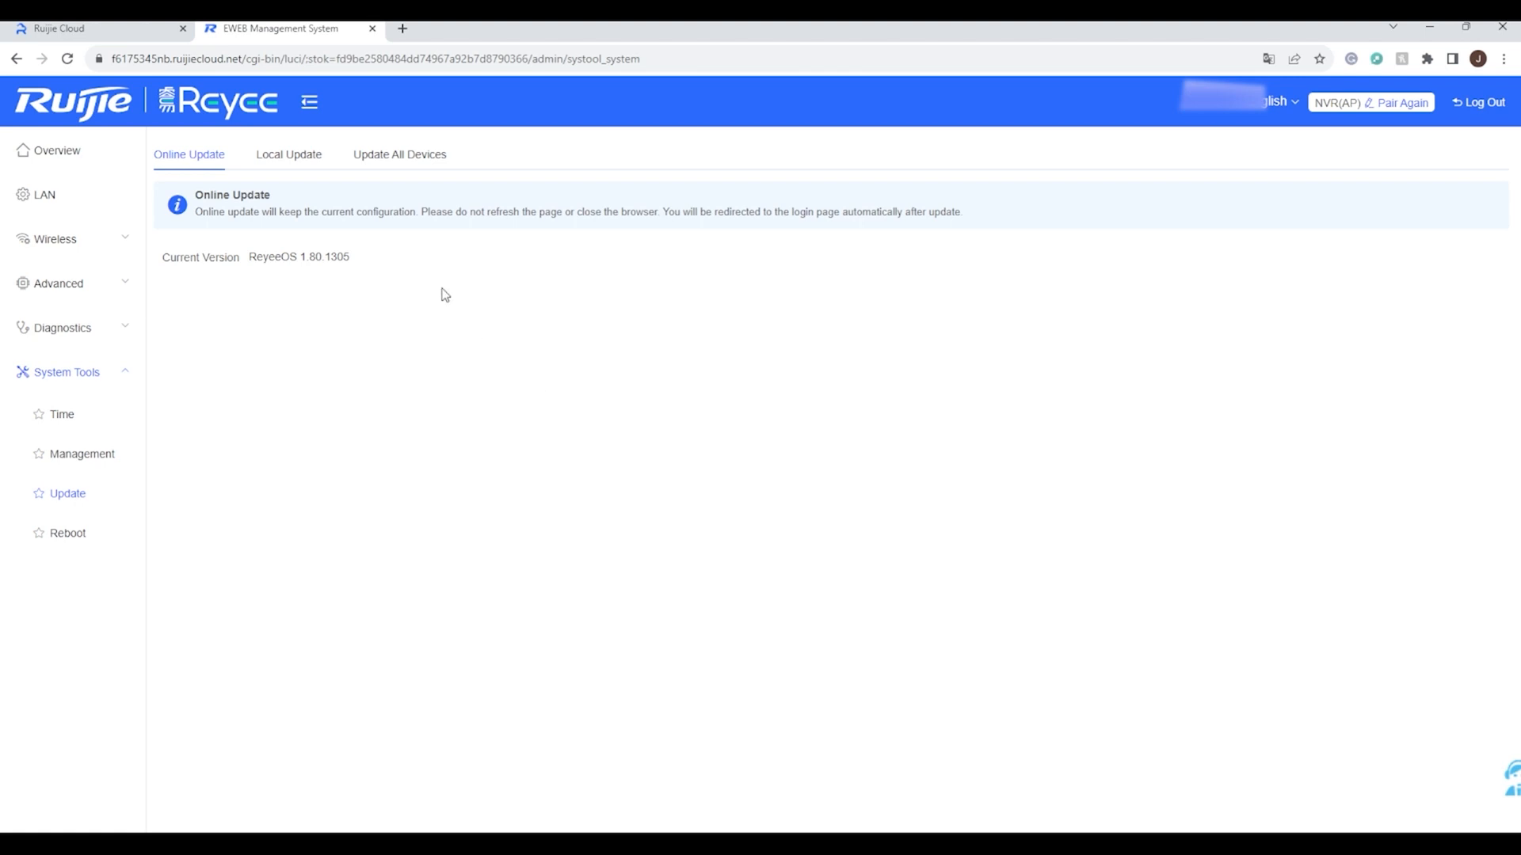
{"action": "mouse_move", "coordinate": [477, 243]}
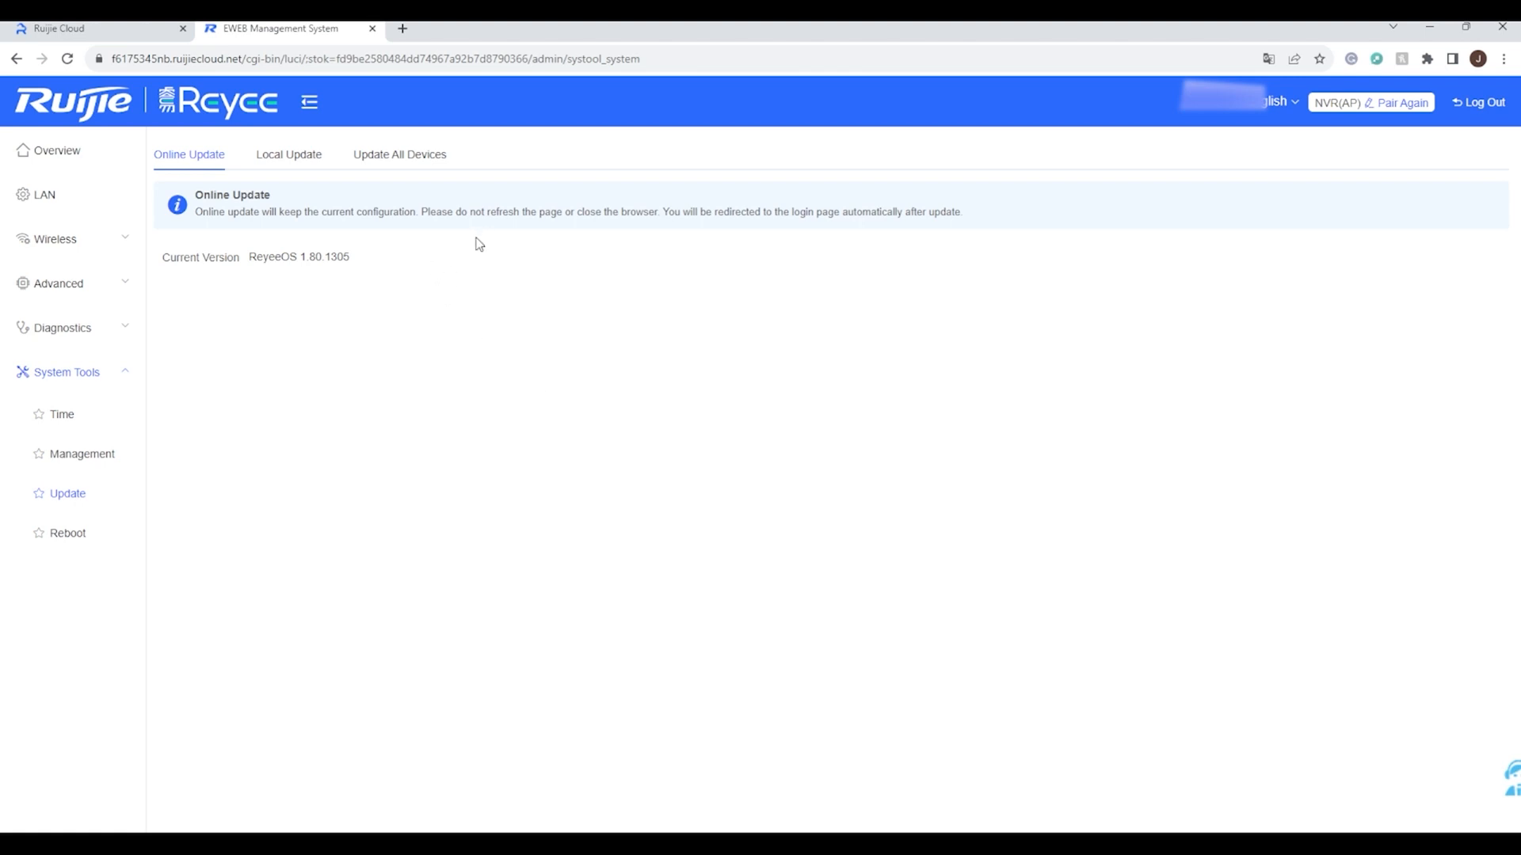
Open a fresh browser tab showing the Google start page, ready for an address
{"action": "left_click", "coordinate": [68, 532]}
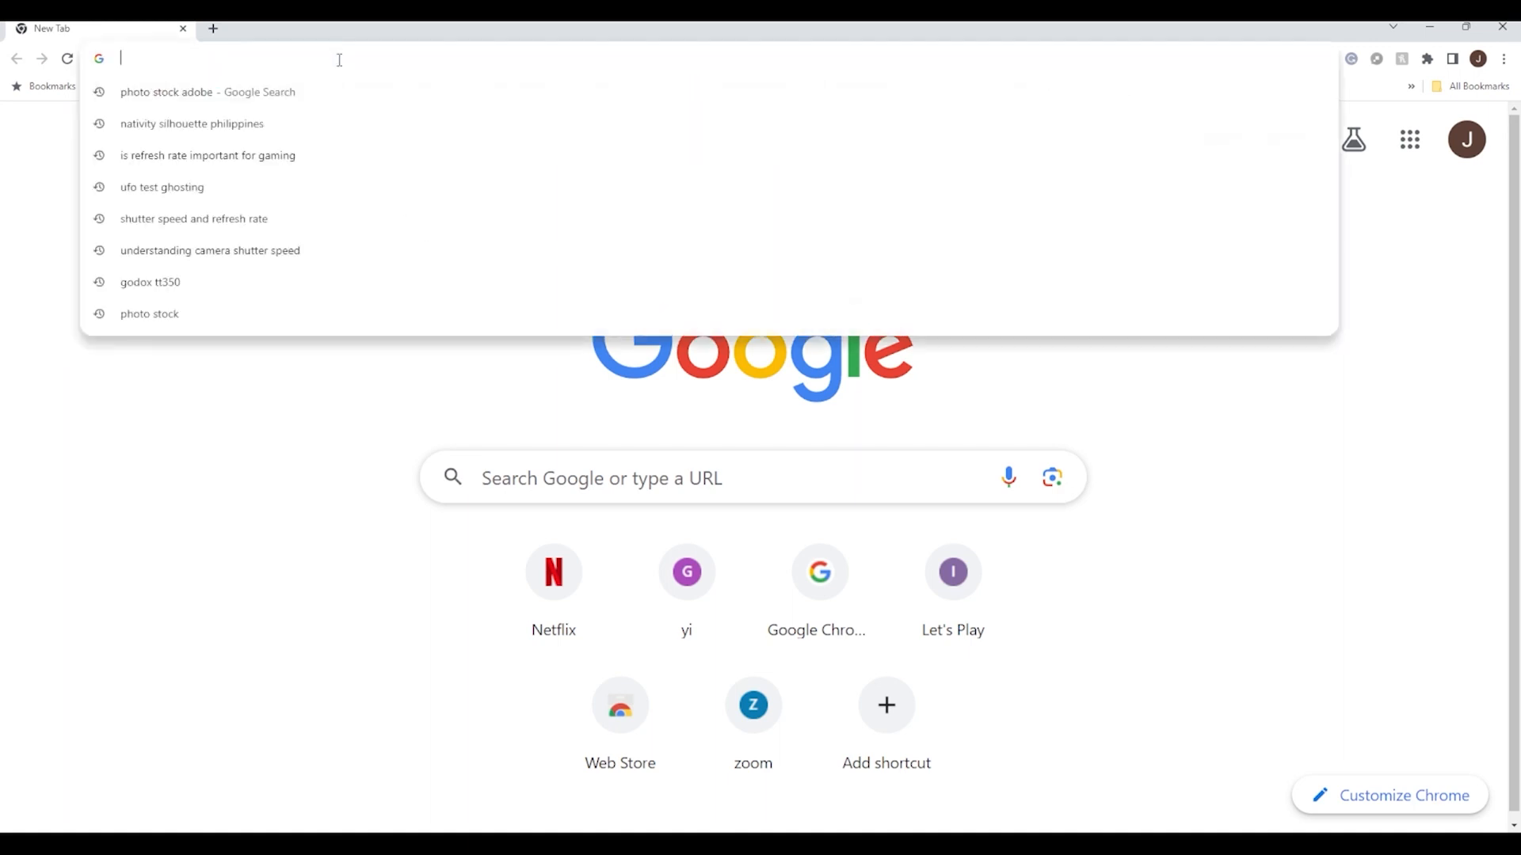
Log into the bridge locally at 172.16.80.22 with its password to reach the WDS Group Info overview
{"action": "type", "text": "172.16.80.22"}
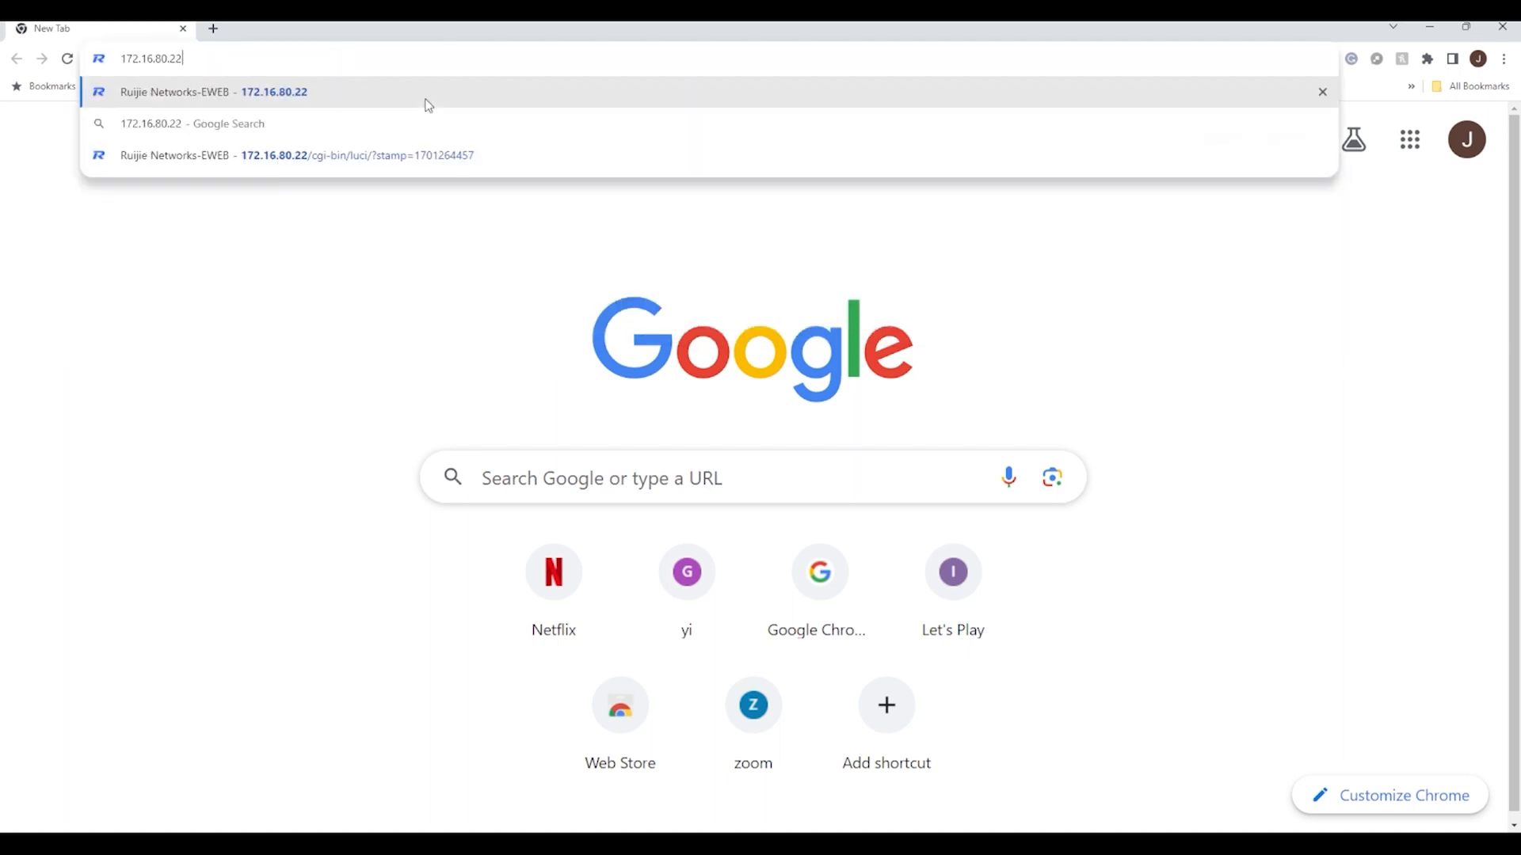
{"action": "left_click", "coordinate": [214, 92]}
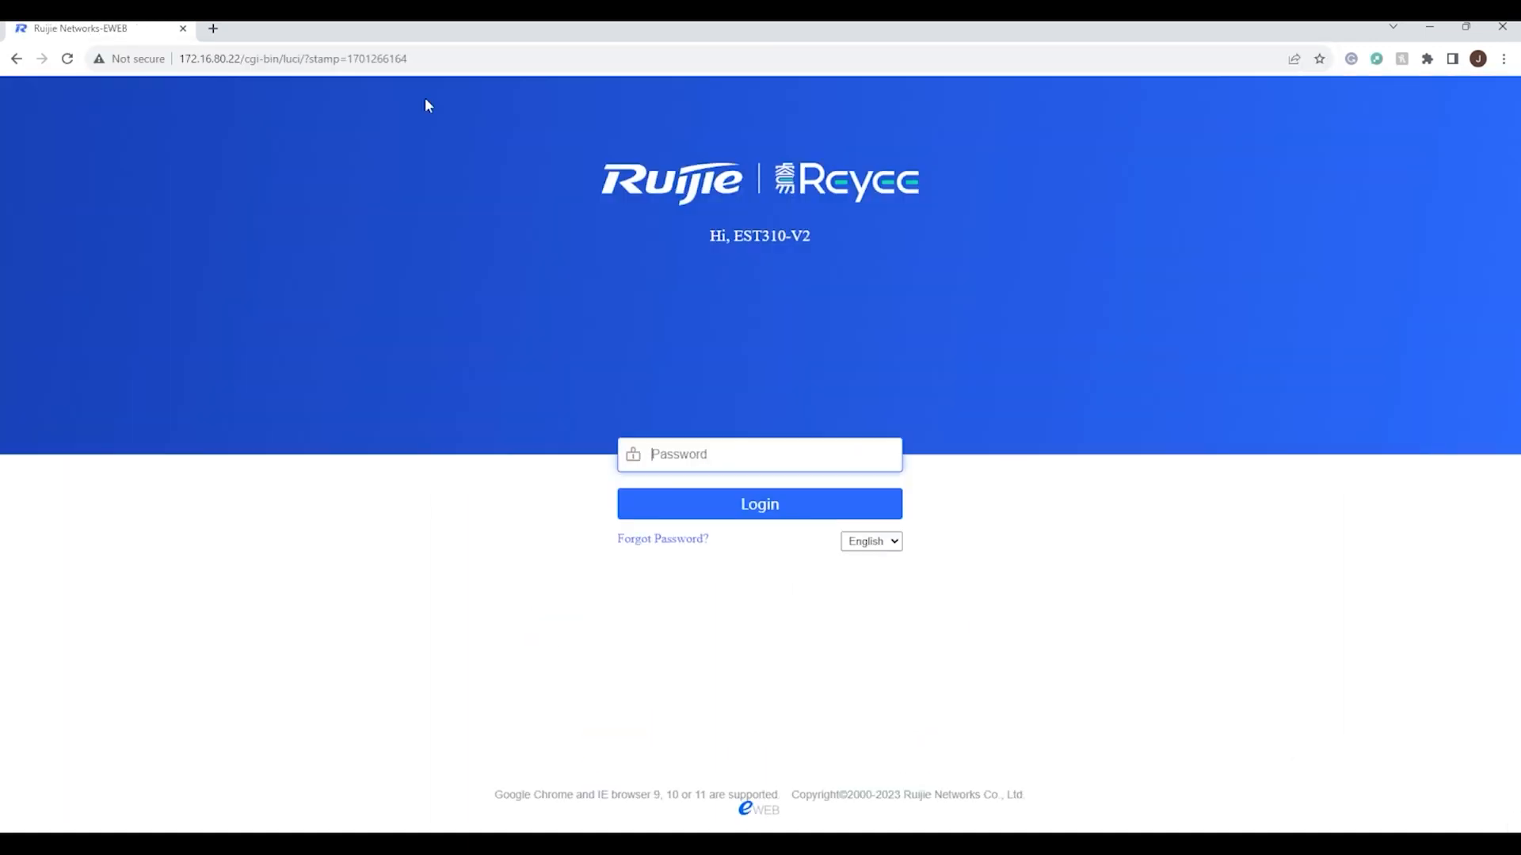
{"action": "type", "text": "••"}
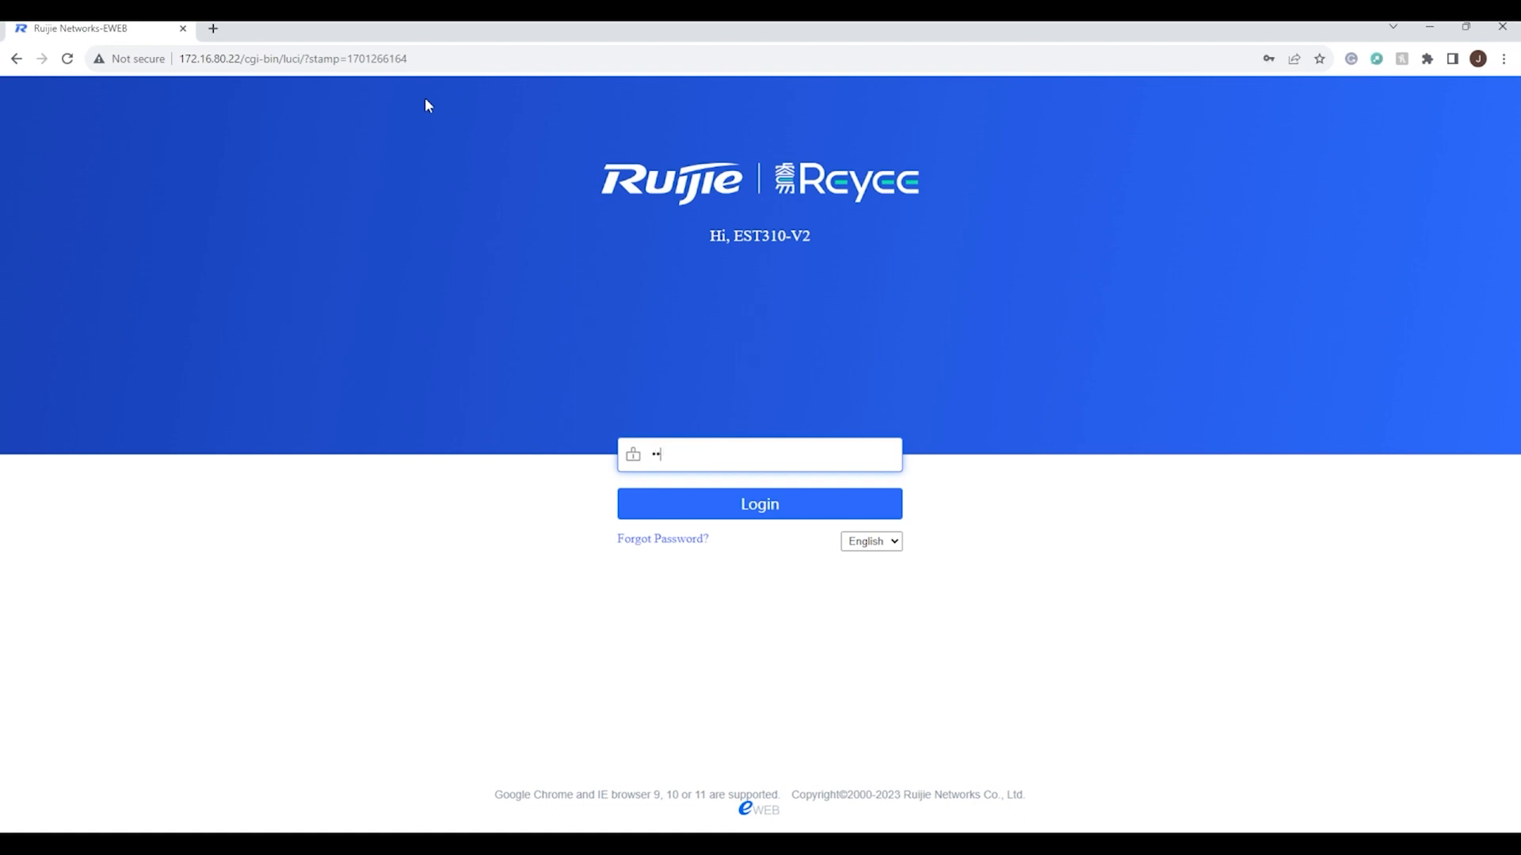
{"action": "left_click", "coordinate": [759, 504]}
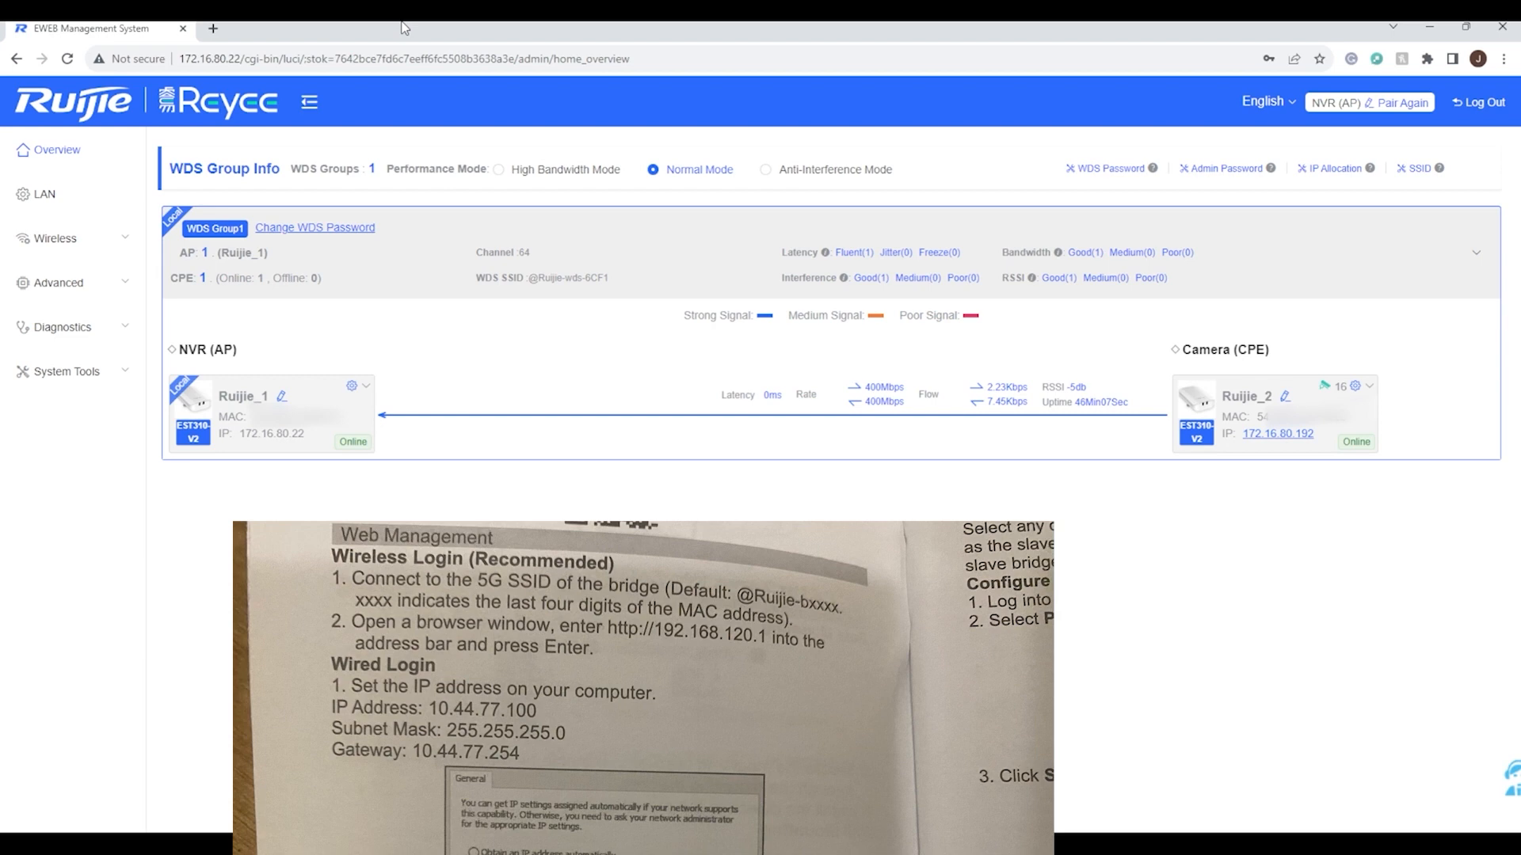
{"action": "mouse_move", "coordinate": [194, 20]}
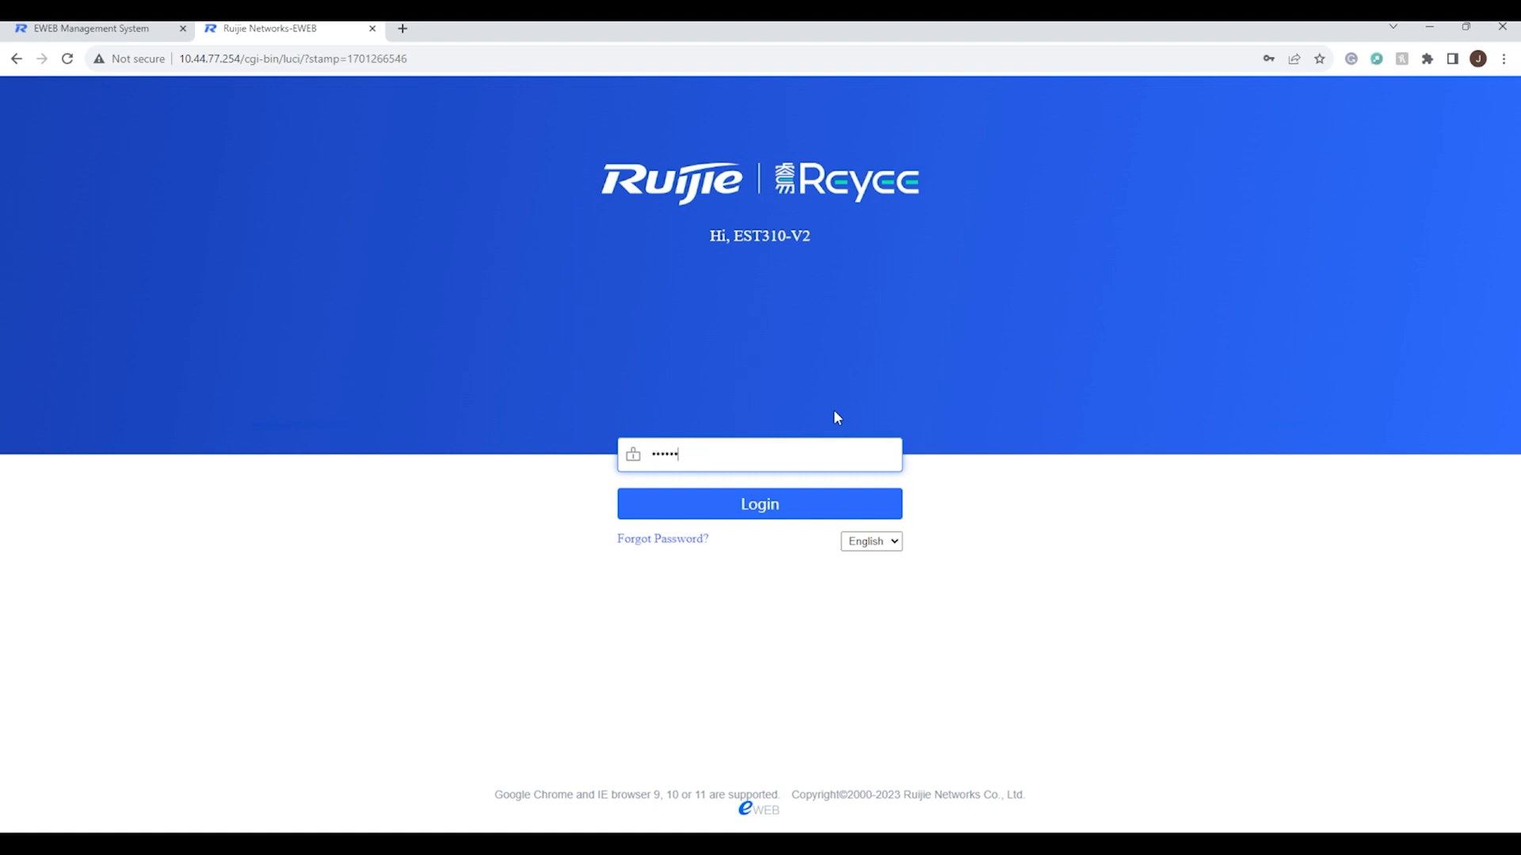
Log in through 10.44.77.254 to load the WDS overview with both bridges online
{"action": "left_click", "coordinate": [759, 504]}
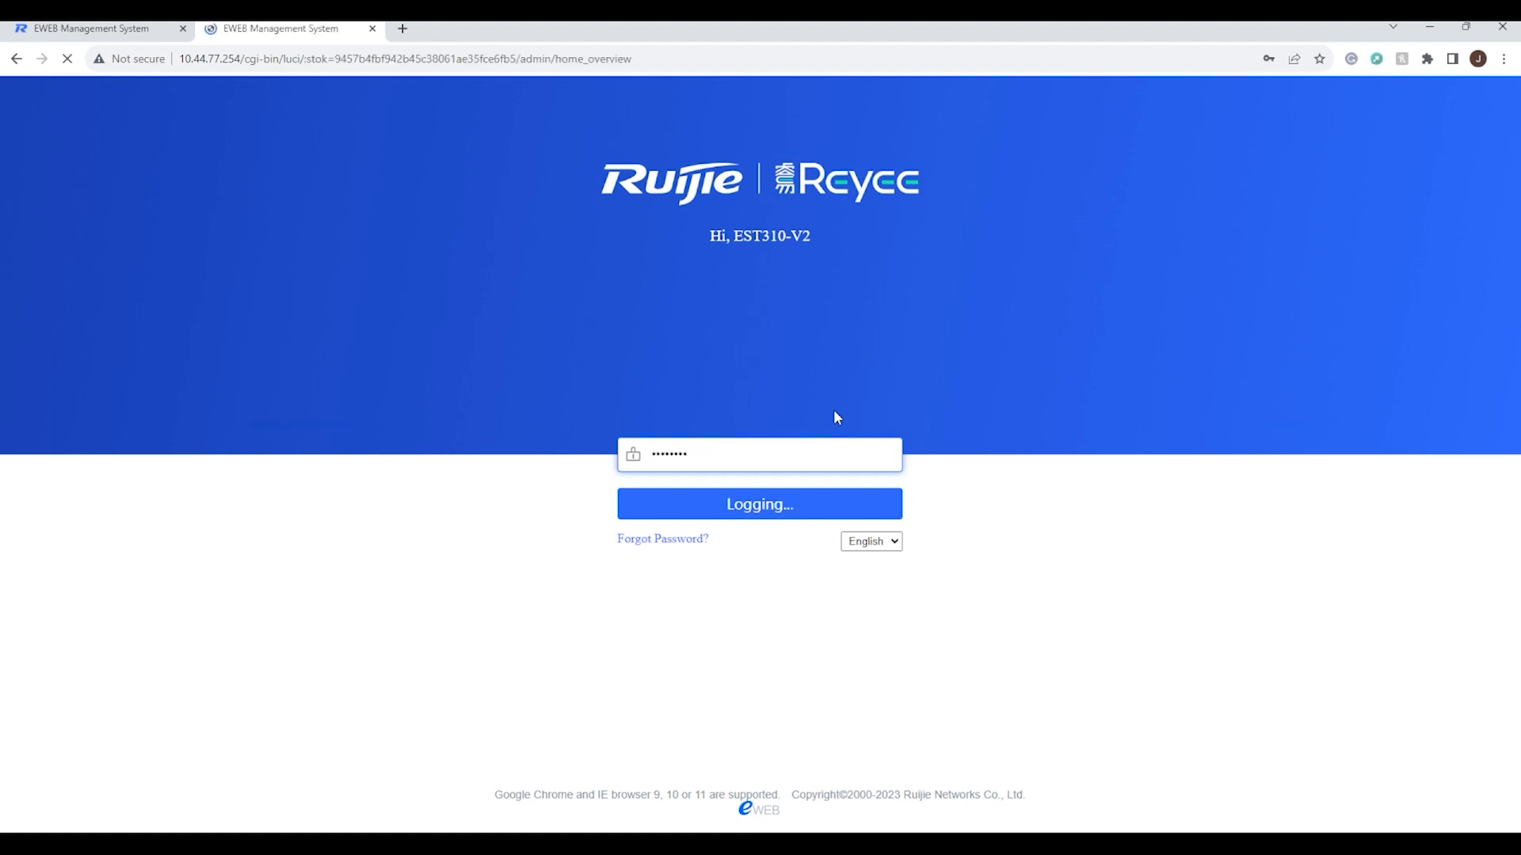
{"action": "left_click", "coordinate": [759, 504]}
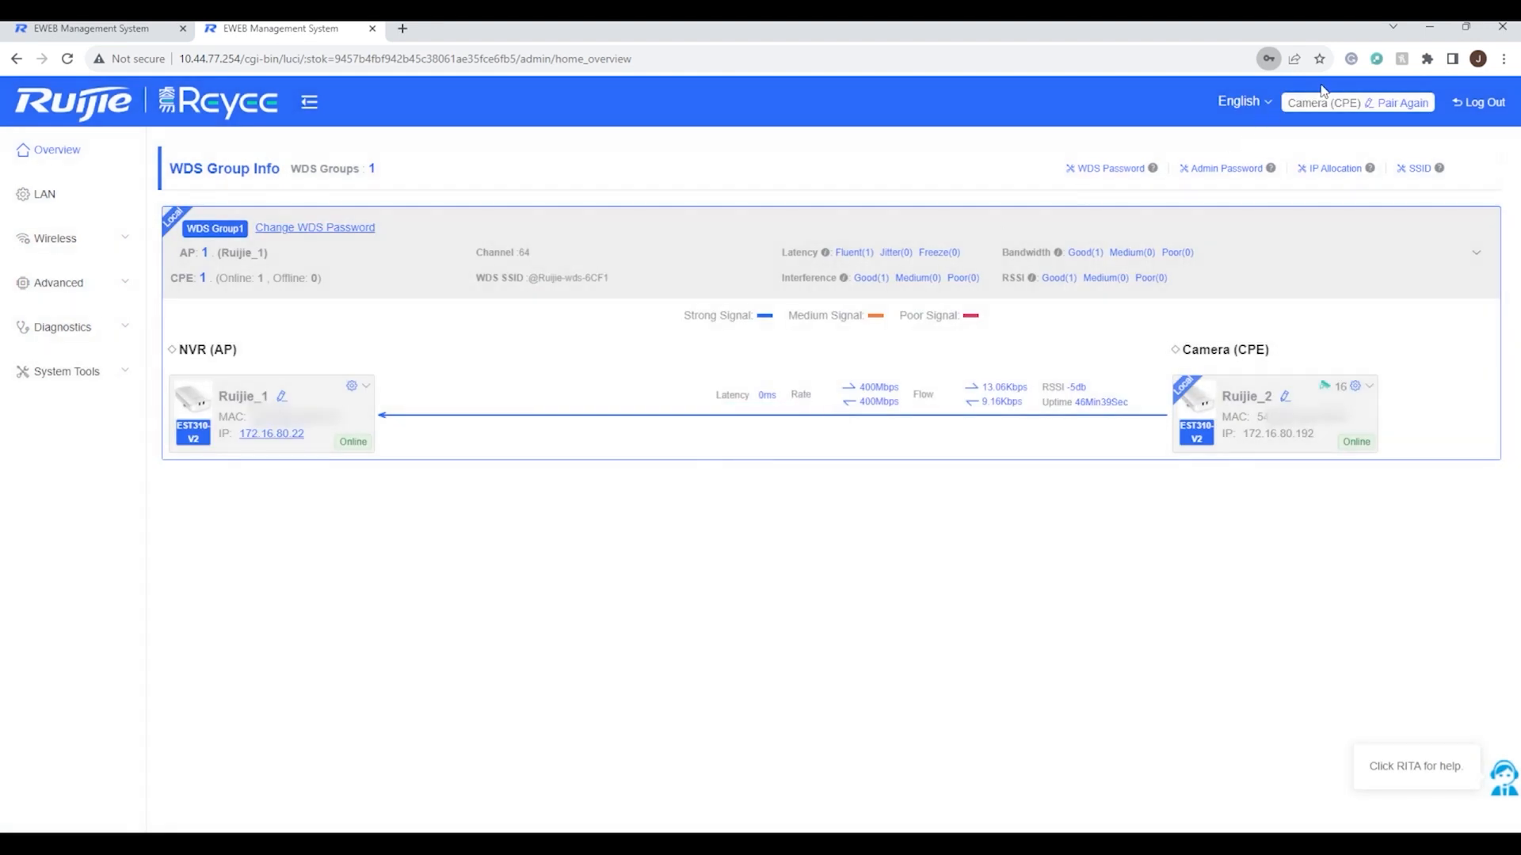
{"action": "mouse_move", "coordinate": [576, 247]}
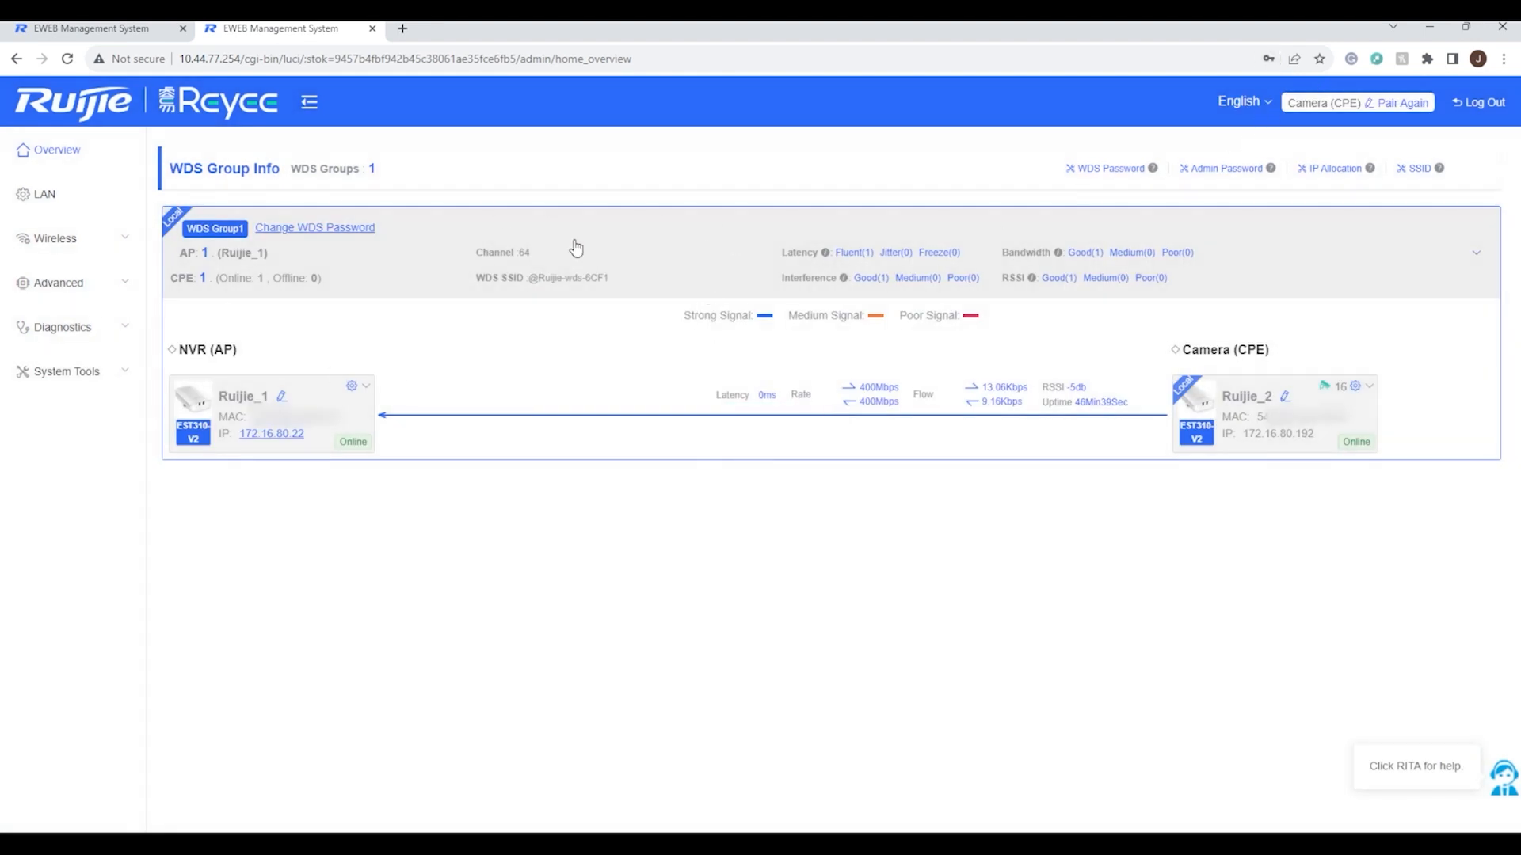
{"action": "mouse_move", "coordinate": [412, 133]}
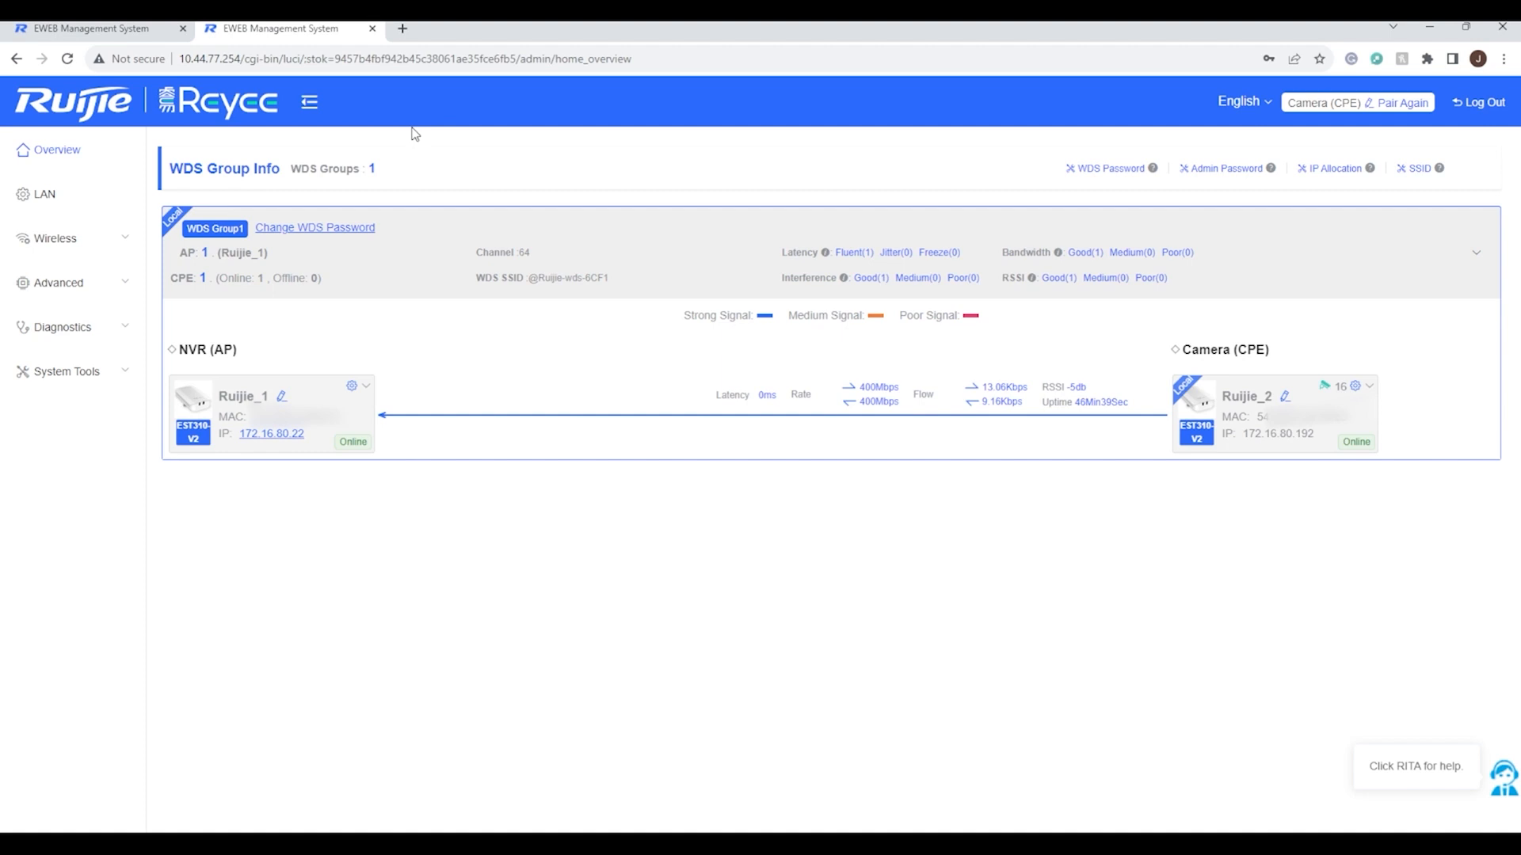
{"action": "mouse_move", "coordinate": [466, 317]}
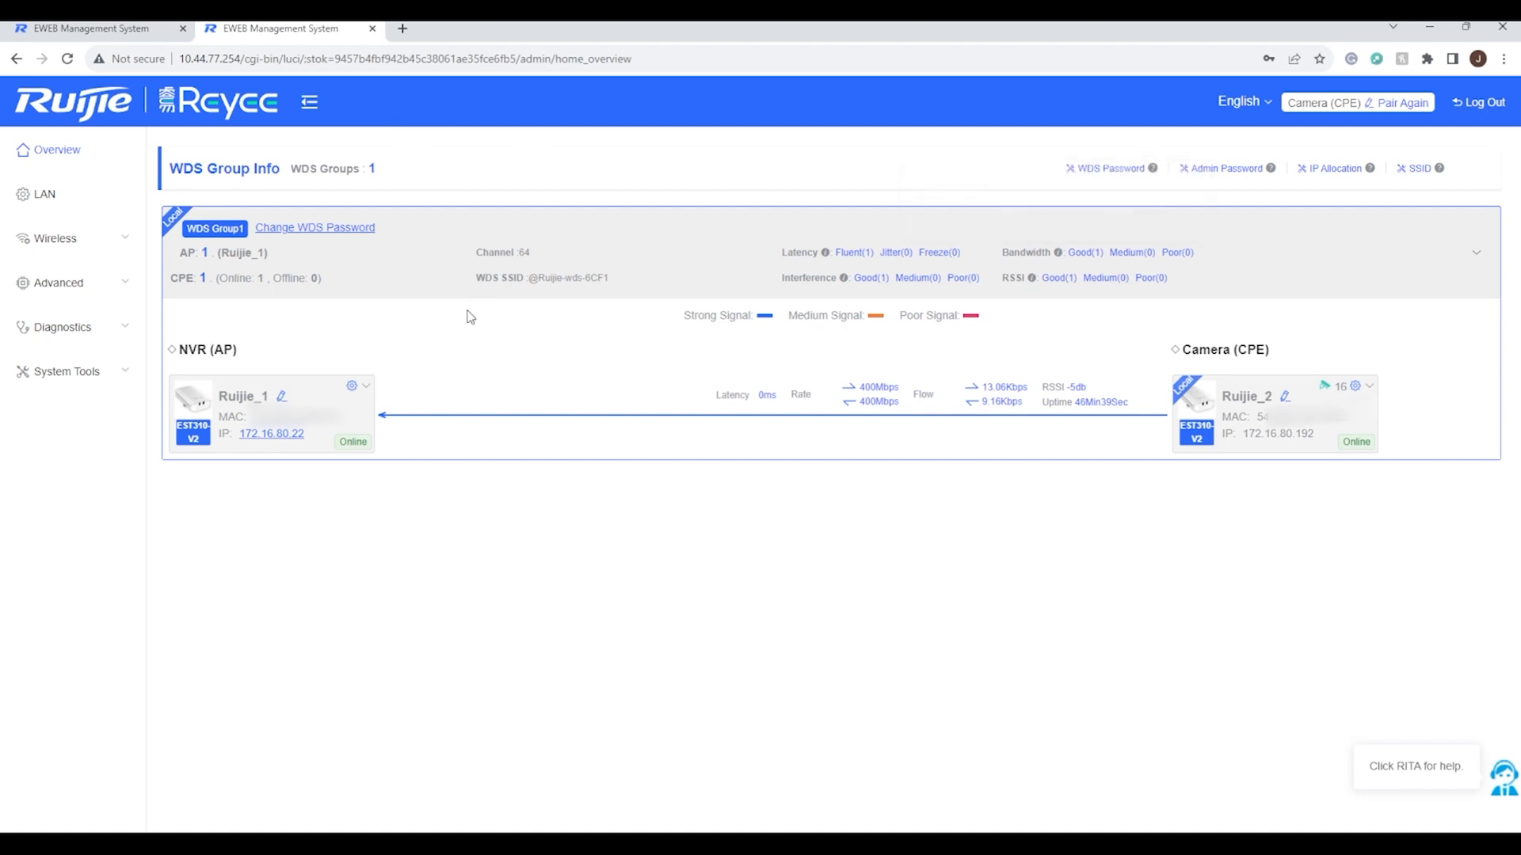